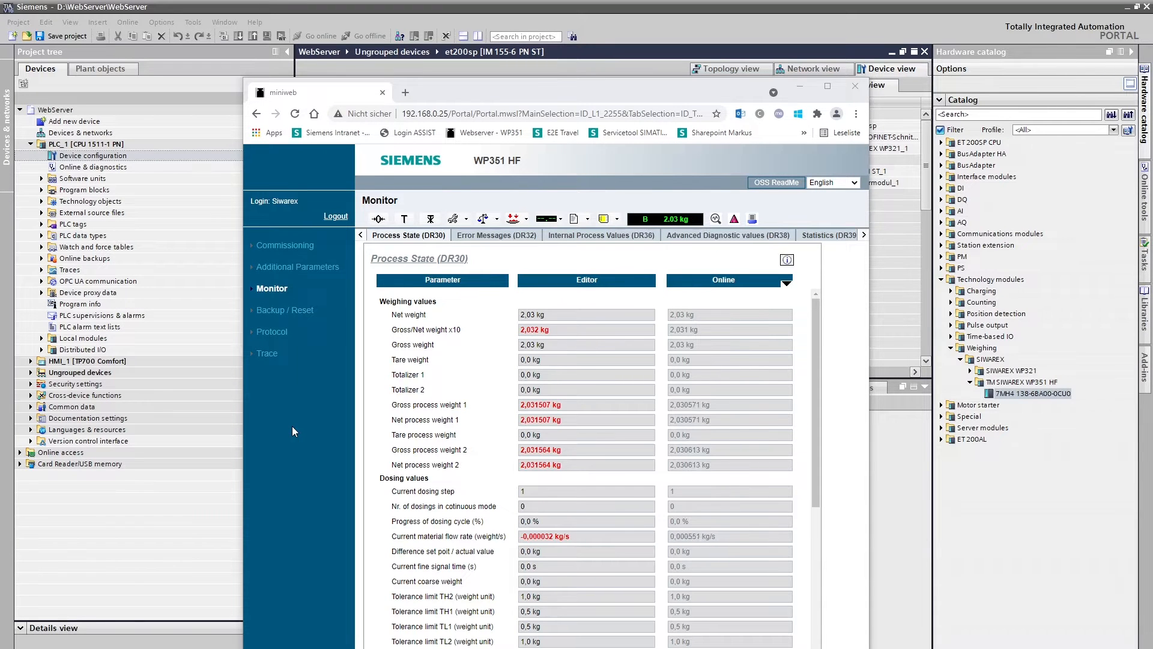
{"action": "mouse_move", "coordinate": [333, 263]}
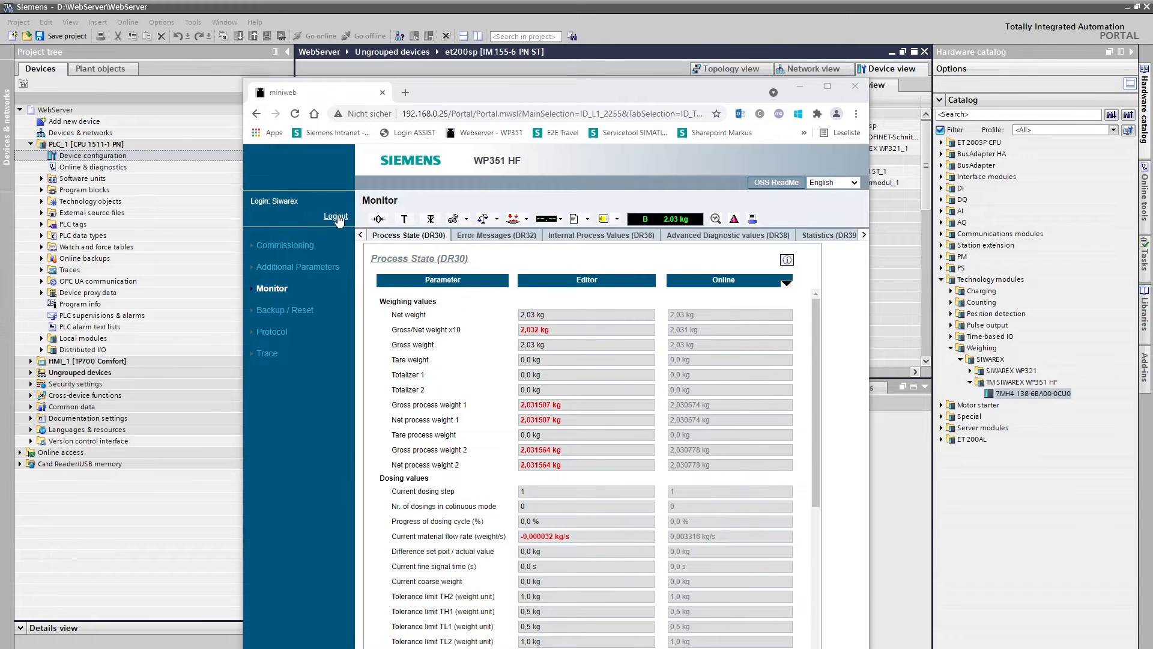
Log out of the web server and close the browser window to return to TIA Portal
{"action": "left_click", "coordinate": [335, 216]}
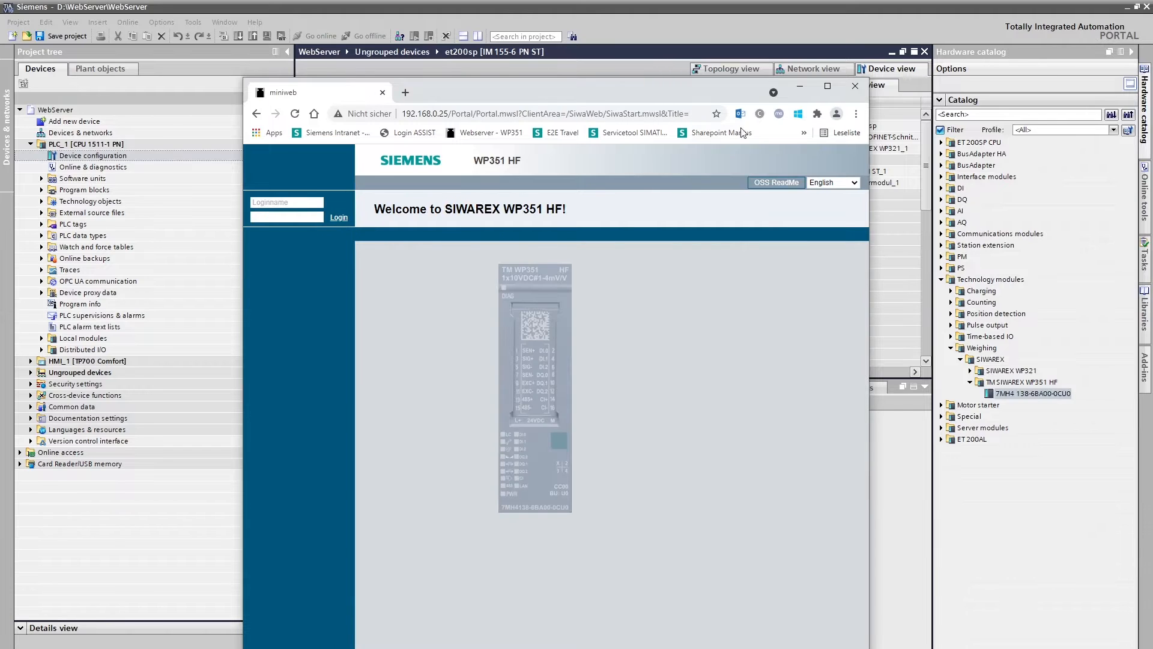
{"action": "left_click", "coordinate": [854, 87]}
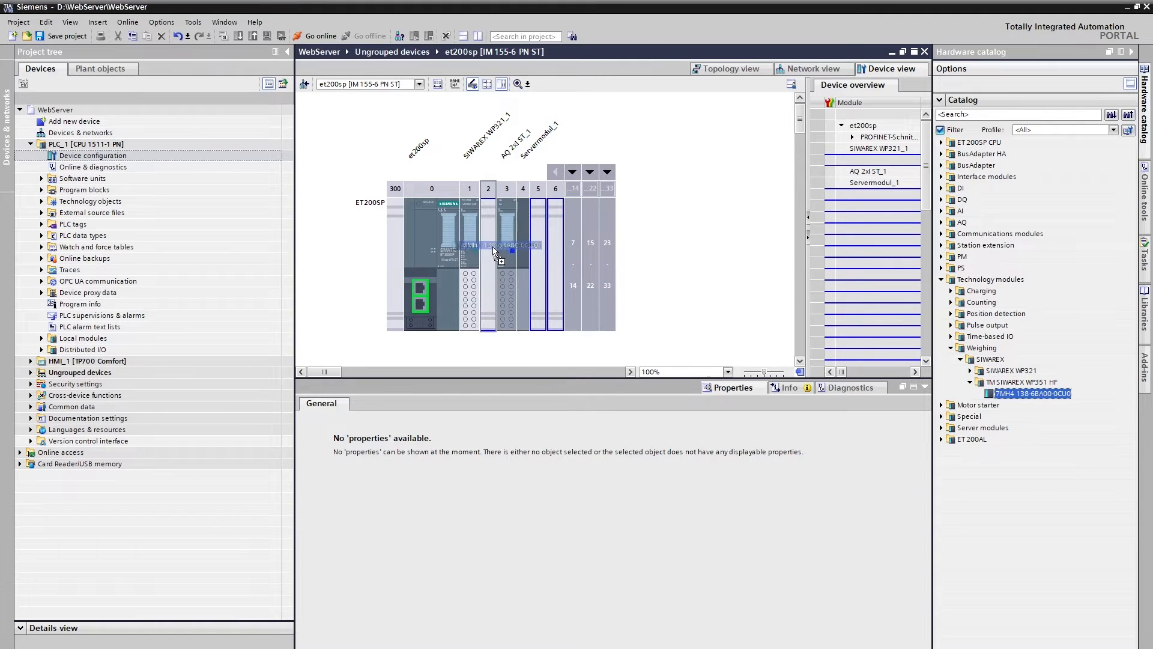
Select the TM SIWAREX WP351 HF module and activate its web server
{"action": "left_click", "coordinate": [493, 250]}
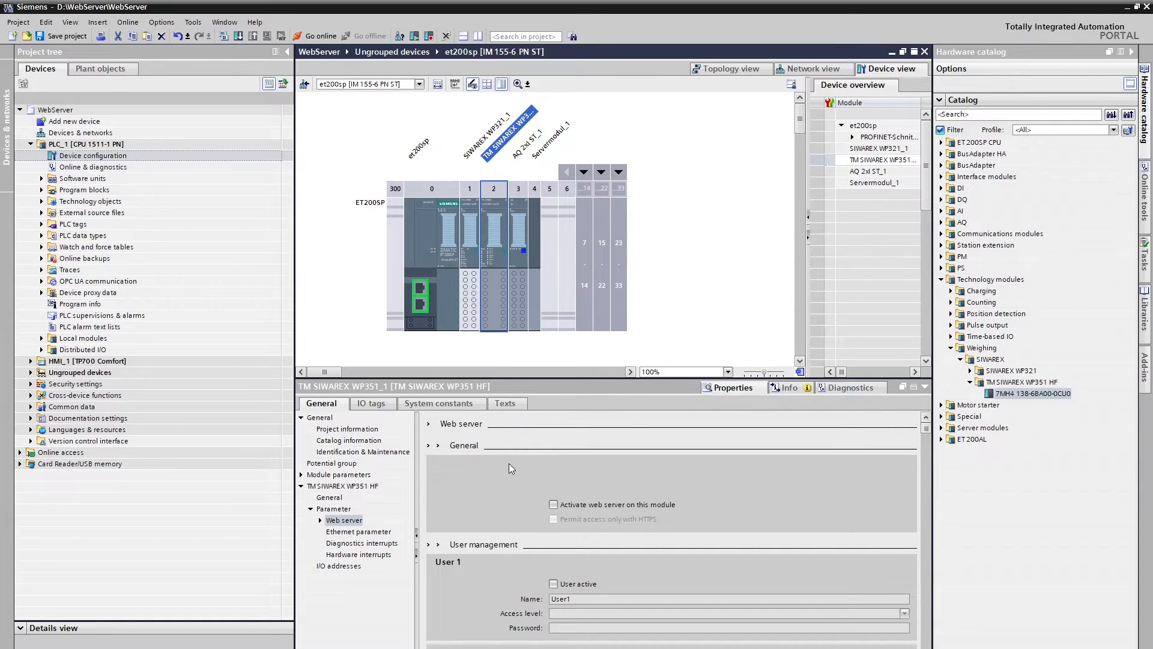
{"action": "left_click", "coordinate": [552, 504]}
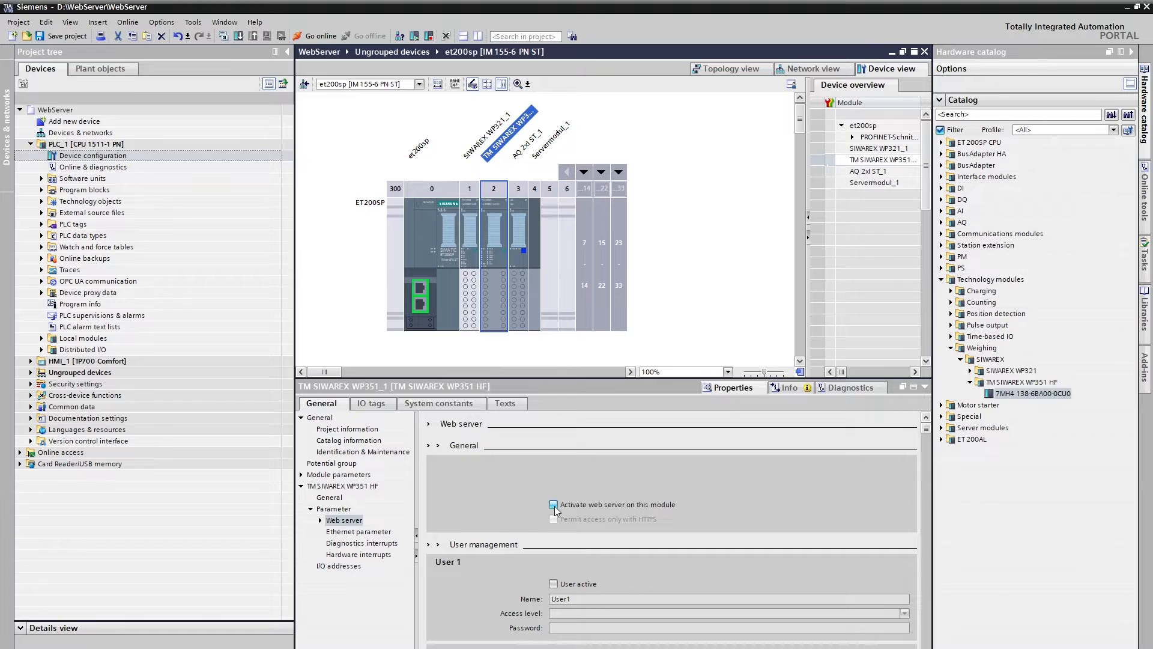
{"action": "left_click", "coordinate": [552, 503]}
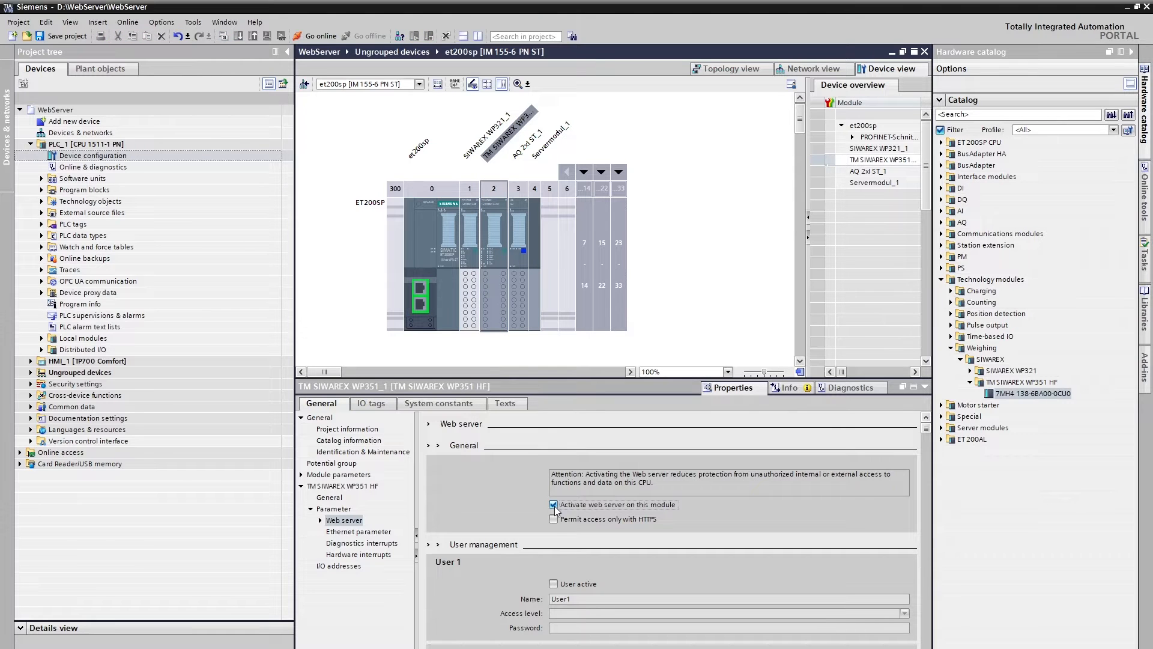
Activate User 1 as Siwarex with read/write access and a password
{"action": "left_click", "coordinate": [553, 584]}
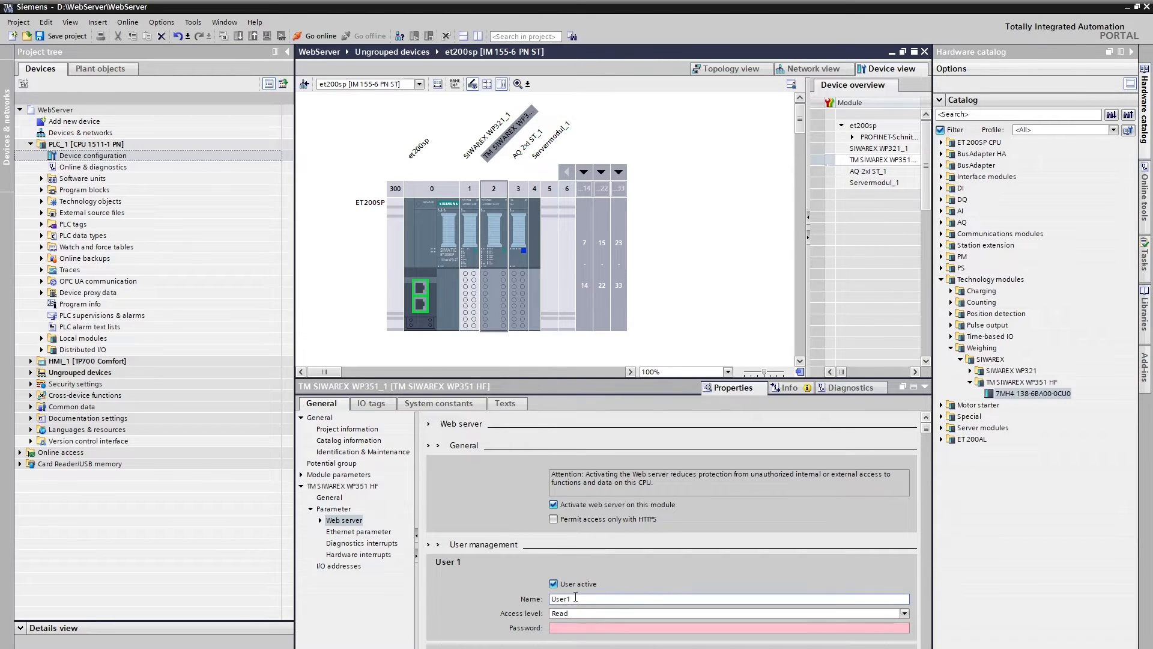
{"action": "type", "text": "Siwarex"}
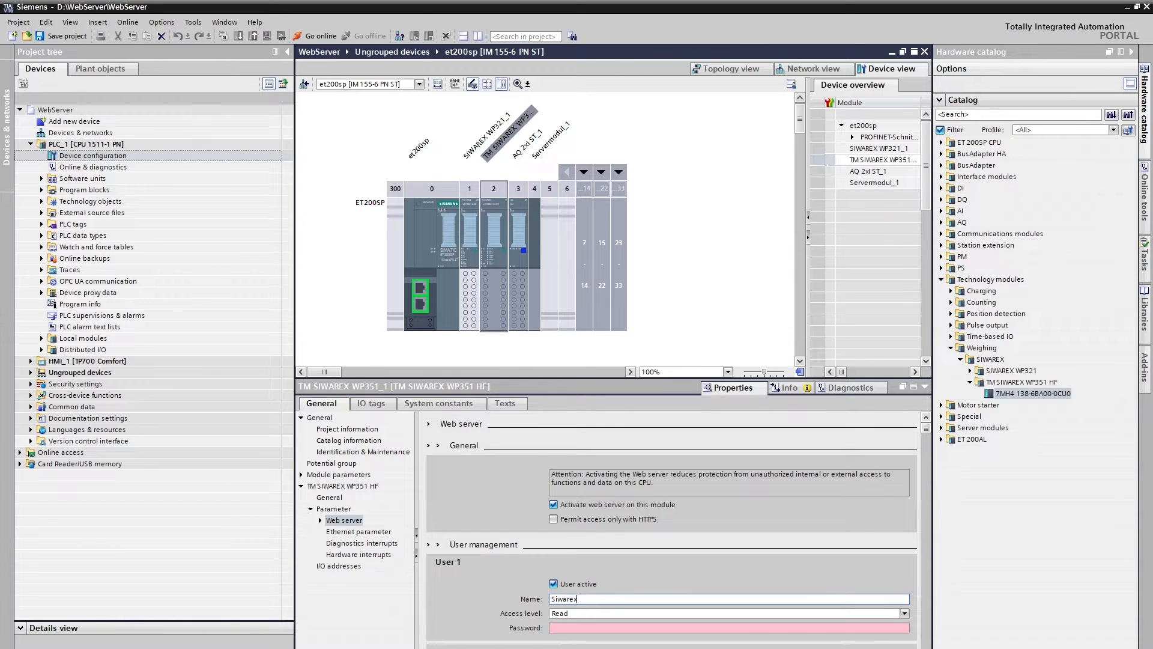
{"action": "left_click", "coordinate": [903, 612]}
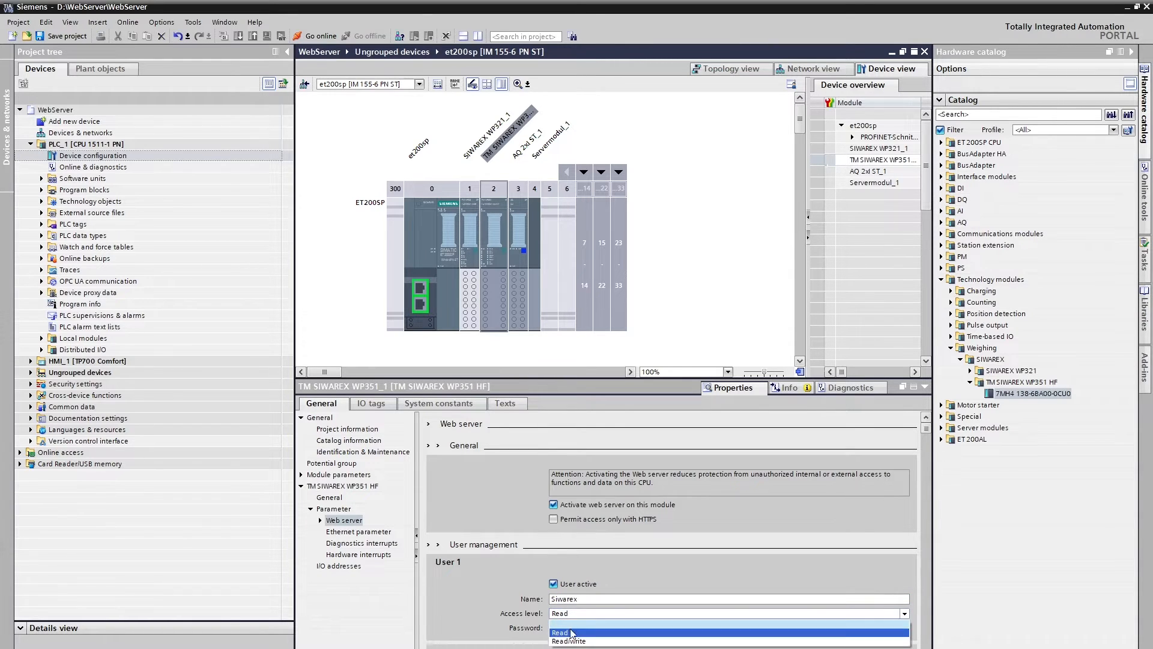
{"action": "left_click", "coordinate": [568, 640]}
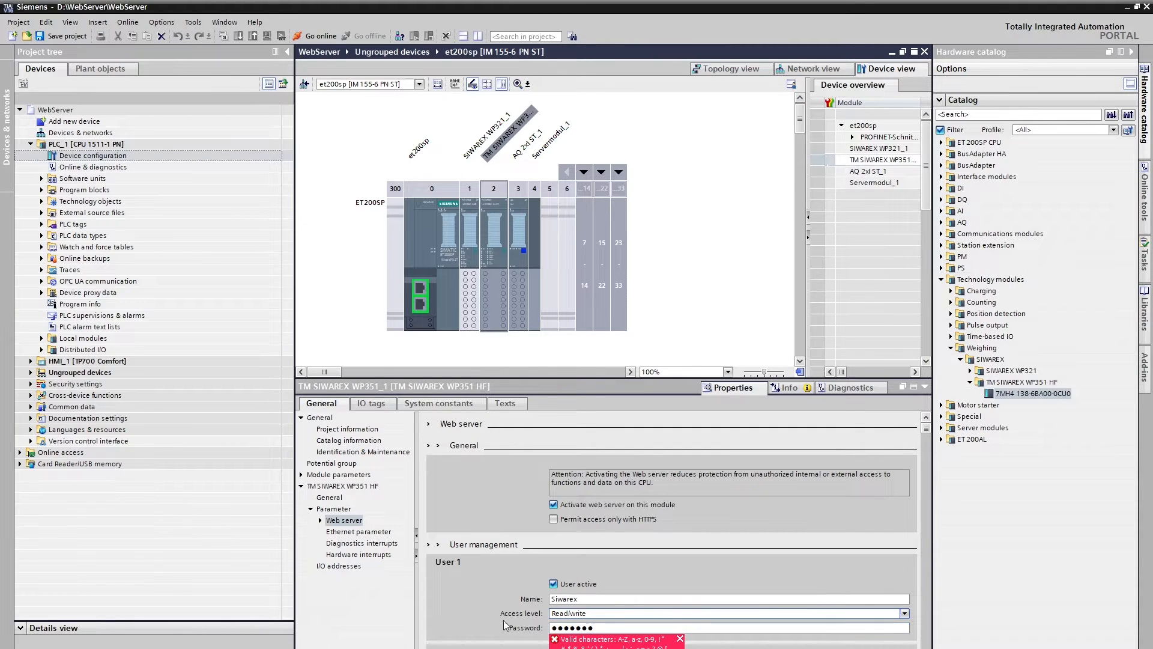
{"action": "mouse_move", "coordinate": [464, 597]}
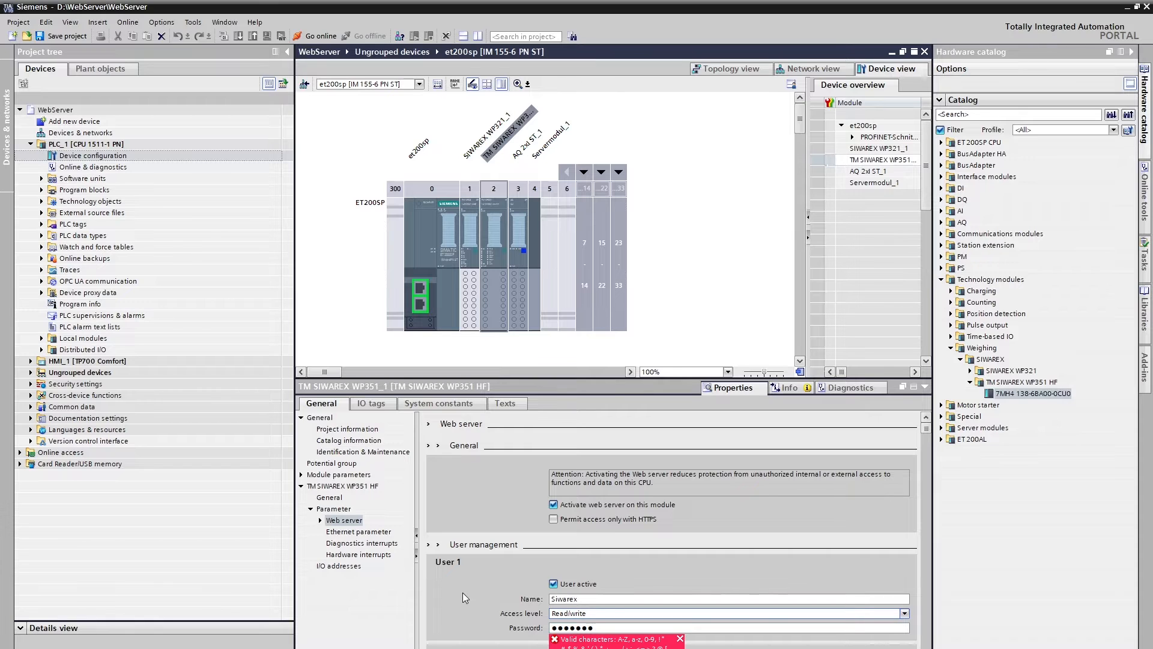
{"action": "left_click", "coordinate": [359, 531]}
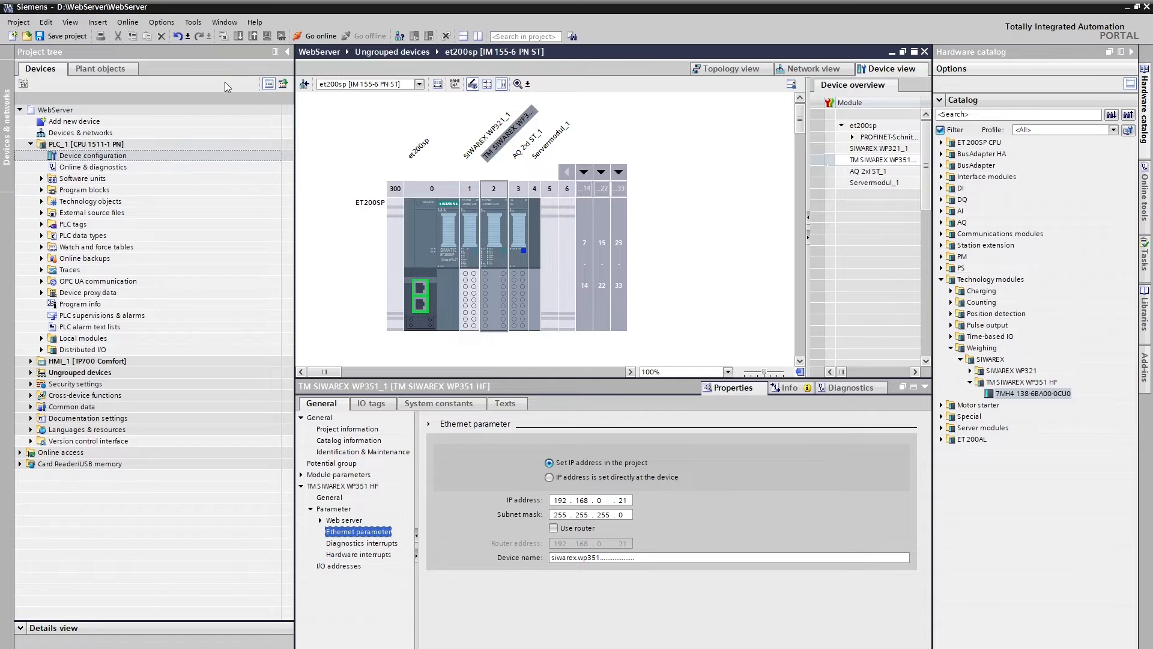
{"action": "mouse_move", "coordinate": [222, 36]}
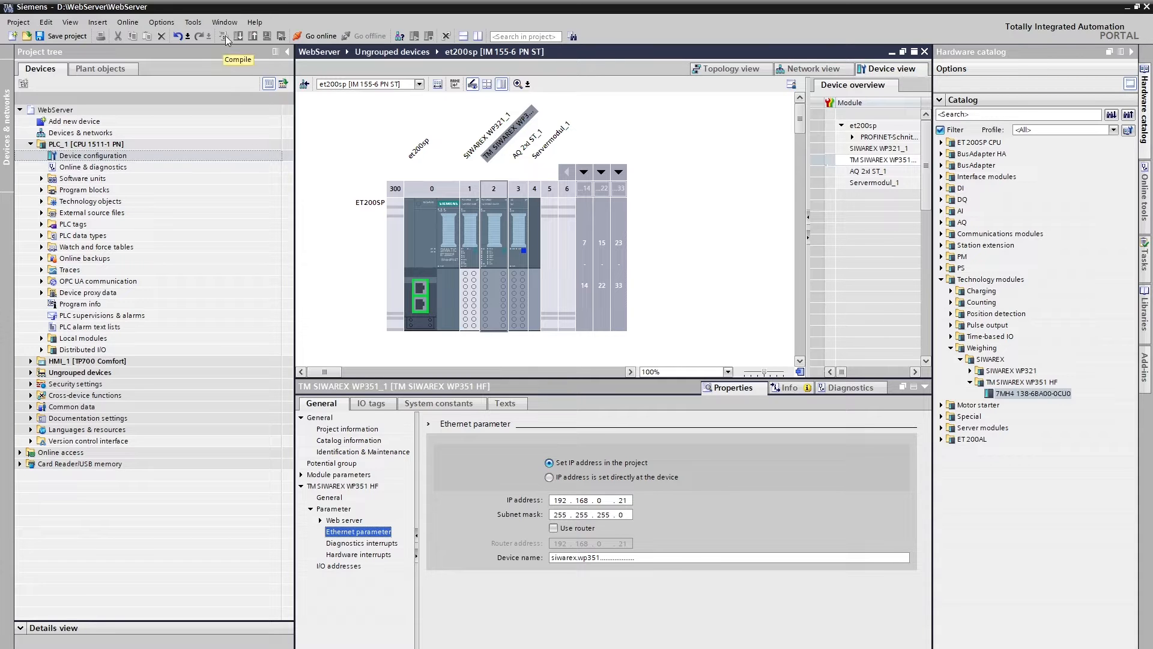
{"action": "mouse_move", "coordinate": [238, 36]}
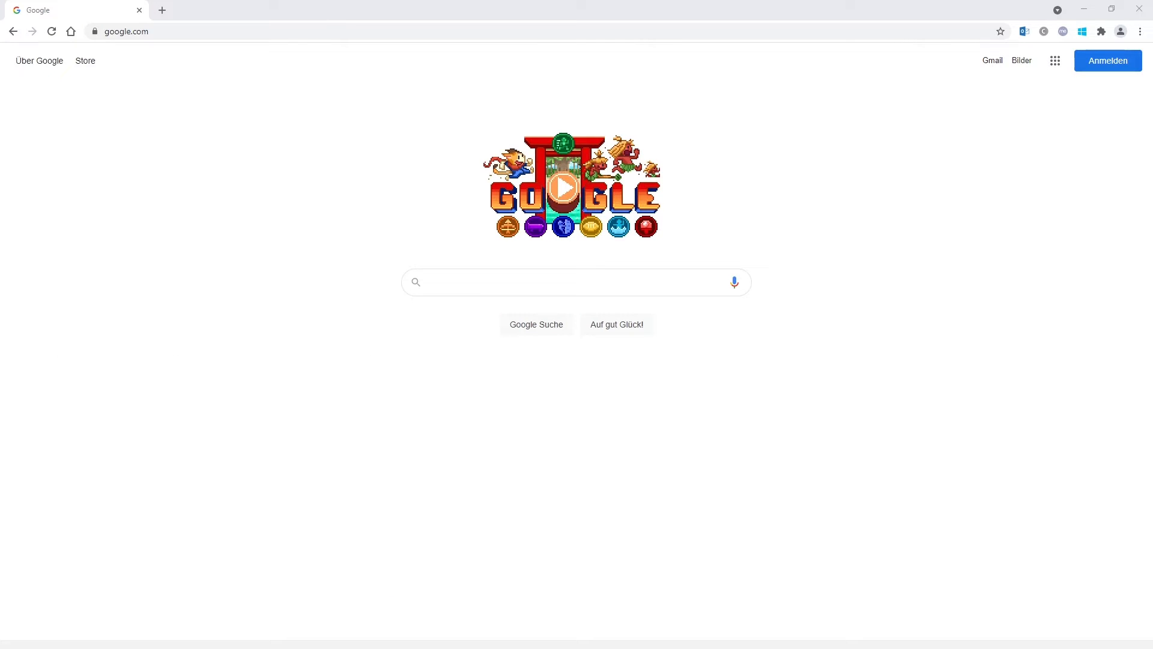
{"action": "mouse_move", "coordinate": [758, 430]}
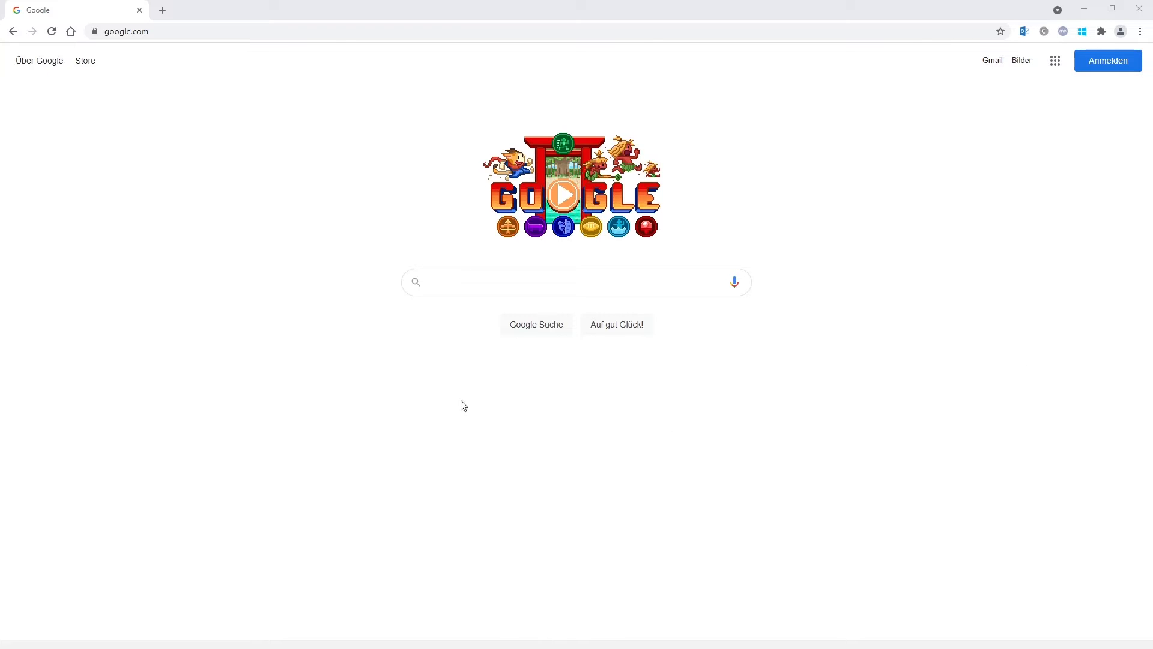
{"action": "mouse_move", "coordinate": [552, 422]}
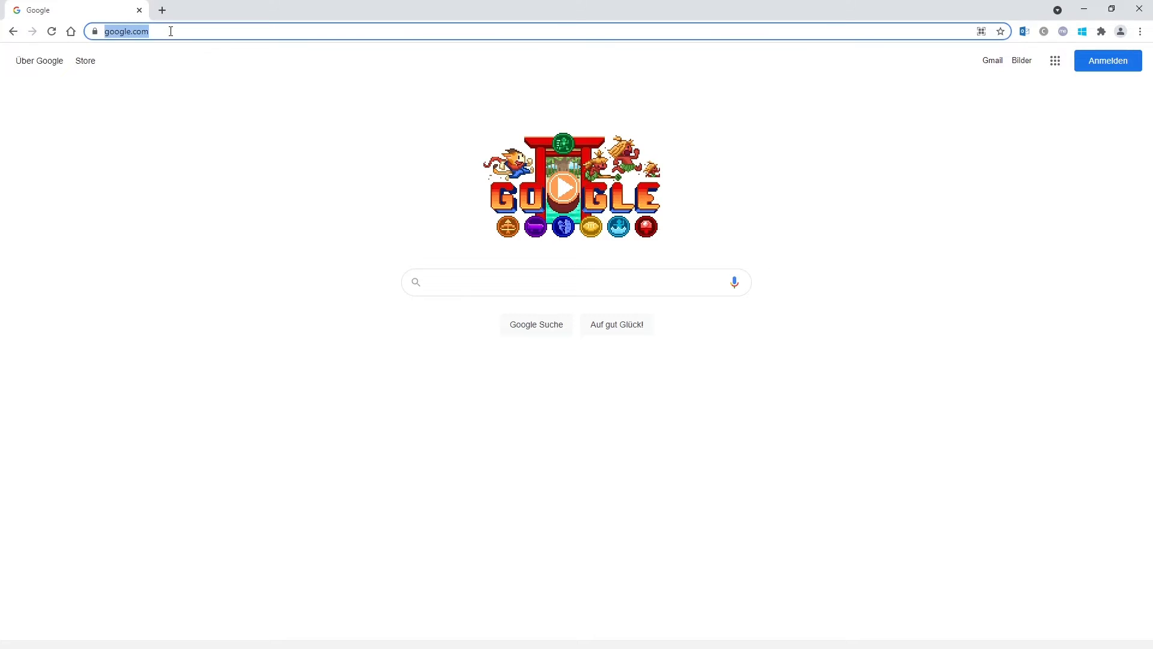
Navigate Chrome to the scale module's web server at 192.168.0.21
{"action": "type", "text": "192.168.0.21//Portal/Portal.mwsl?ClientArea=/SiwaWeb/SiwaStart.mwsl&Title=&StartPage=true"}
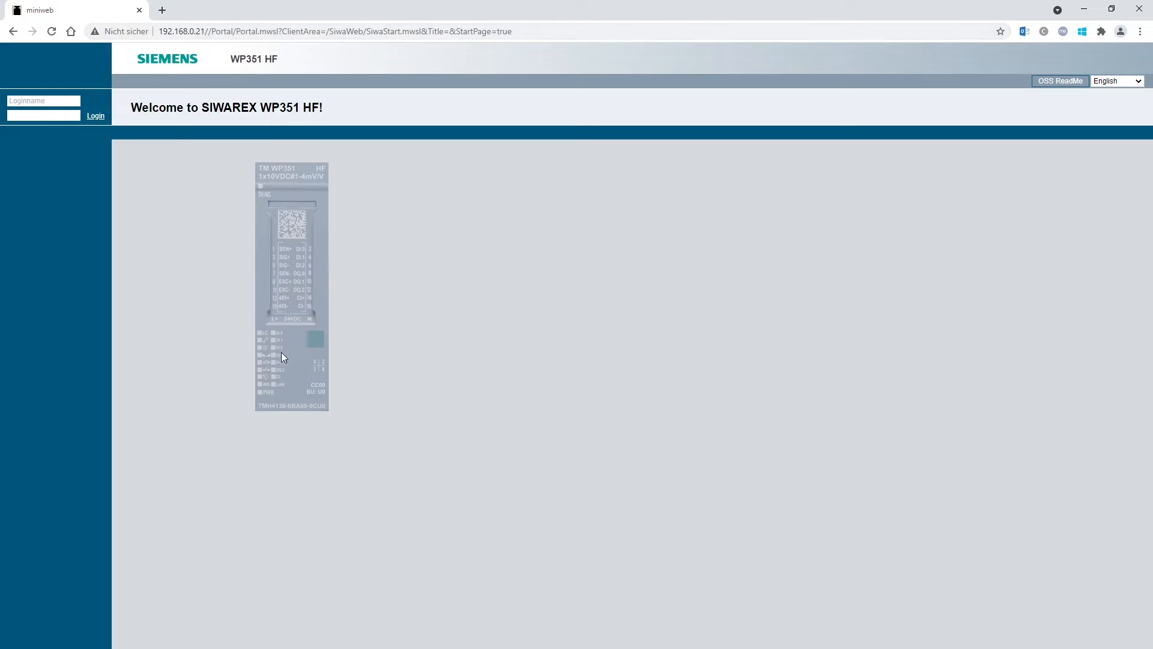
{"action": "mouse_move", "coordinate": [369, 344]}
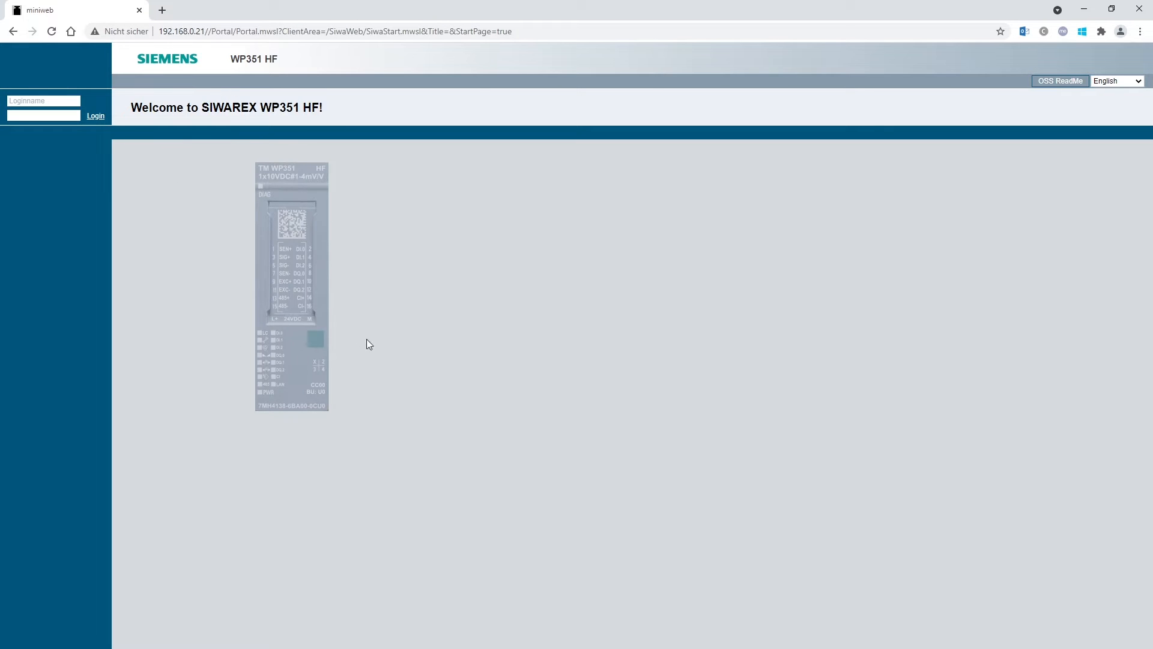
{"action": "mouse_move", "coordinate": [1029, 134]}
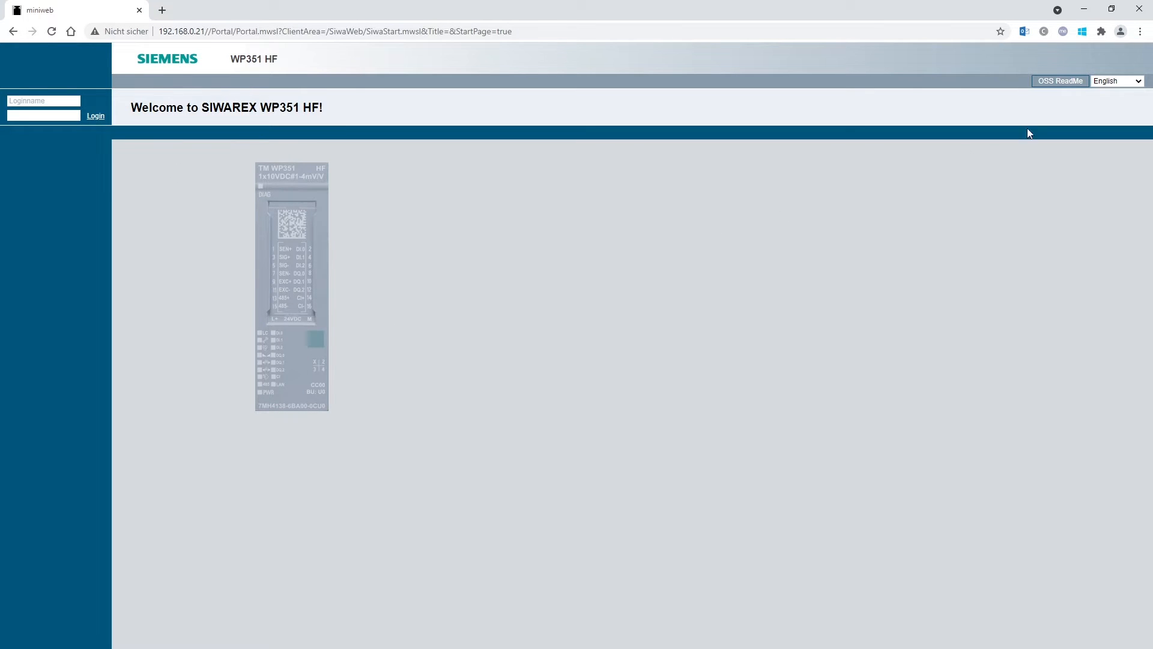
Log in as user Siwarex with the interface language kept as English
{"action": "left_click", "coordinate": [1115, 80]}
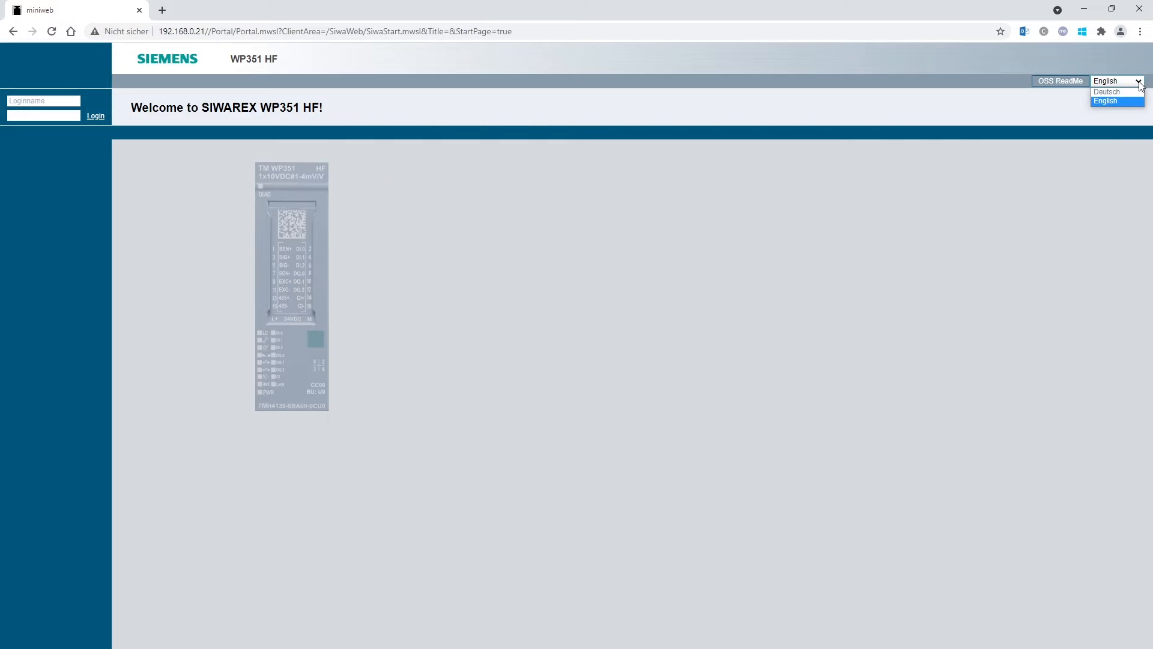
{"action": "left_click", "coordinate": [1105, 101]}
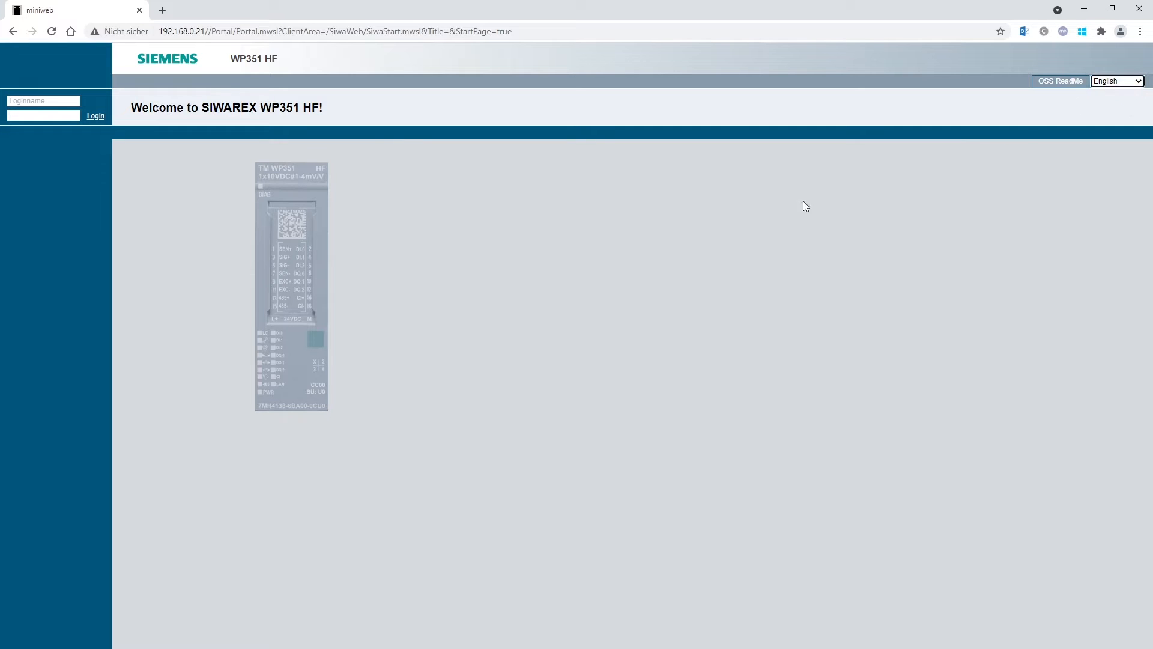
{"action": "mouse_move", "coordinate": [96, 132]}
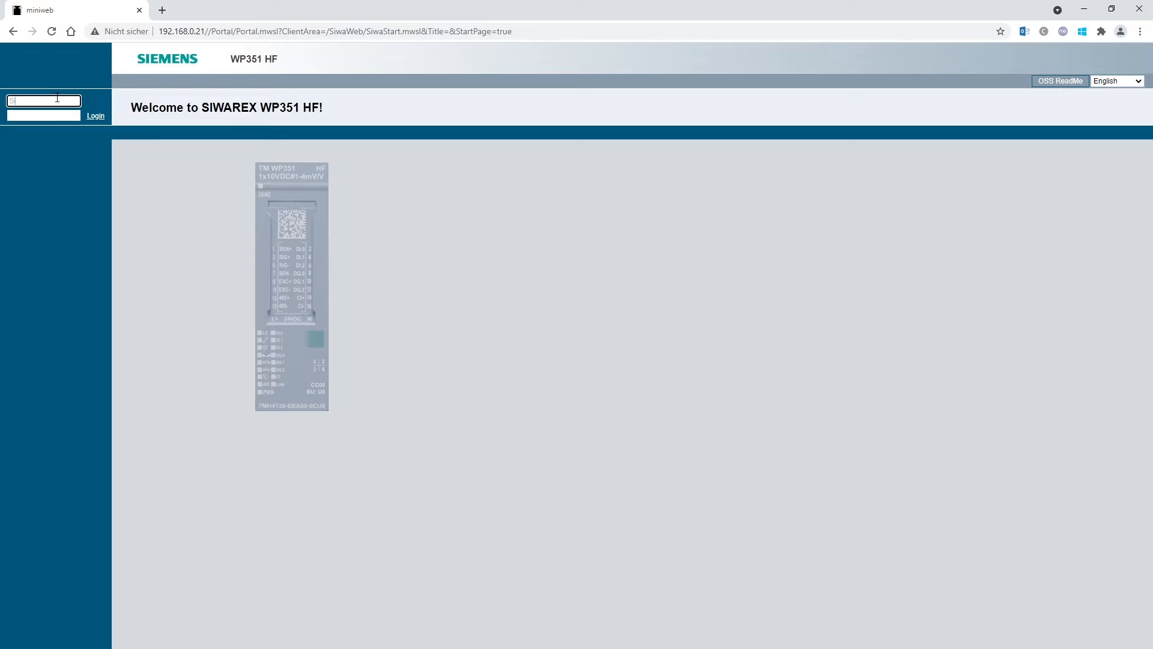
{"action": "type", "text": "Siwarex"}
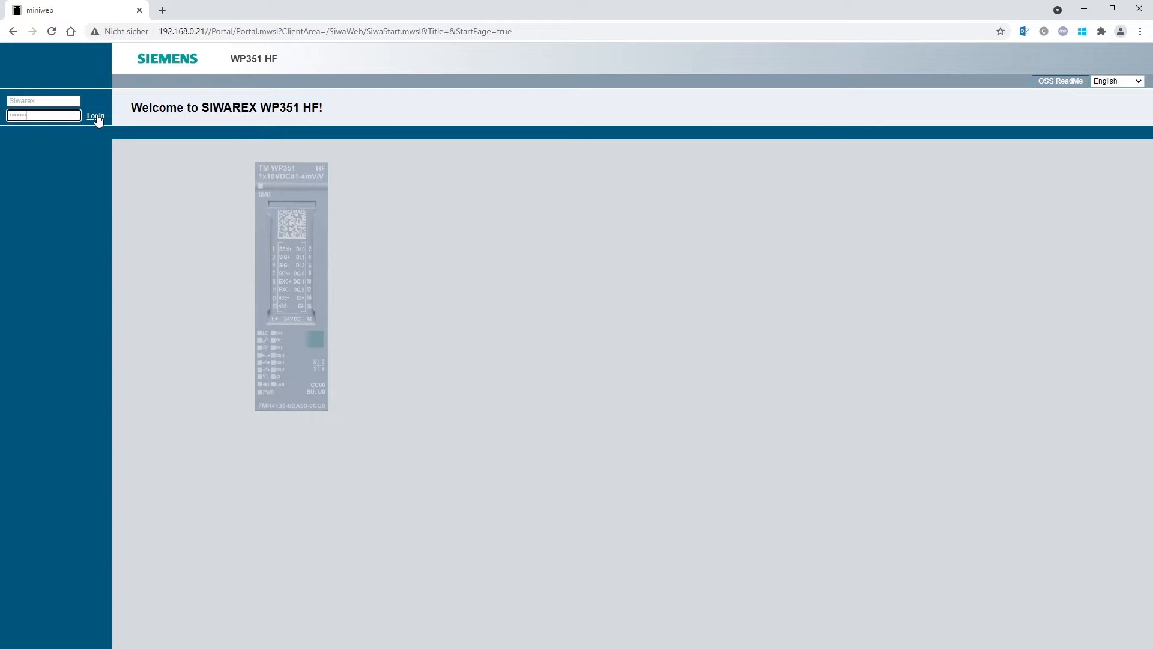
{"action": "left_click", "coordinate": [96, 117]}
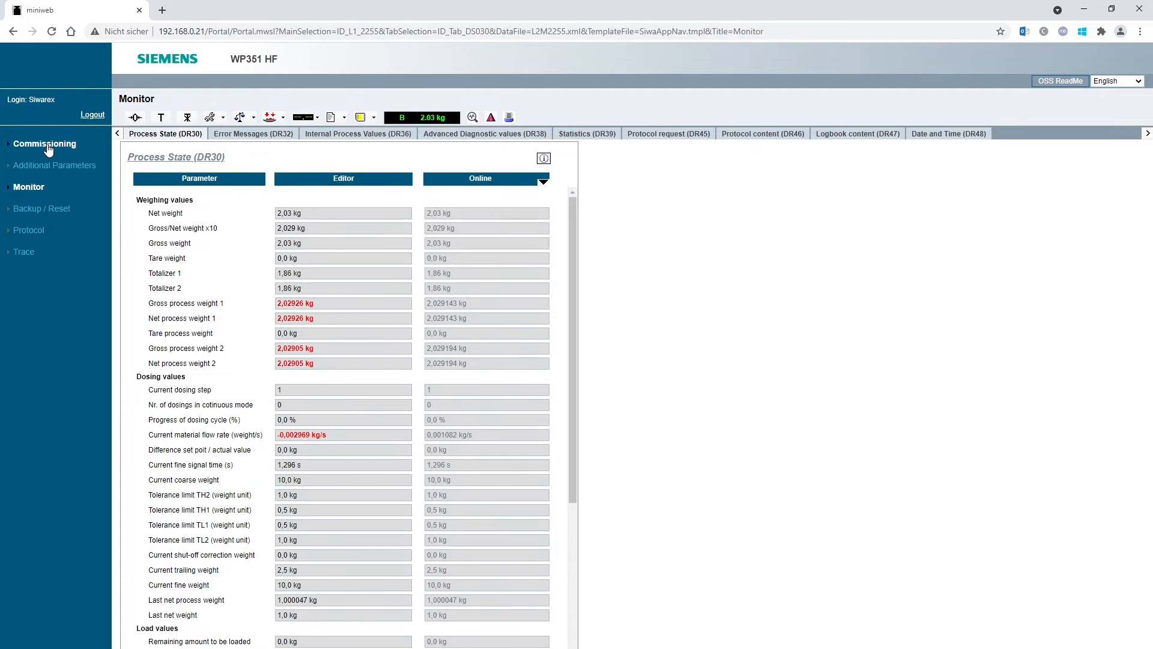
Show the Commissioning area on the Calibration Parameter (DR3) tab
{"action": "left_click", "coordinate": [44, 143]}
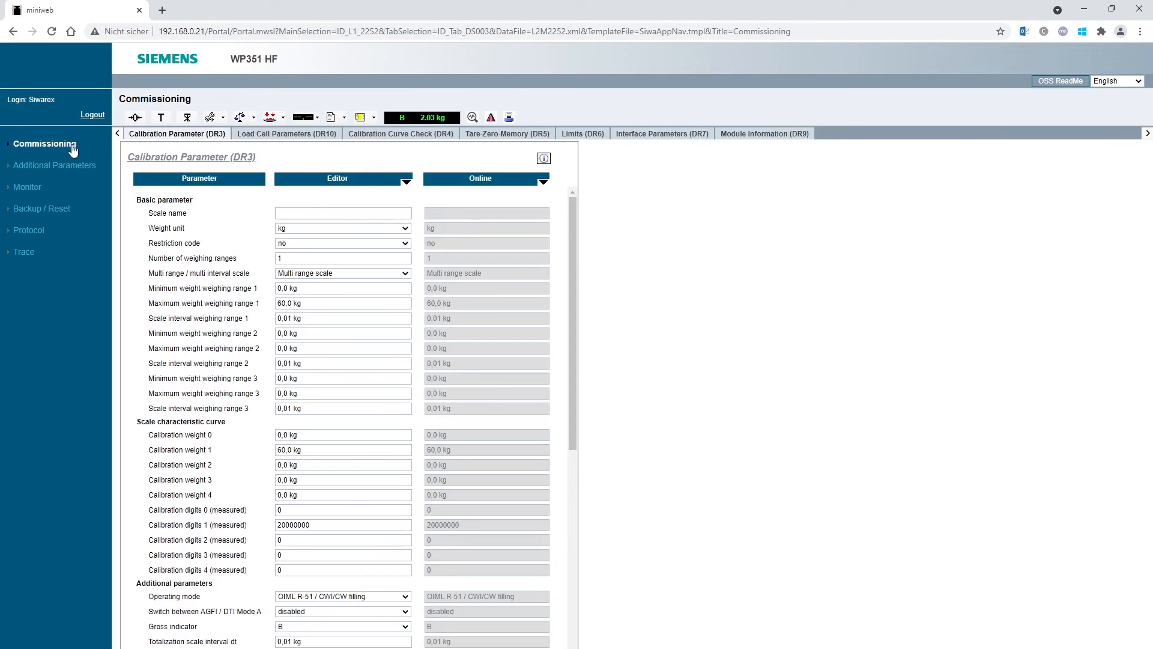
{"action": "left_click", "coordinate": [177, 133]}
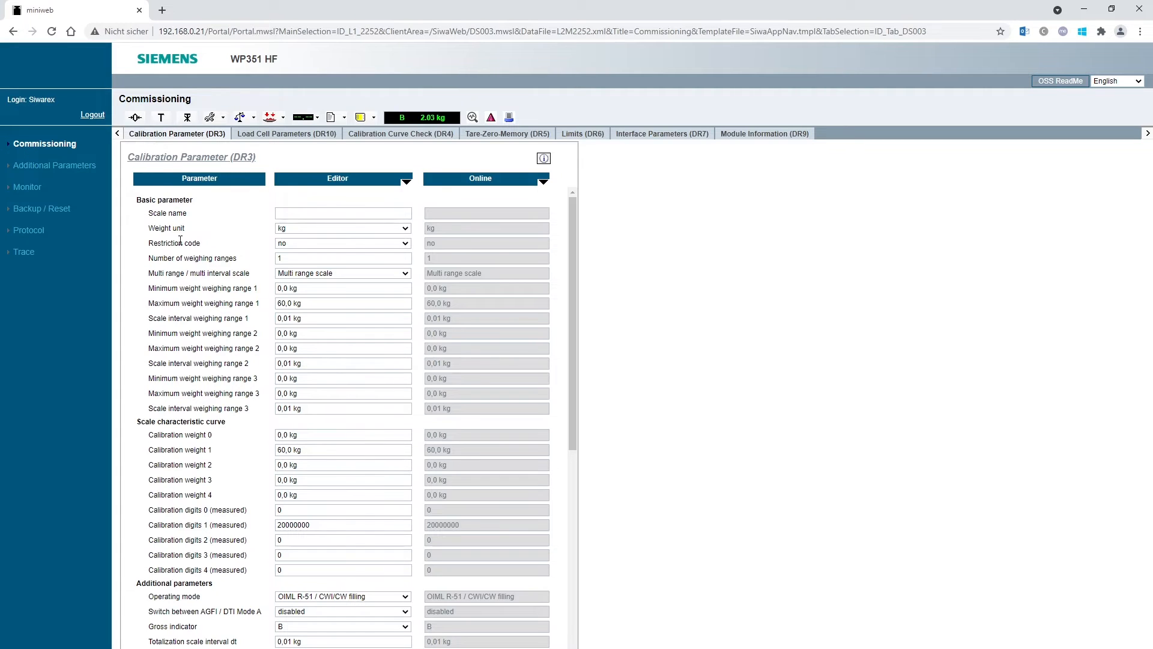
Enter scale interval 0,001 kg for weighing range 1 and calibration weight 1 of 1,0 kg
{"action": "left_click", "coordinate": [342, 317]}
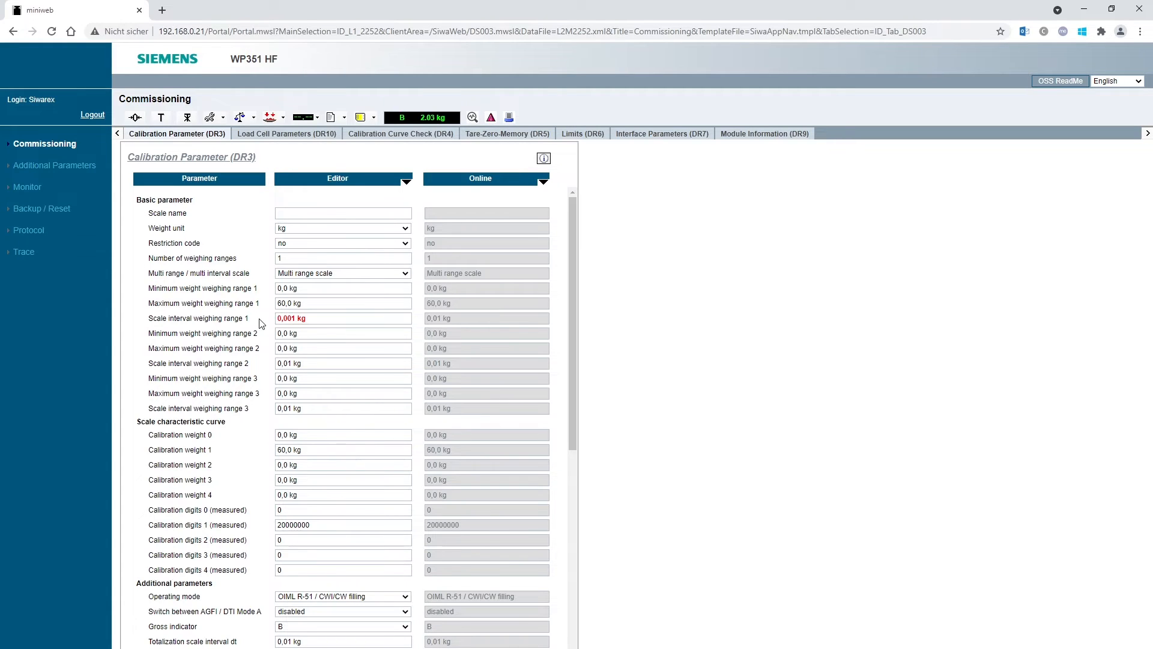
{"action": "mouse_move", "coordinate": [266, 323]}
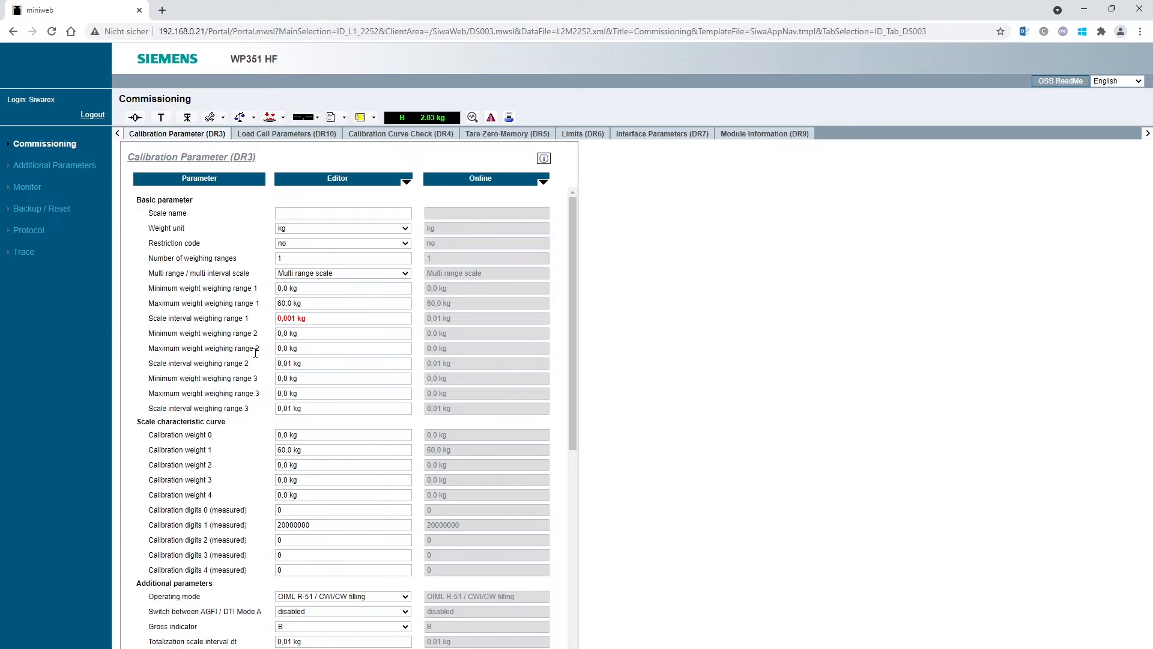
{"action": "left_click", "coordinate": [343, 449]}
{"action": "type", "text": "1"}
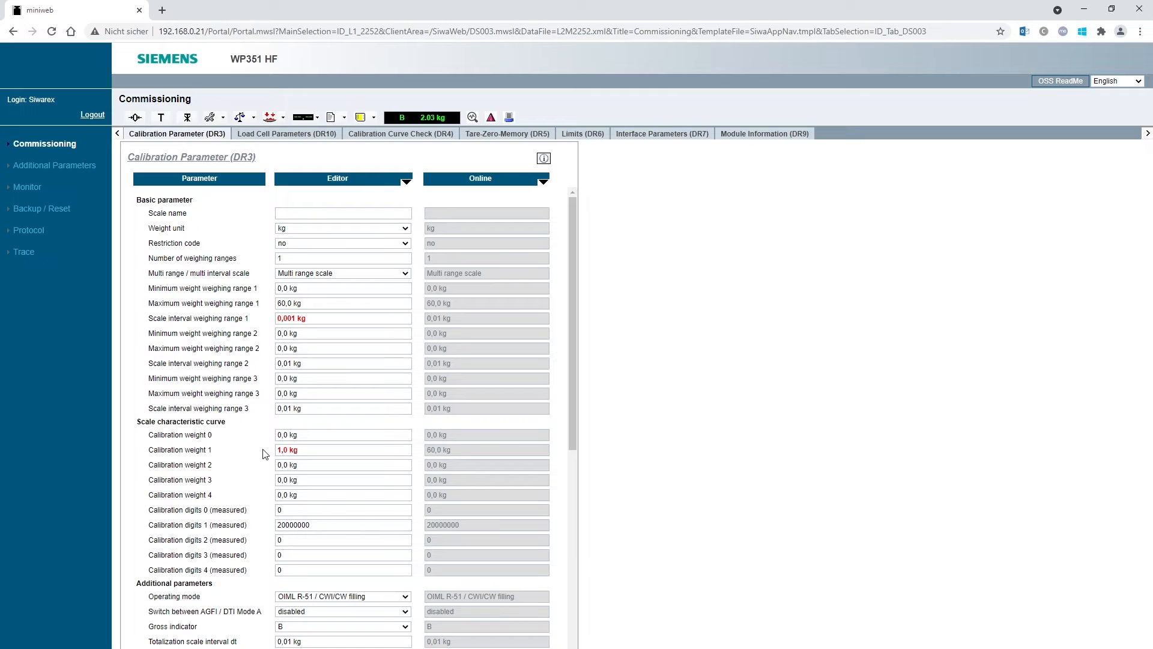
{"action": "mouse_move", "coordinate": [312, 428]}
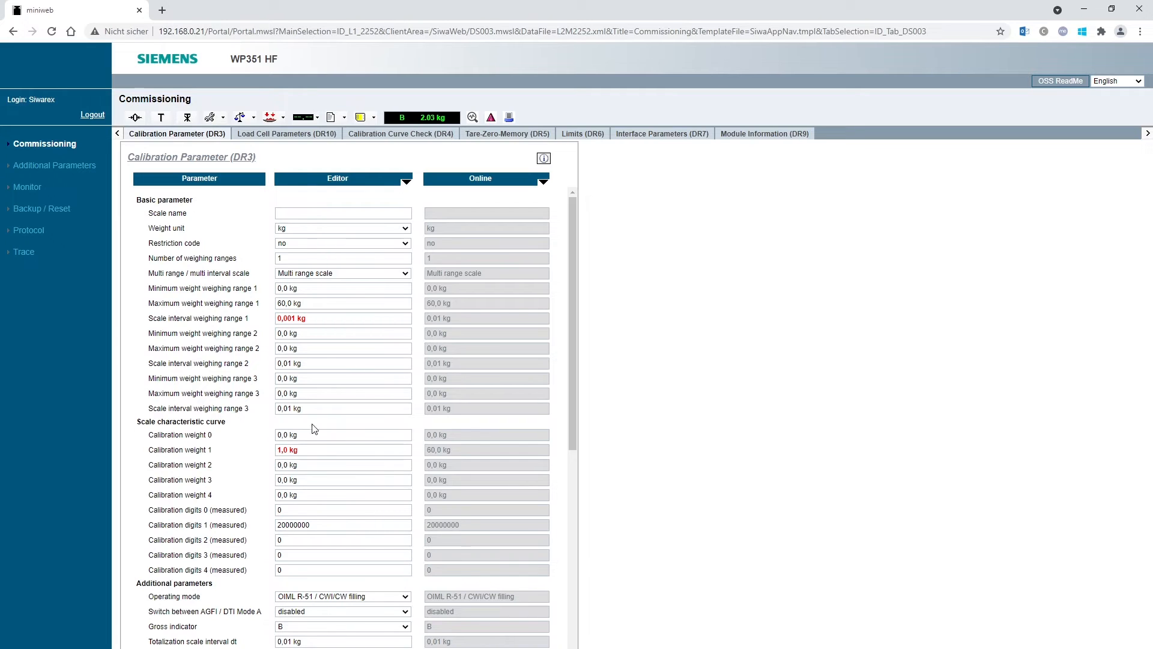
{"action": "mouse_move", "coordinate": [260, 373]}
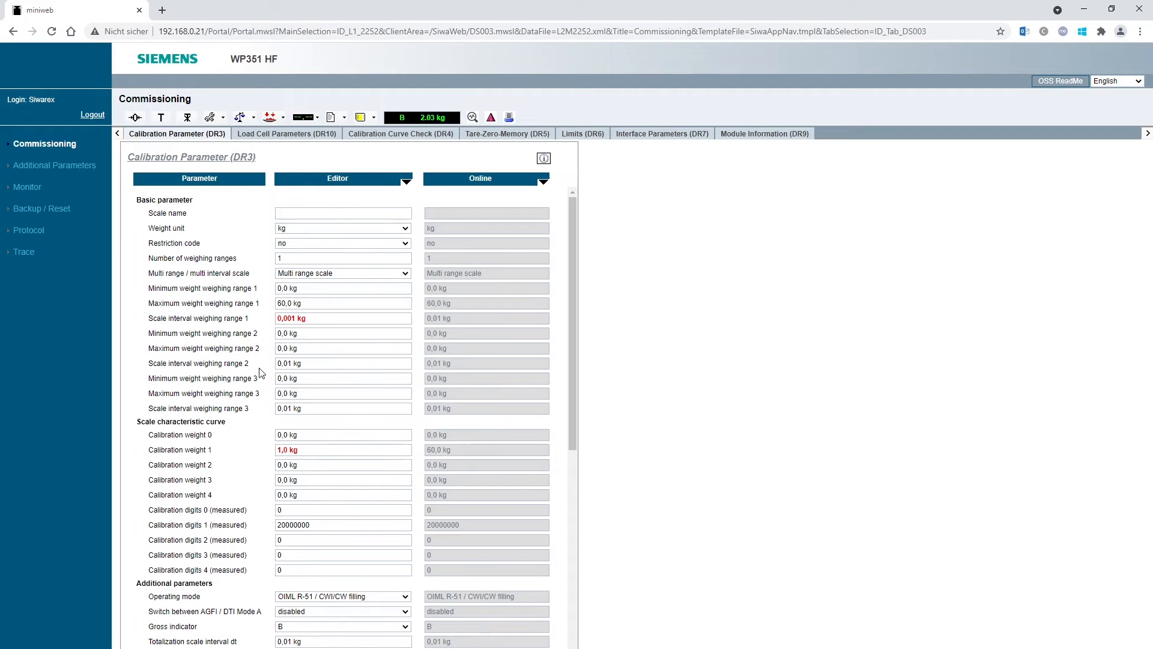
{"action": "left_click", "coordinate": [342, 303]}
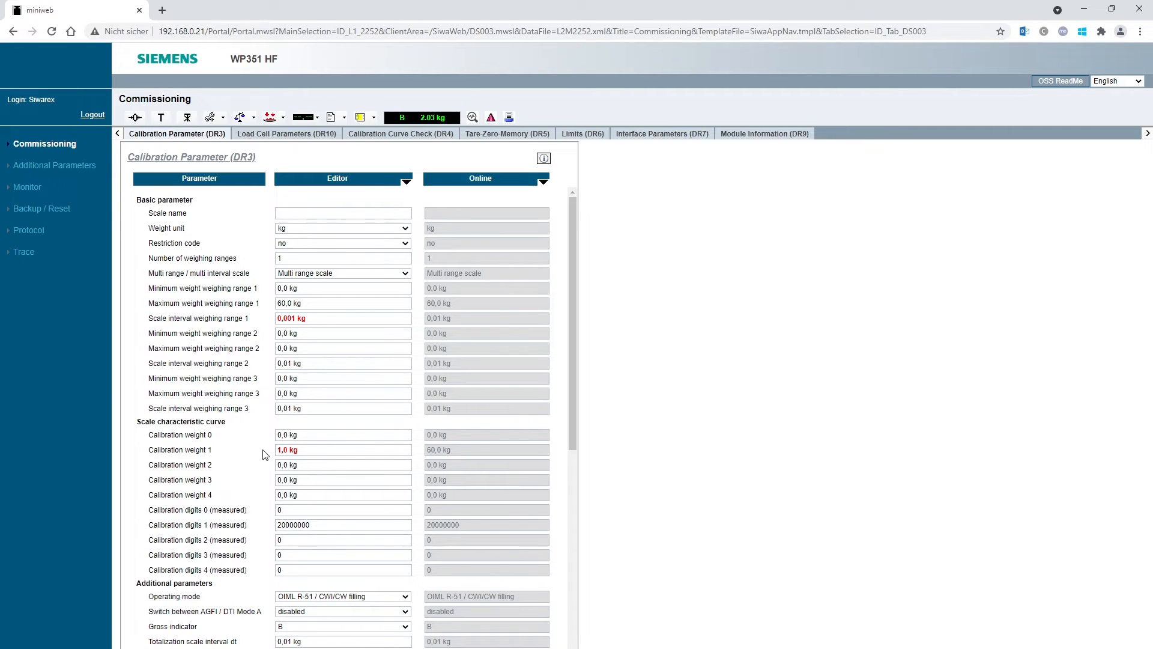
{"action": "mouse_move", "coordinate": [267, 287]}
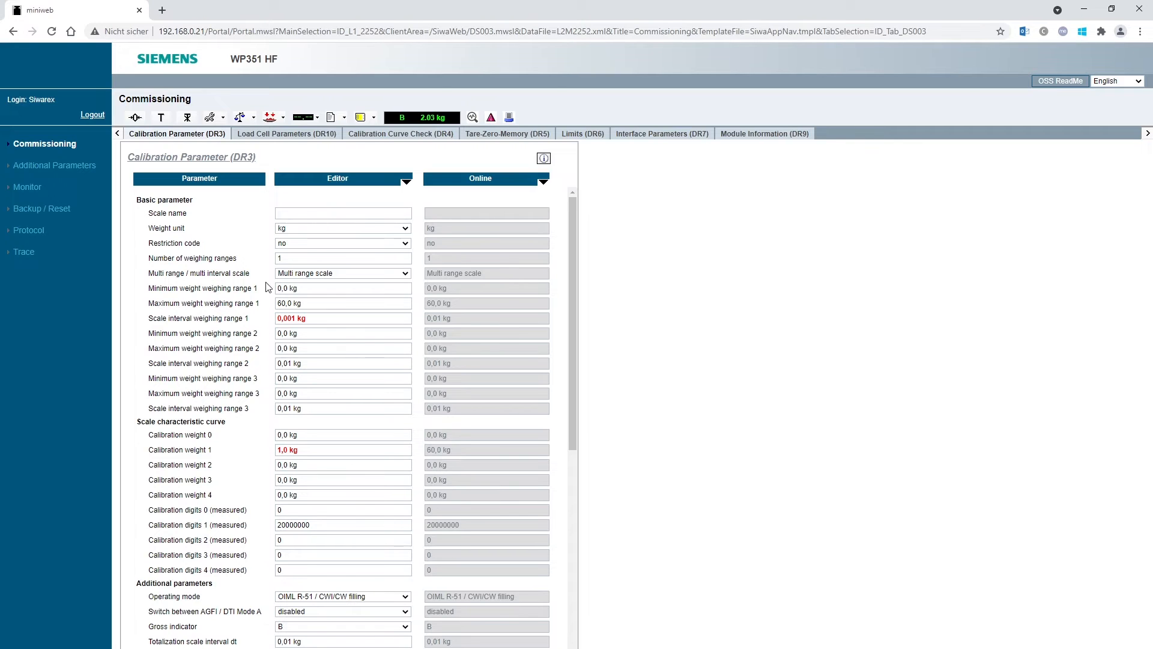
Write the edited DR3 data record to the scale so online values match the editor
{"action": "left_click", "coordinate": [209, 117]}
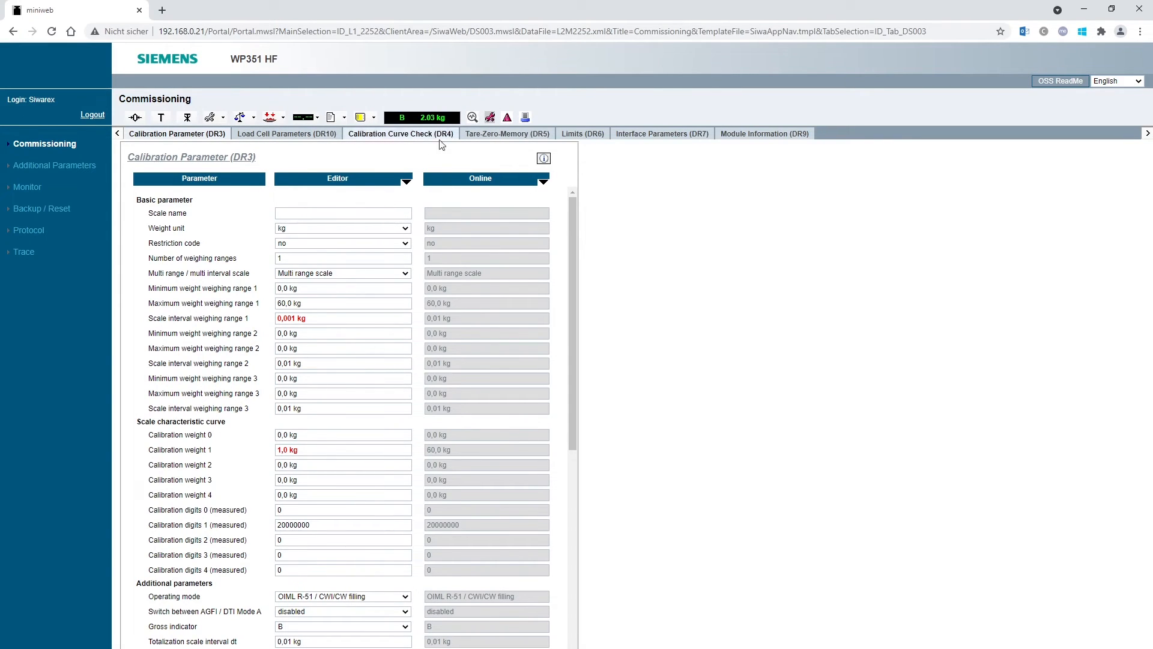
{"action": "left_click", "coordinate": [405, 181]}
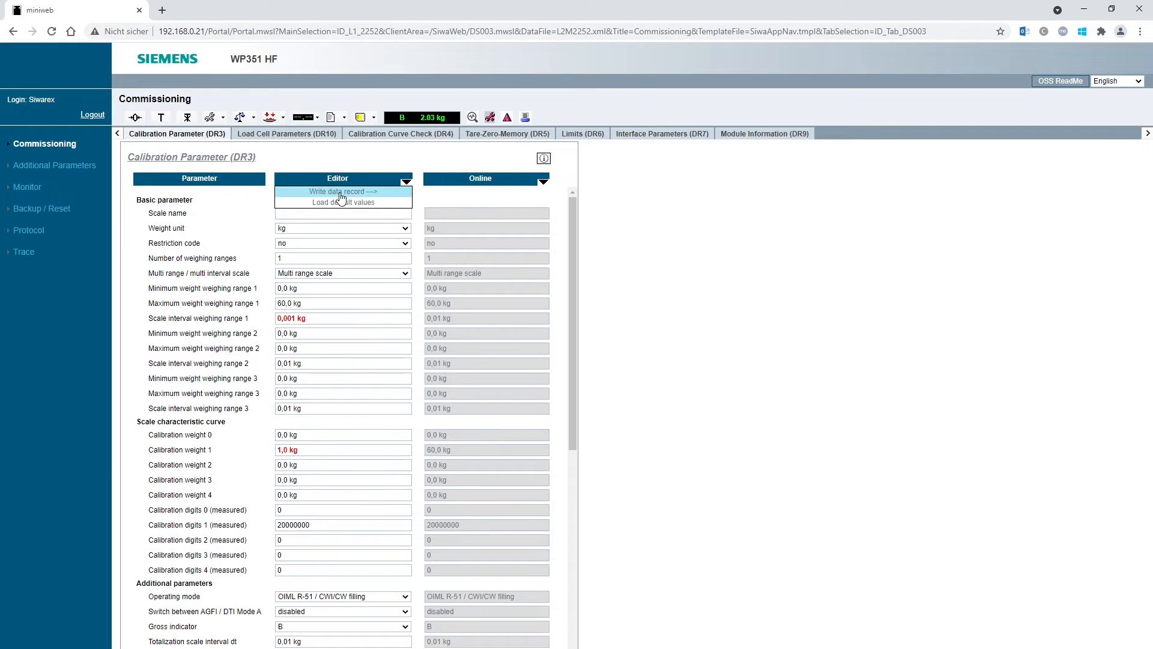
{"action": "left_click", "coordinate": [341, 191]}
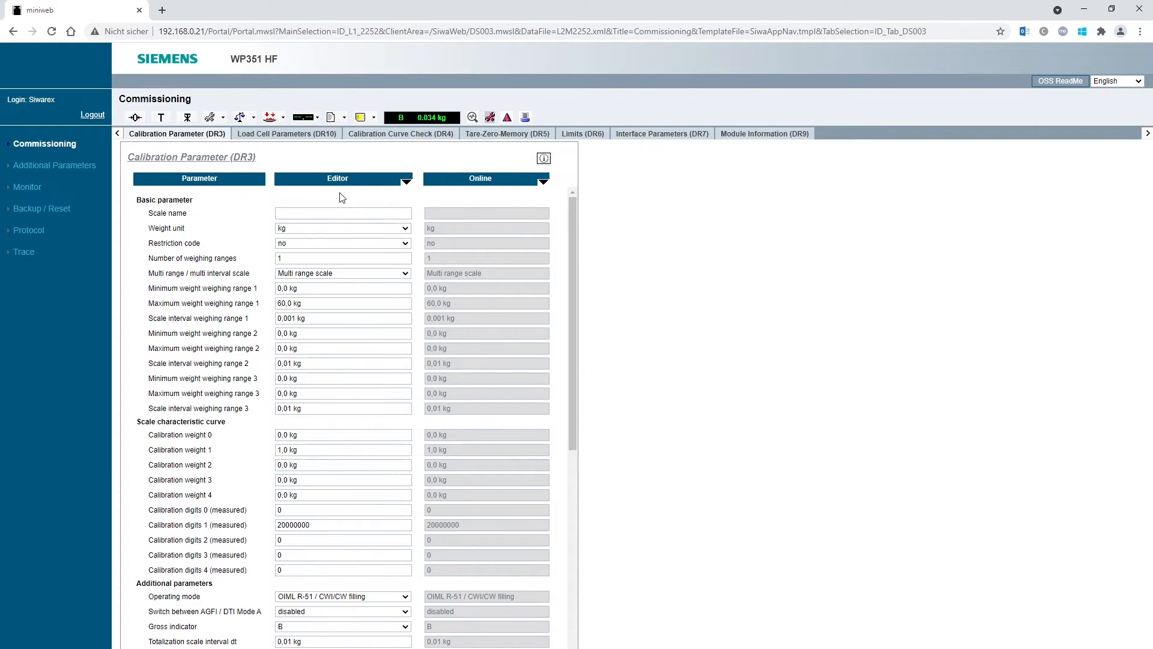
{"action": "mouse_move", "coordinate": [294, 143]}
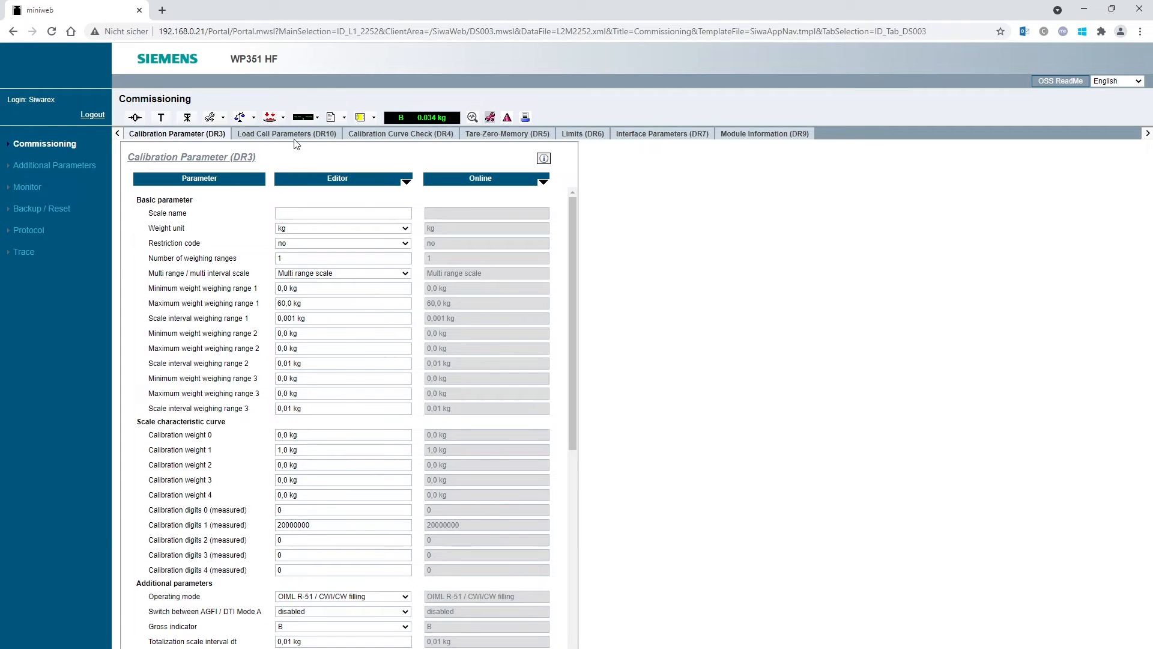
Show the Load Cell Parameters (DR10) record
{"action": "left_click", "coordinate": [286, 133]}
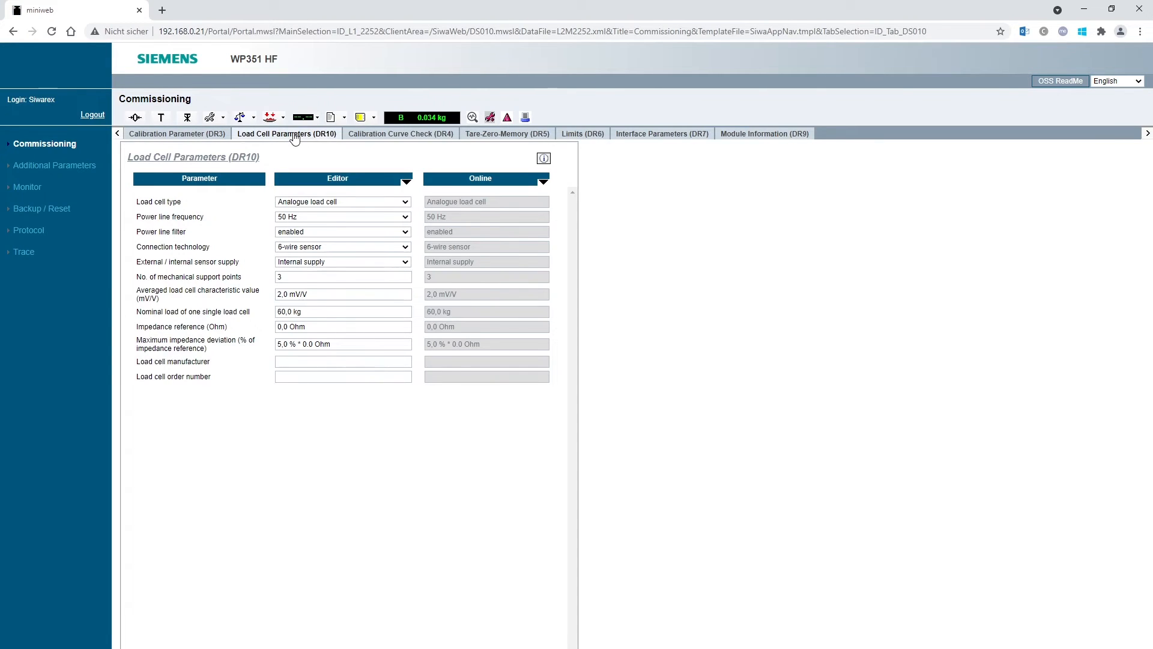
{"action": "mouse_move", "coordinate": [415, 296]}
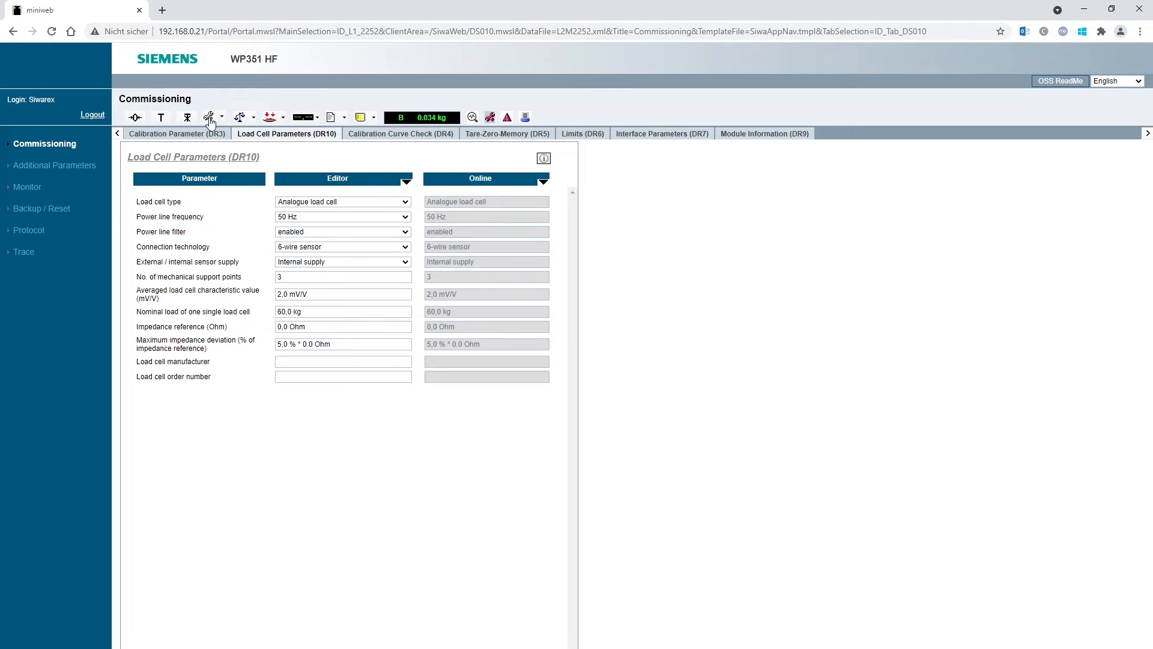
Send the adjustment commands for weight 0 and weight 1 so the 1 kg load reads 1,000 kg
{"action": "left_click", "coordinate": [210, 116]}
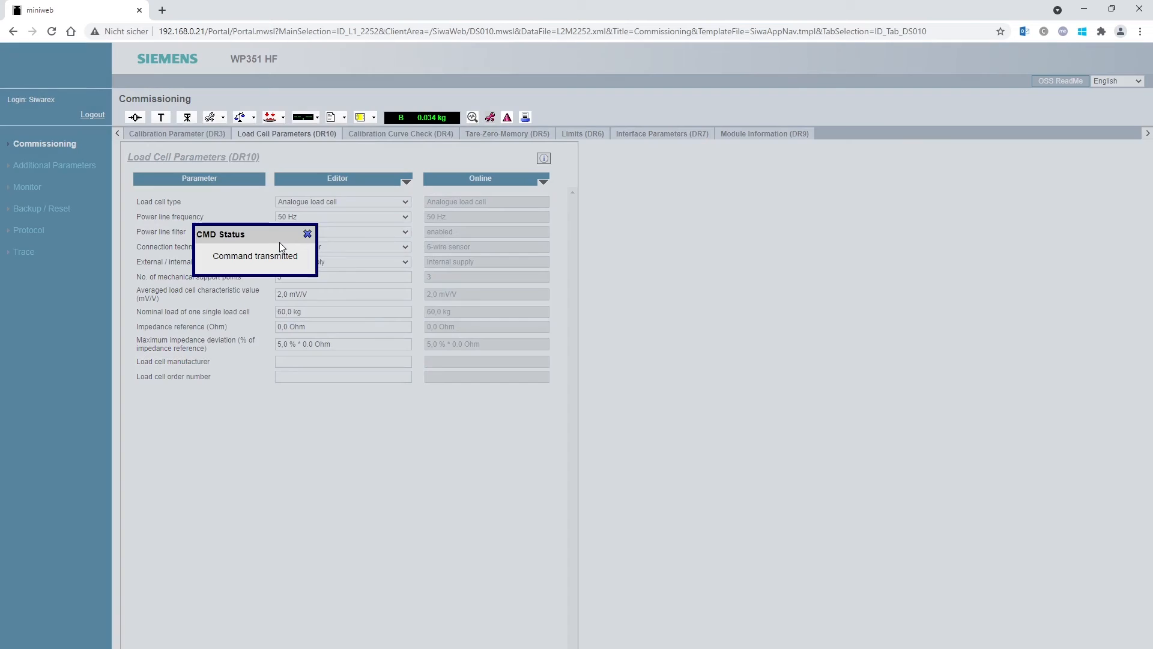
{"action": "left_click", "coordinate": [307, 234]}
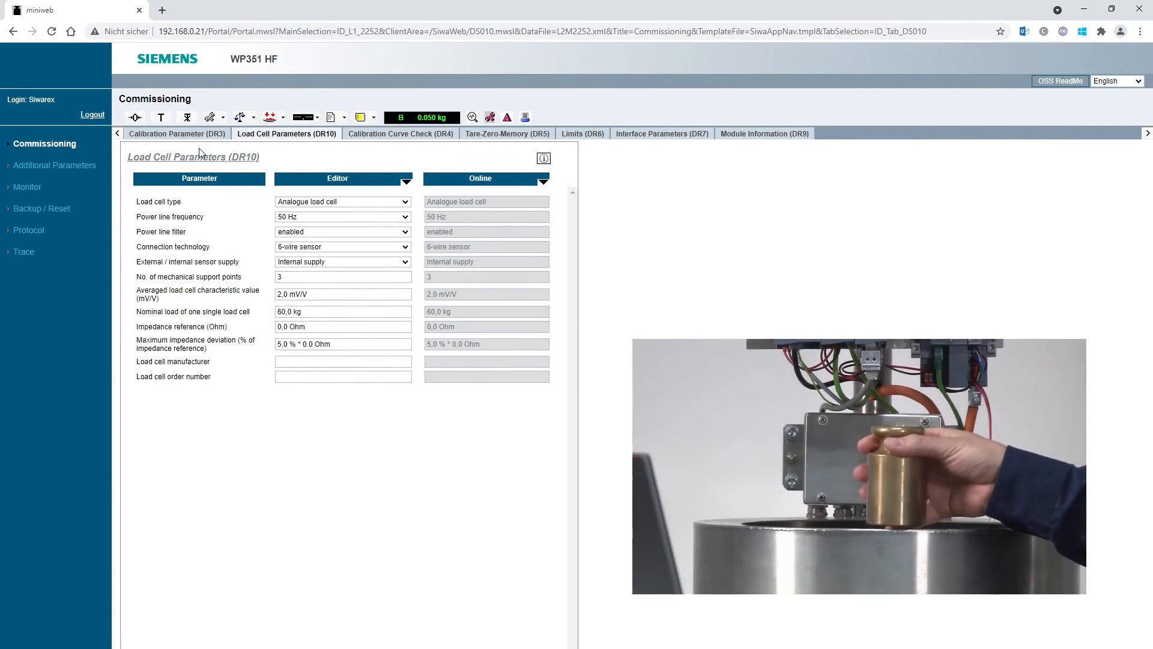
{"action": "left_click", "coordinate": [209, 116]}
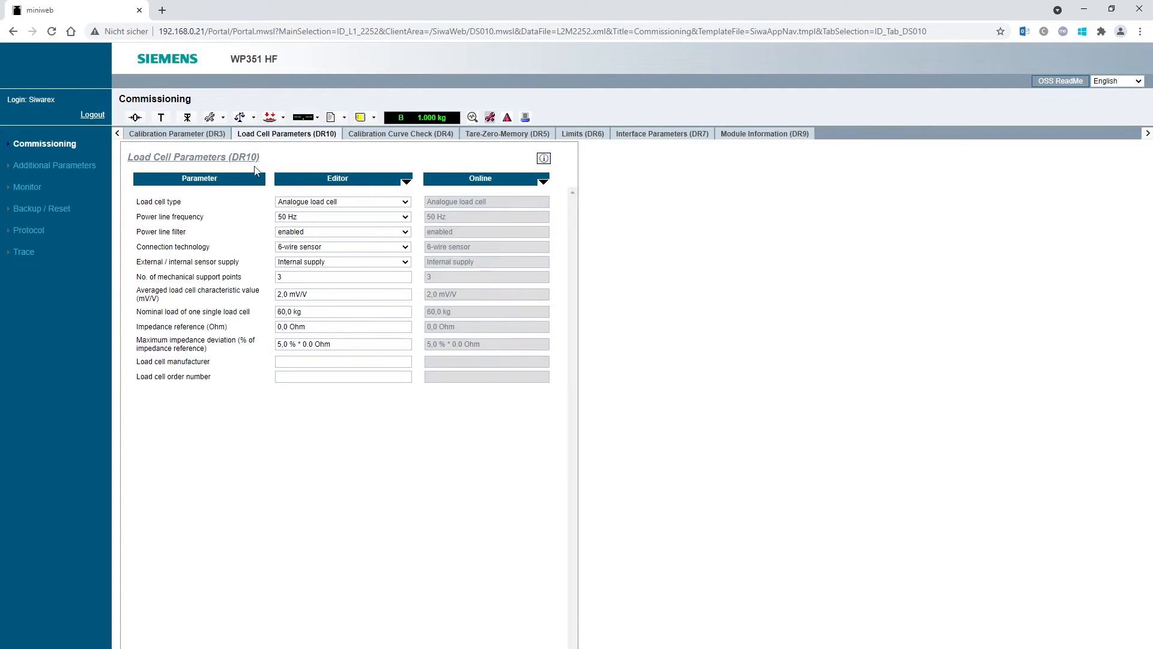
{"action": "left_click", "coordinate": [176, 134]}
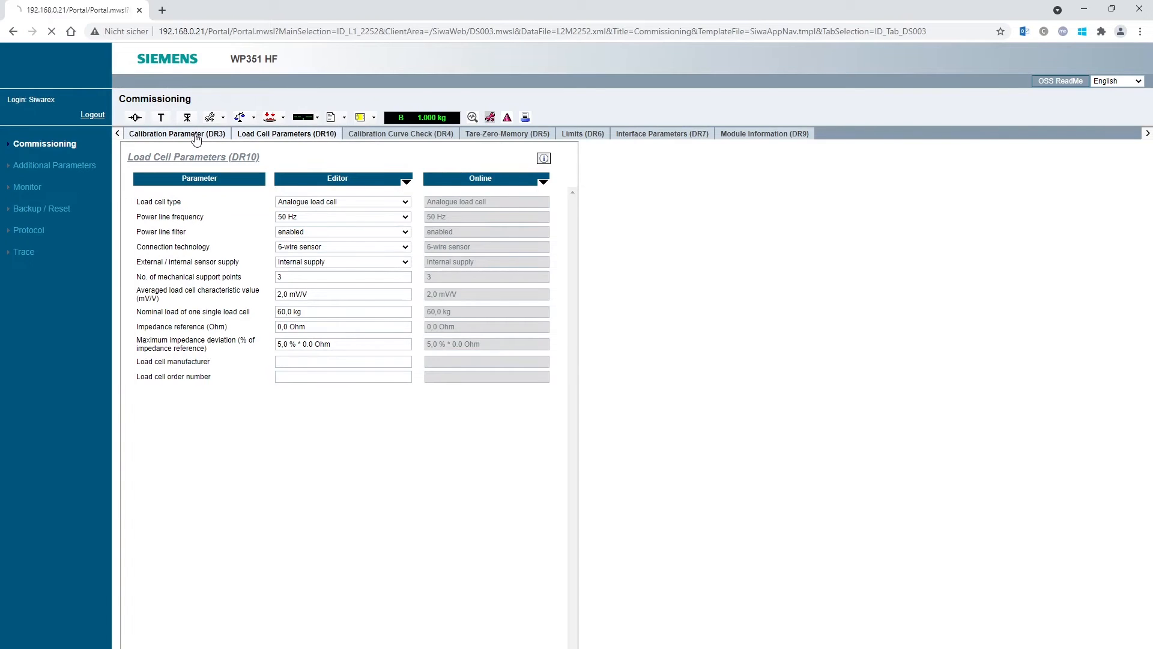
Read the measured calibration digits 676476 and 1638758 from the module into the DR3 editor
{"action": "left_click", "coordinate": [177, 134]}
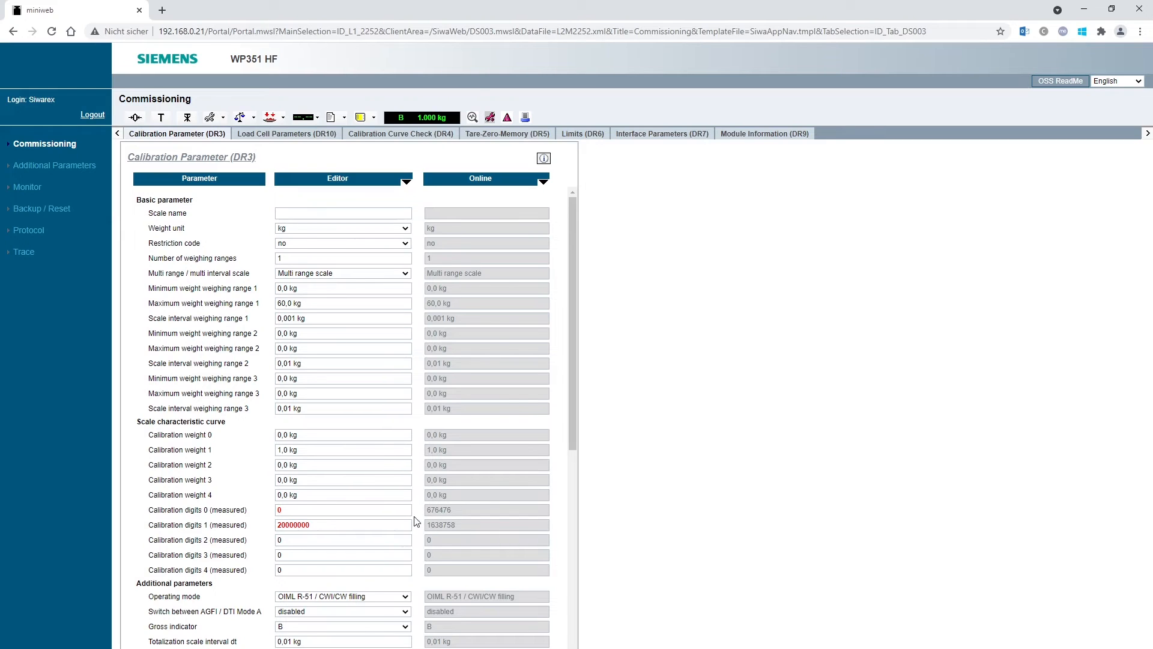
{"action": "left_click", "coordinate": [487, 525]}
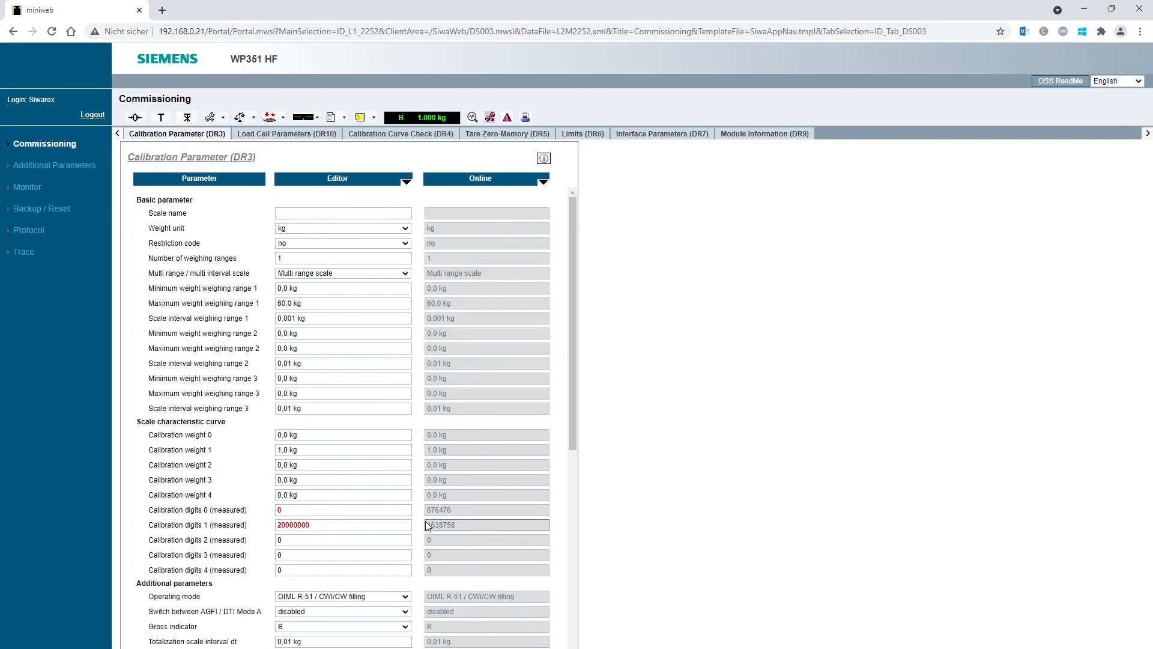
{"action": "left_click", "coordinate": [342, 539]}
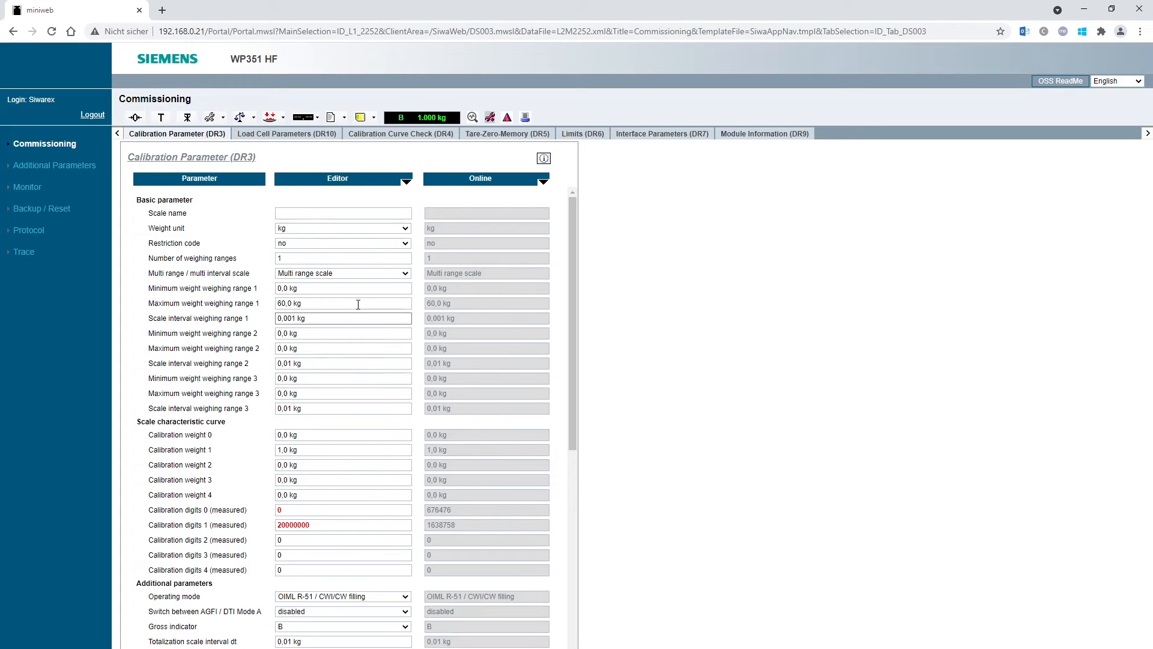
{"action": "left_click", "coordinate": [542, 179]}
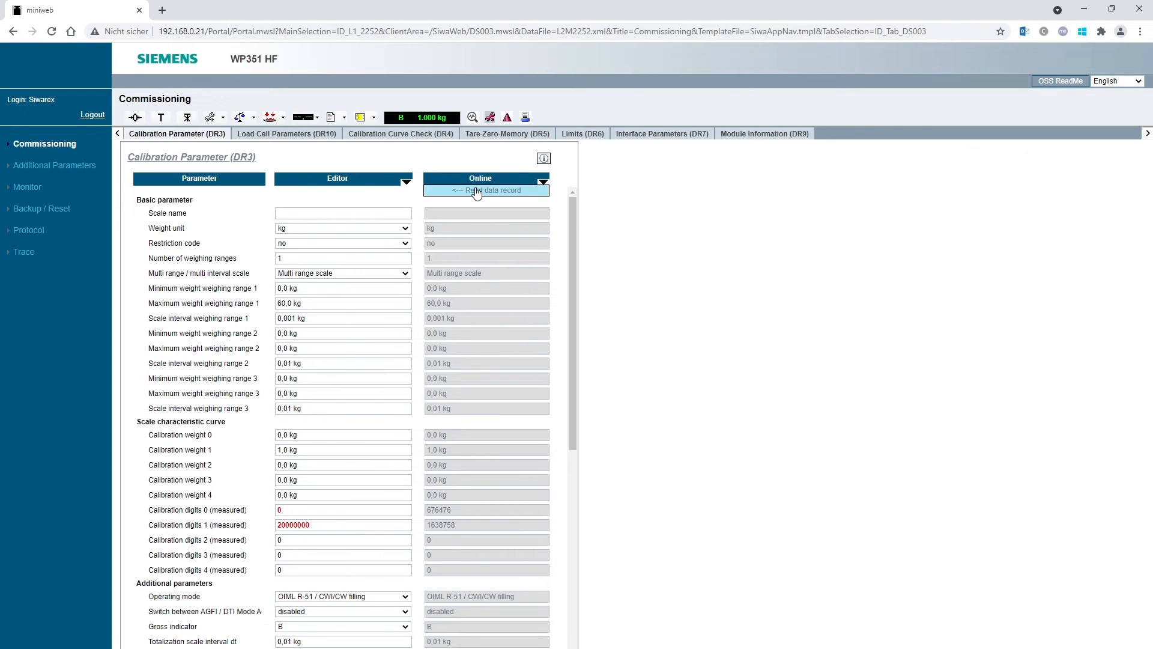
{"action": "left_click", "coordinate": [486, 191]}
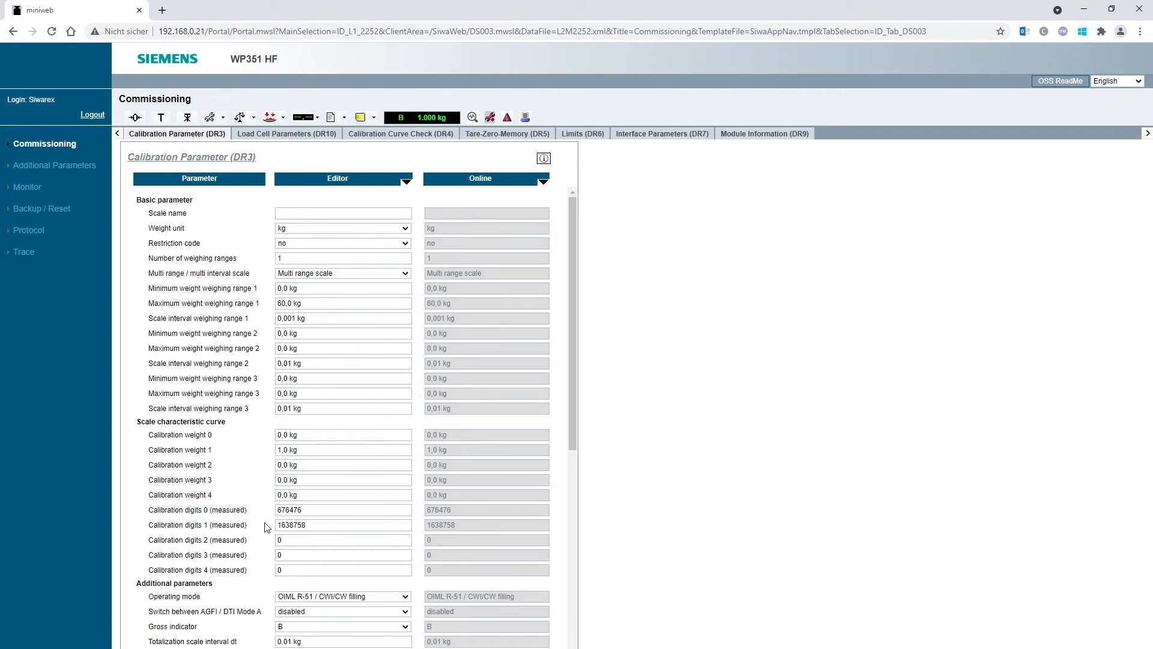
{"action": "mouse_move", "coordinate": [228, 169]}
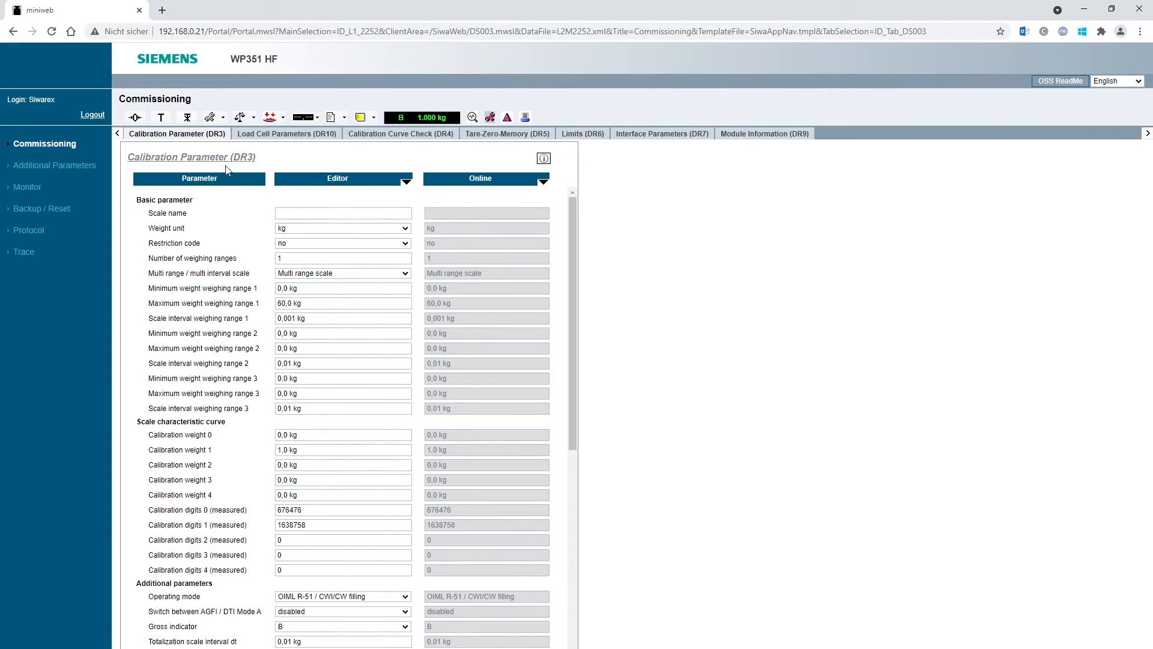
Switch the scale to 'Service mode OFF (2)' so it reads 0,000 kg
{"action": "left_click", "coordinate": [269, 116]}
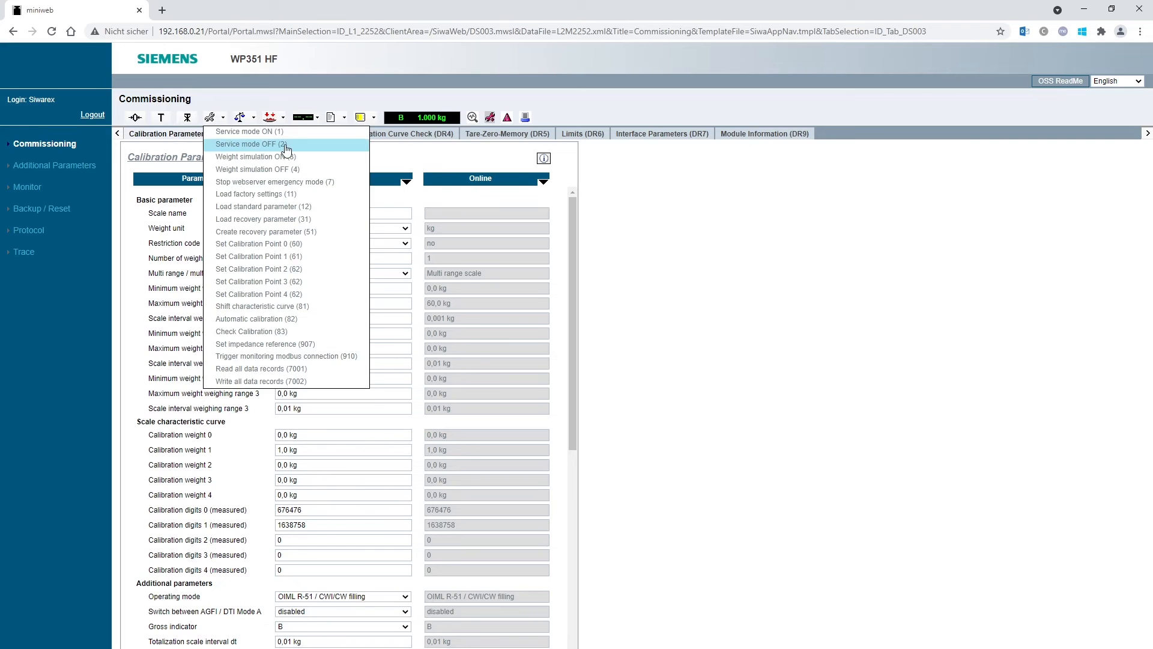
{"action": "left_click", "coordinate": [287, 148]}
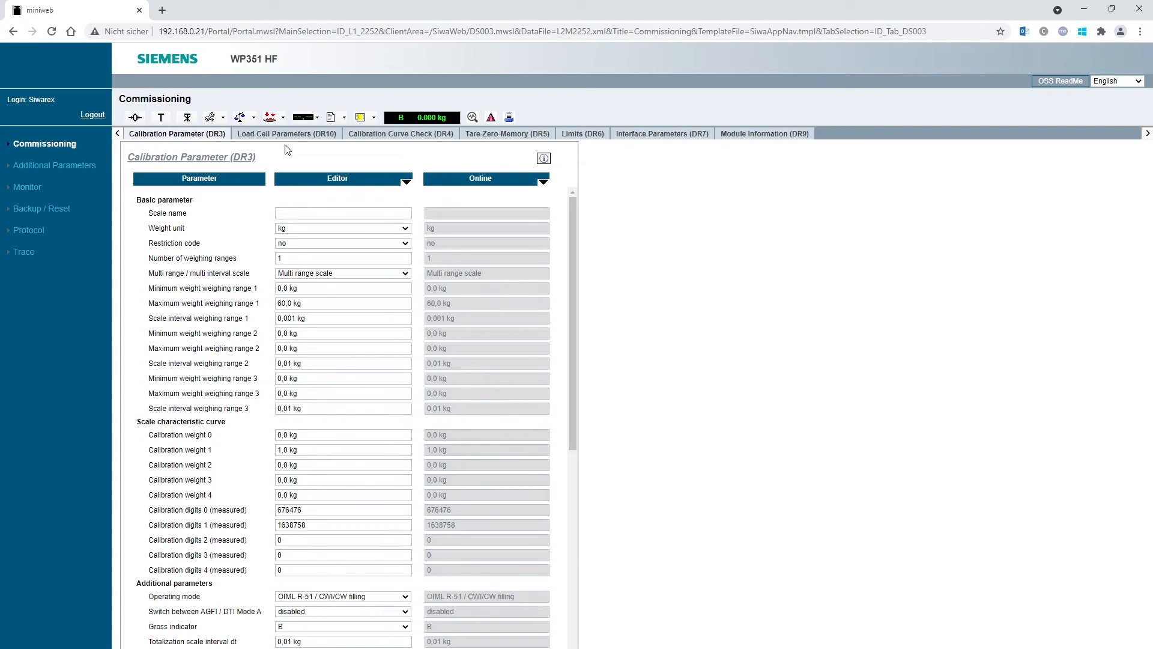
{"action": "mouse_move", "coordinate": [263, 158]}
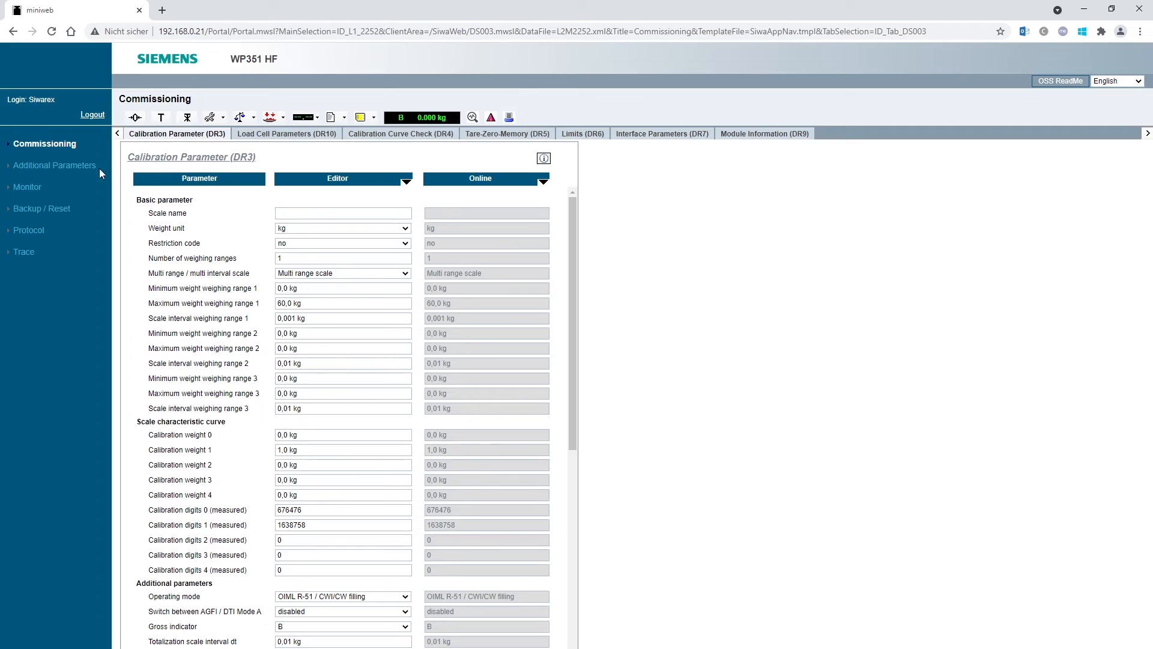
Enter a Set point (DR20) of 1,0 kg under Additional Parameters and write the data record to the scale
{"action": "left_click", "coordinate": [56, 165]}
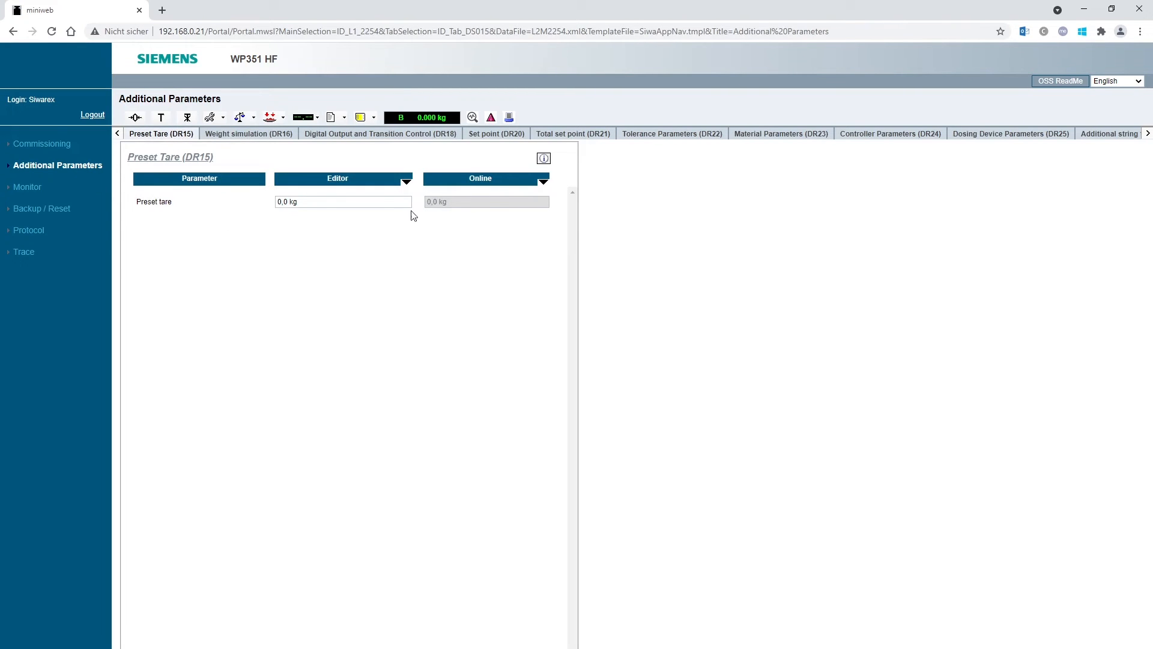
{"action": "left_click", "coordinate": [496, 133]}
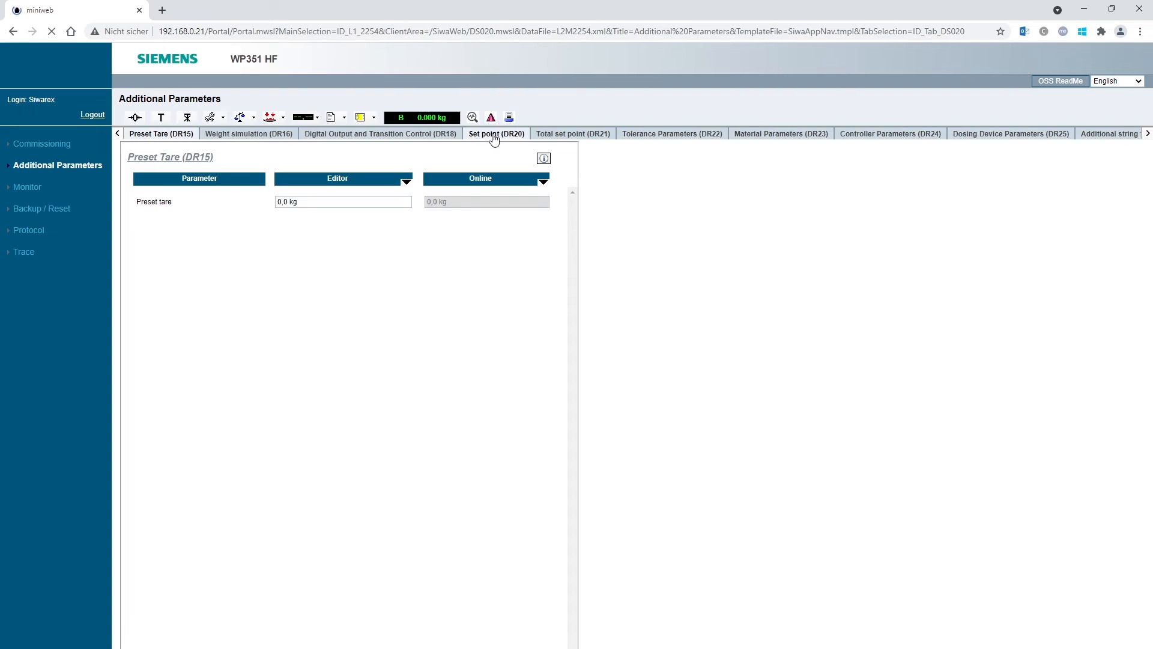
{"action": "left_click", "coordinate": [496, 133]}
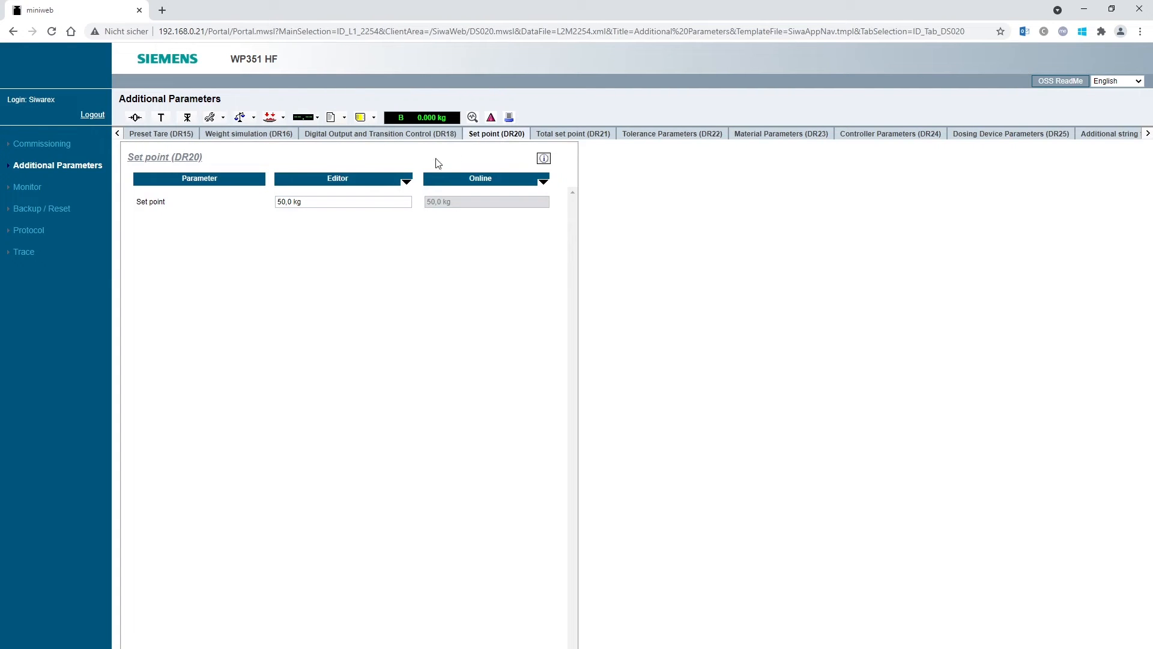
{"action": "left_click", "coordinate": [342, 201]}
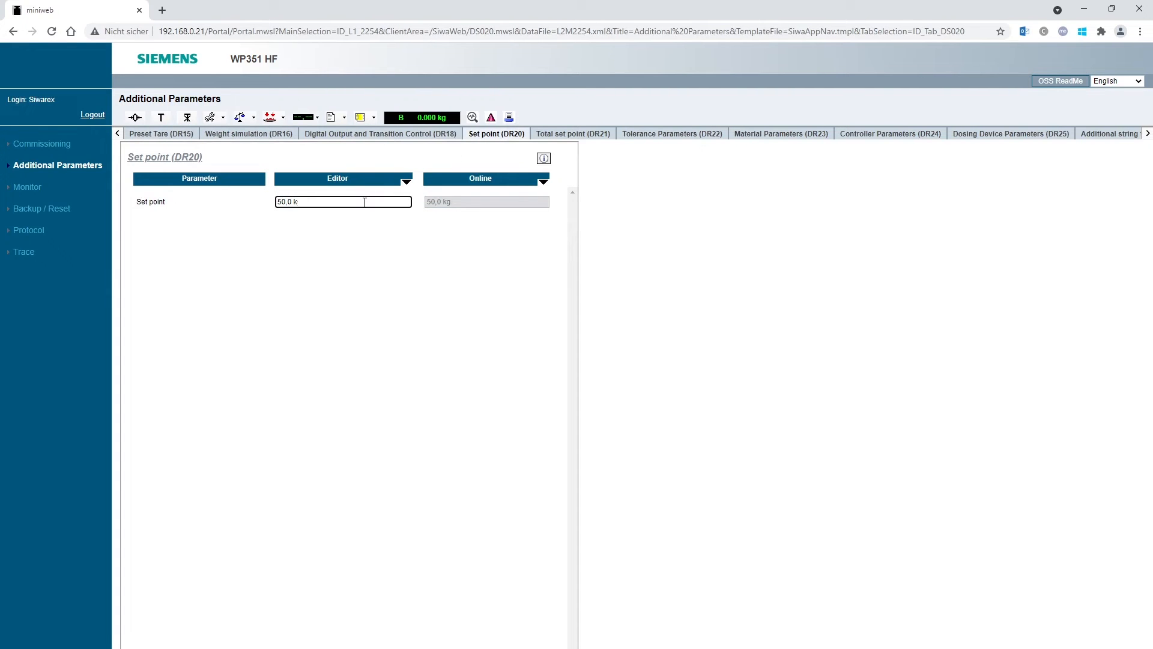
{"action": "type", "text": "1,0 kg"}
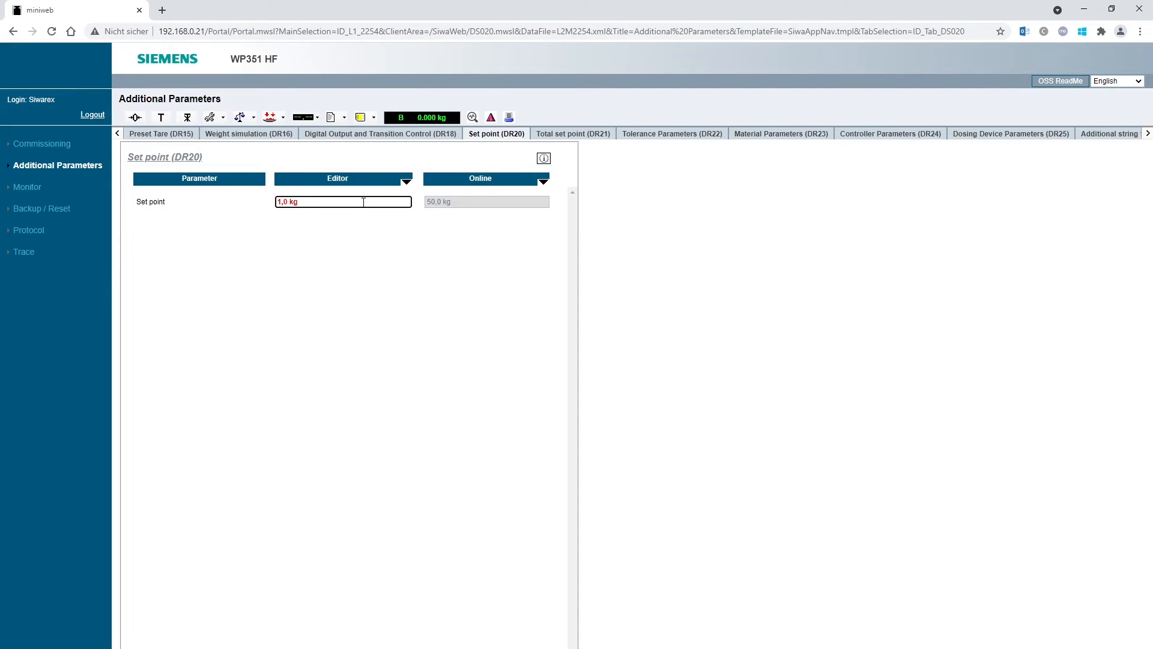
{"action": "left_click", "coordinate": [404, 179]}
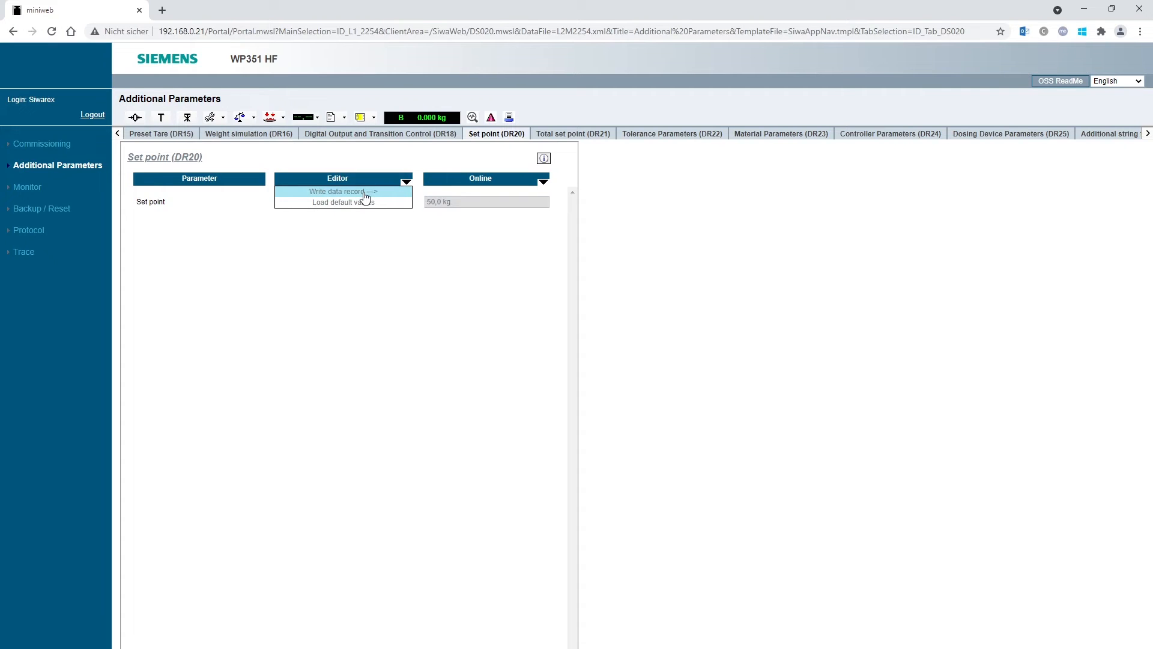
{"action": "left_click", "coordinate": [342, 201]}
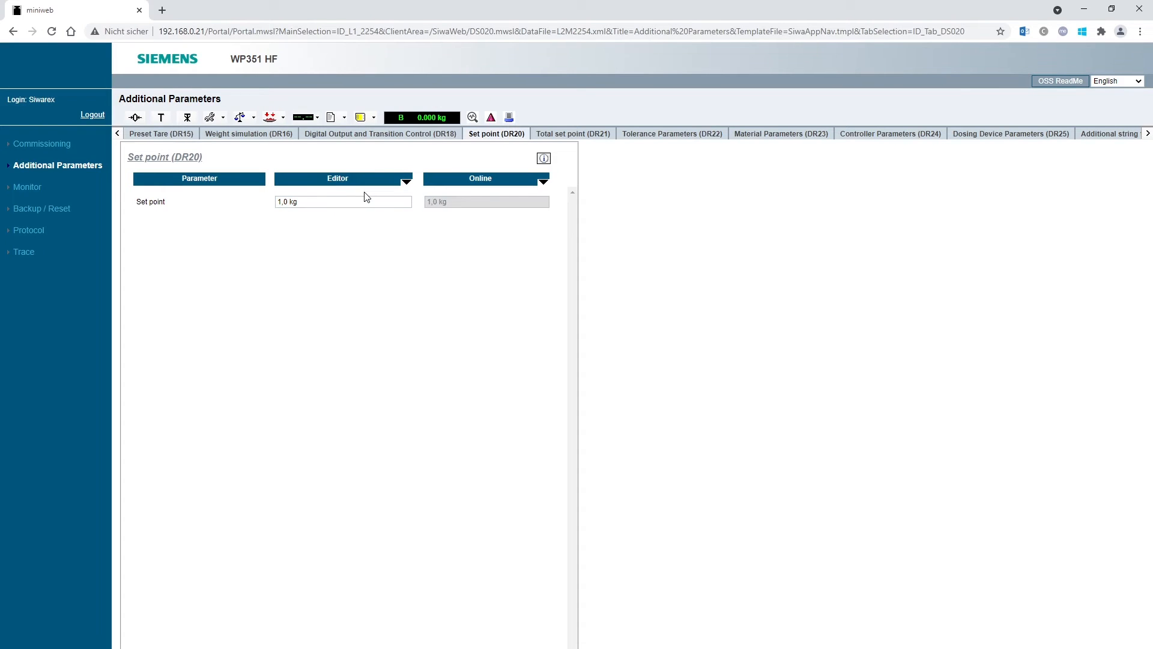
{"action": "mouse_move", "coordinate": [672, 133]}
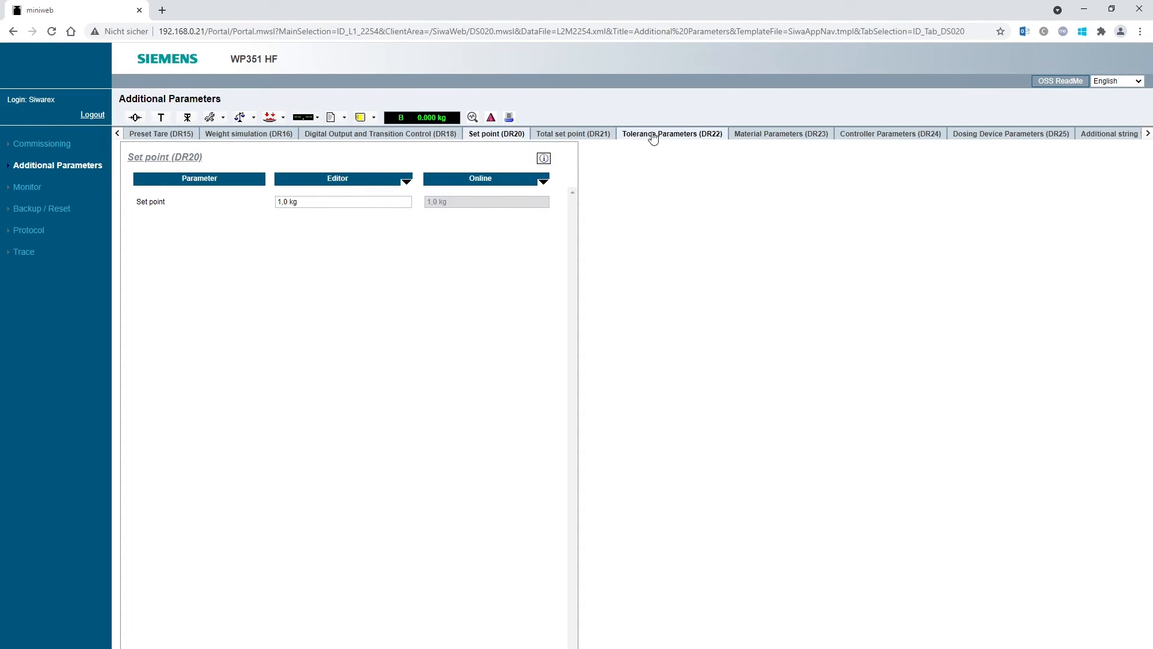
Review Tolerance Parameters (DR22) with TH2/TL2 2,0 % and TH1/TL1 1,0 % relative to the set point
{"action": "left_click", "coordinate": [671, 133]}
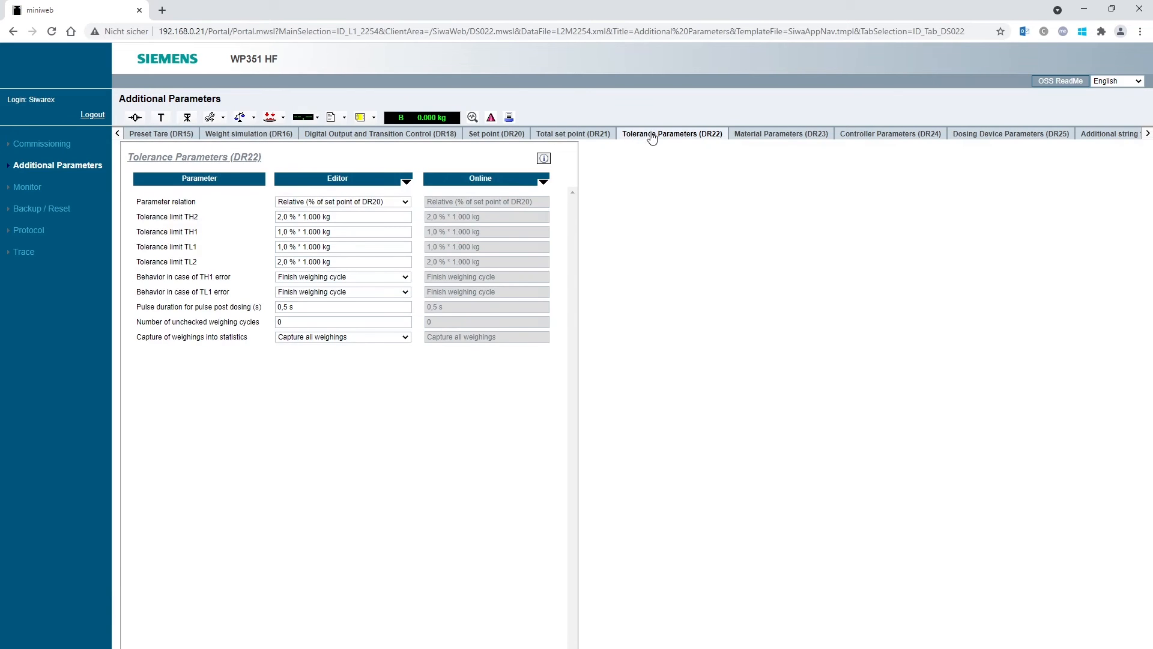
{"action": "mouse_move", "coordinate": [195, 205]}
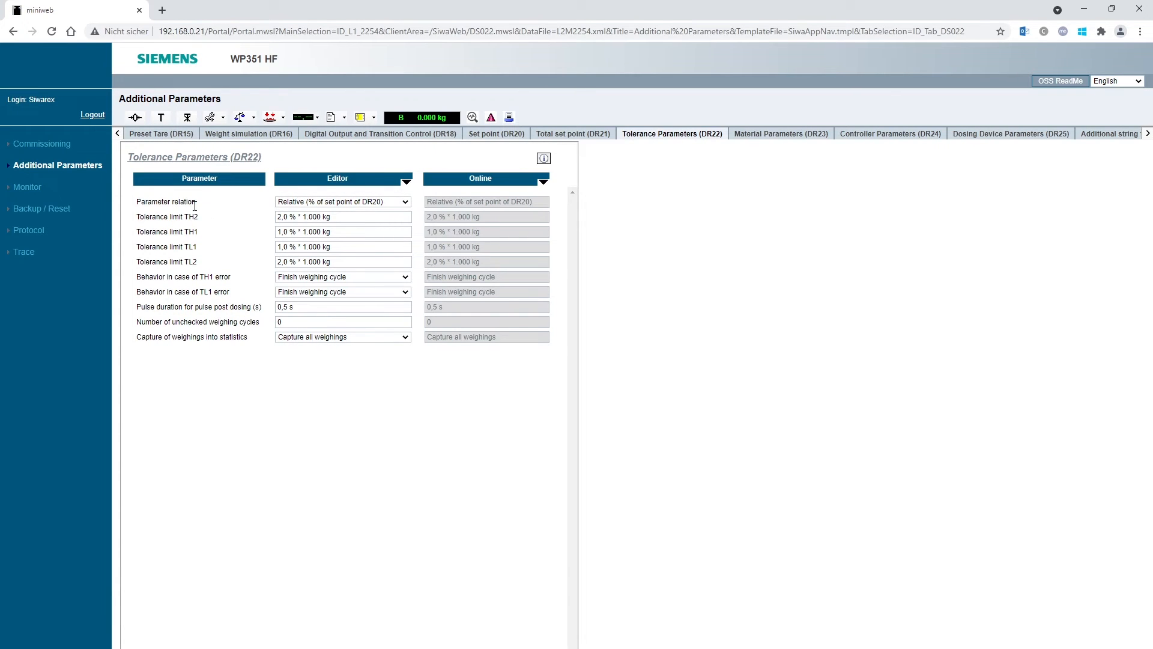
{"action": "mouse_move", "coordinate": [206, 269]}
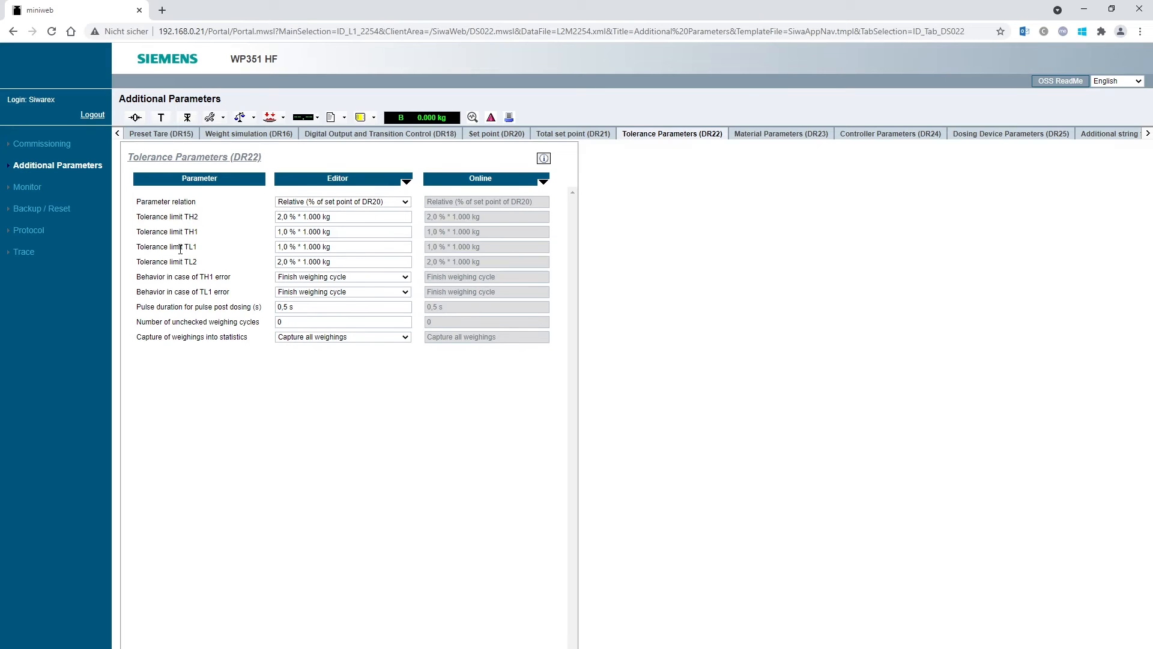
{"action": "mouse_move", "coordinate": [216, 243]}
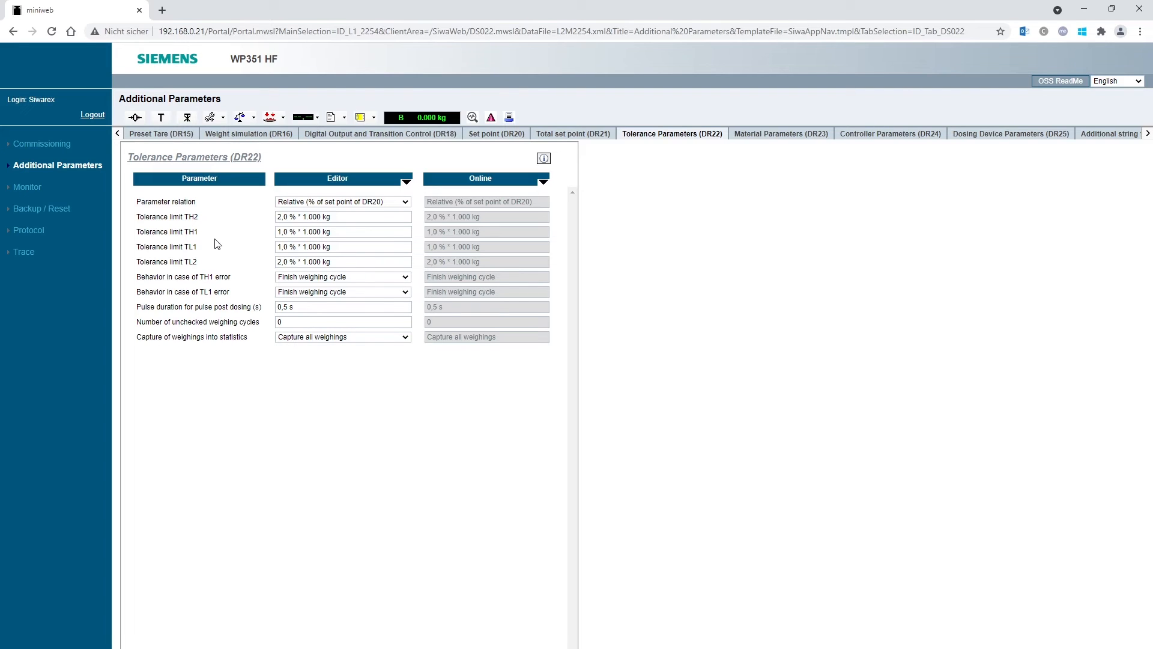
{"action": "mouse_move", "coordinate": [623, 190]}
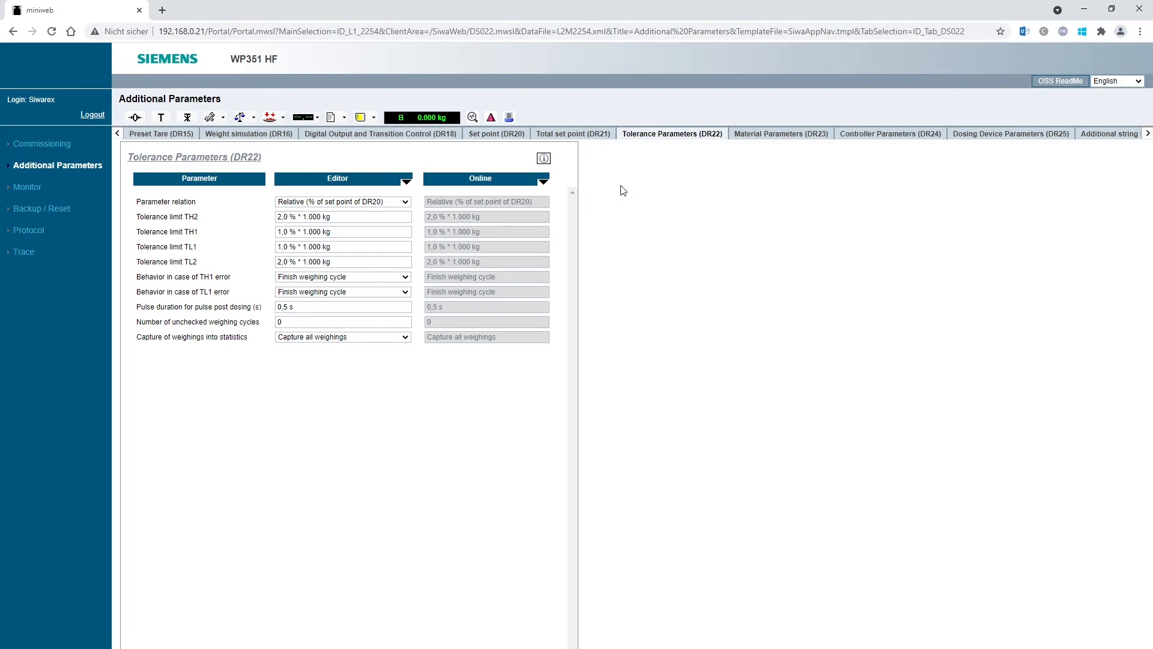
Set Material Parameters (DR23) to absolute values with fine weight 0,2 kg and trailing weight fine 0,1, and write the record
{"action": "left_click", "coordinate": [781, 133]}
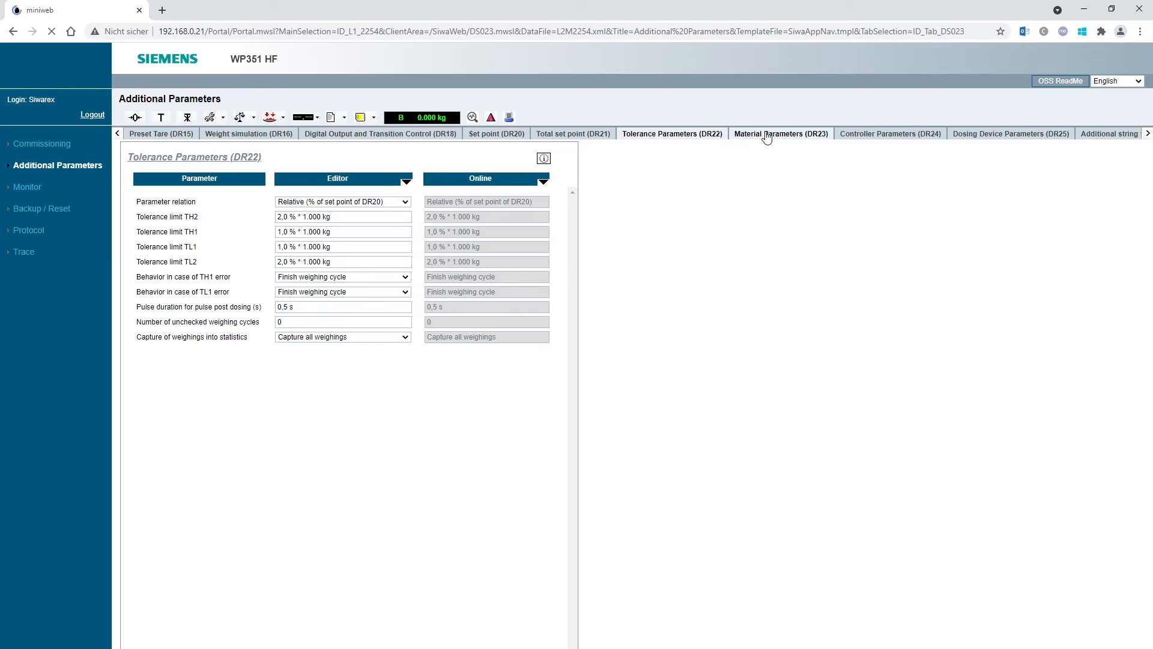
{"action": "left_click", "coordinate": [780, 133]}
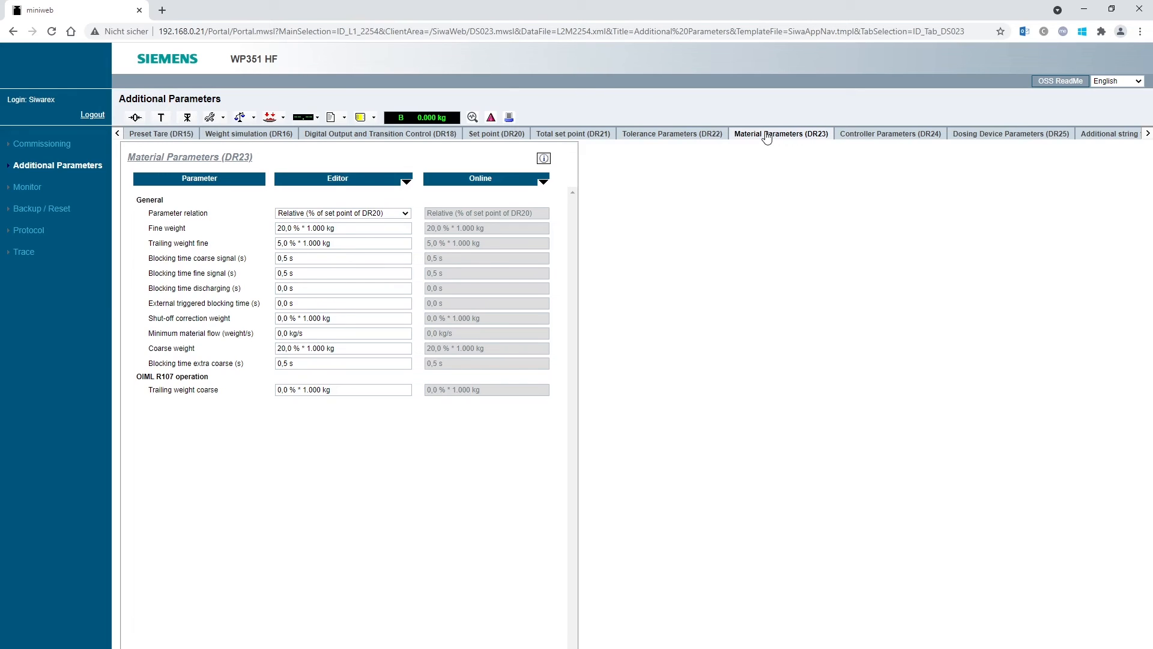
{"action": "mouse_move", "coordinate": [718, 165]}
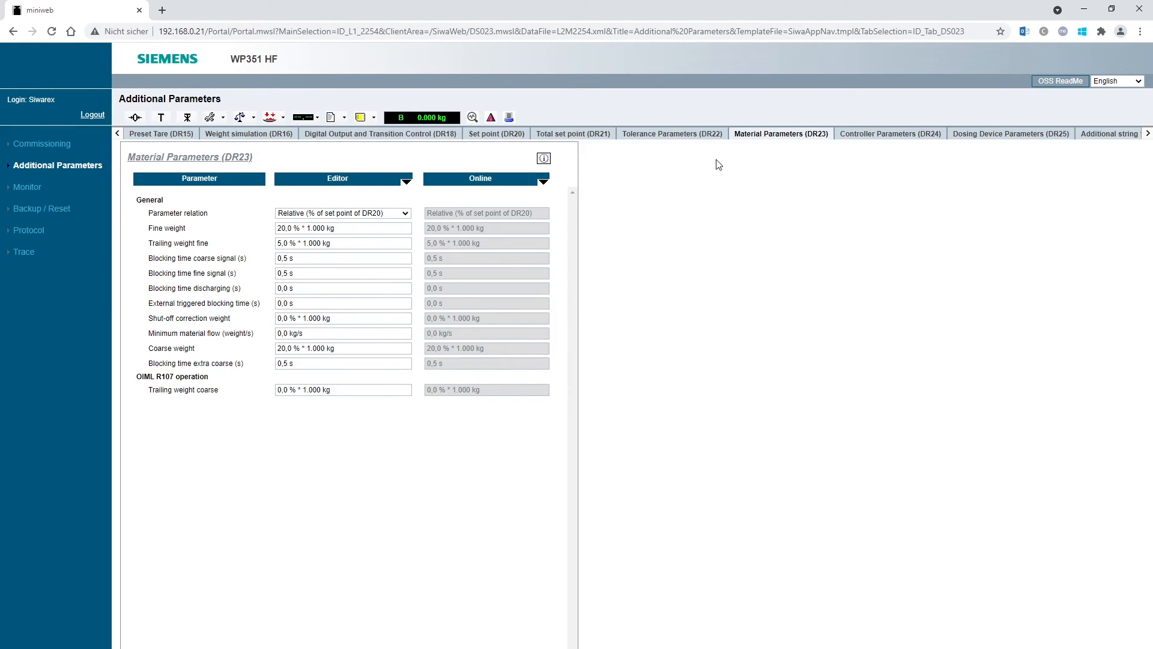
{"action": "mouse_move", "coordinate": [669, 192]}
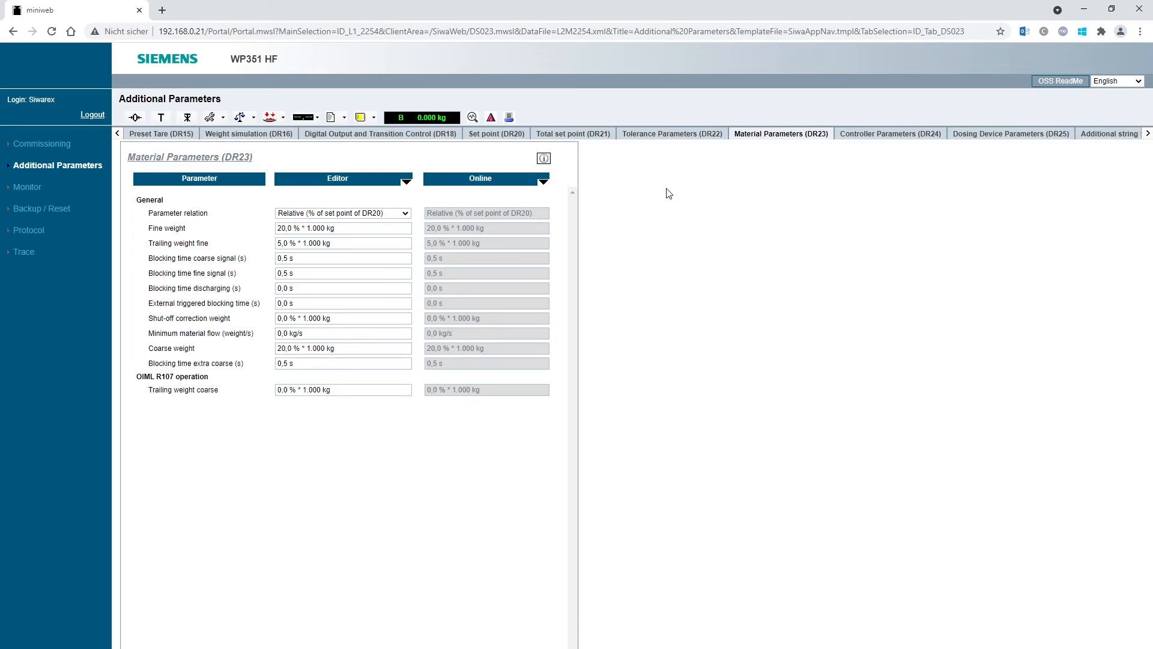
{"action": "mouse_move", "coordinate": [456, 197]}
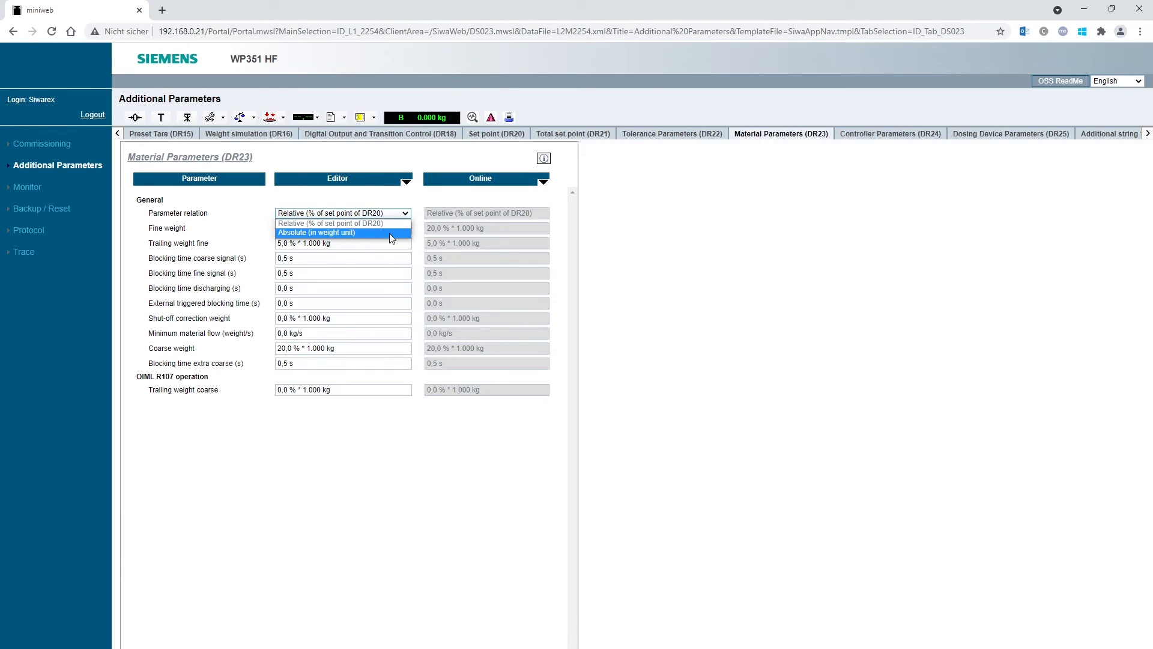
{"action": "left_click", "coordinate": [318, 232]}
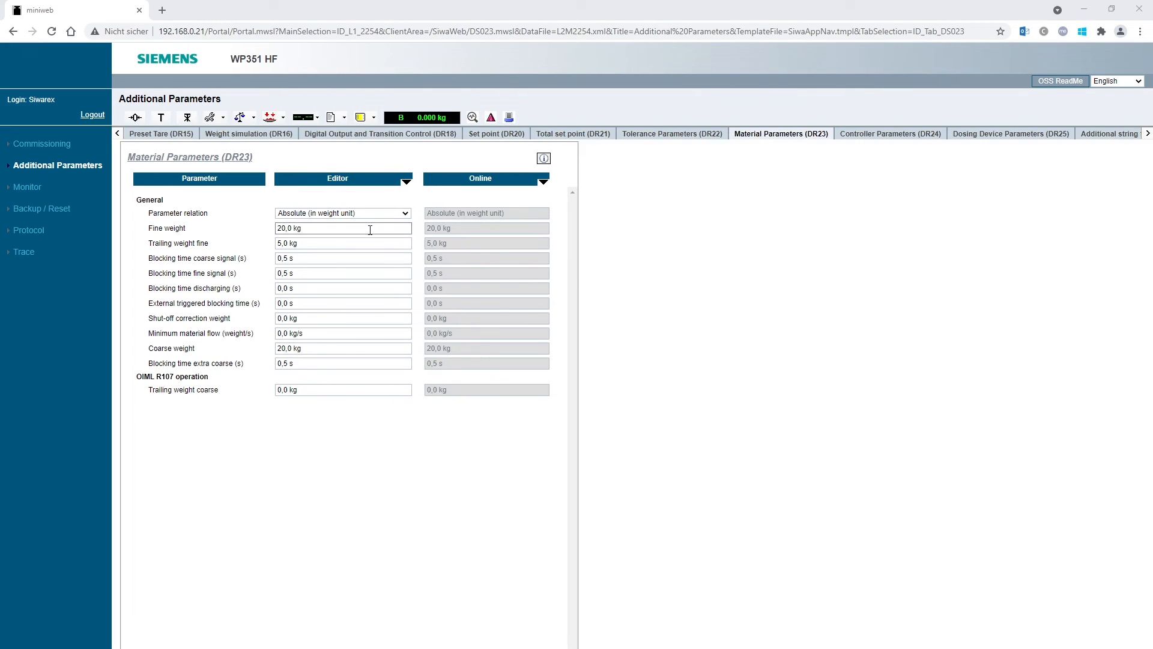
{"action": "triple_click", "coordinate": [343, 228]}
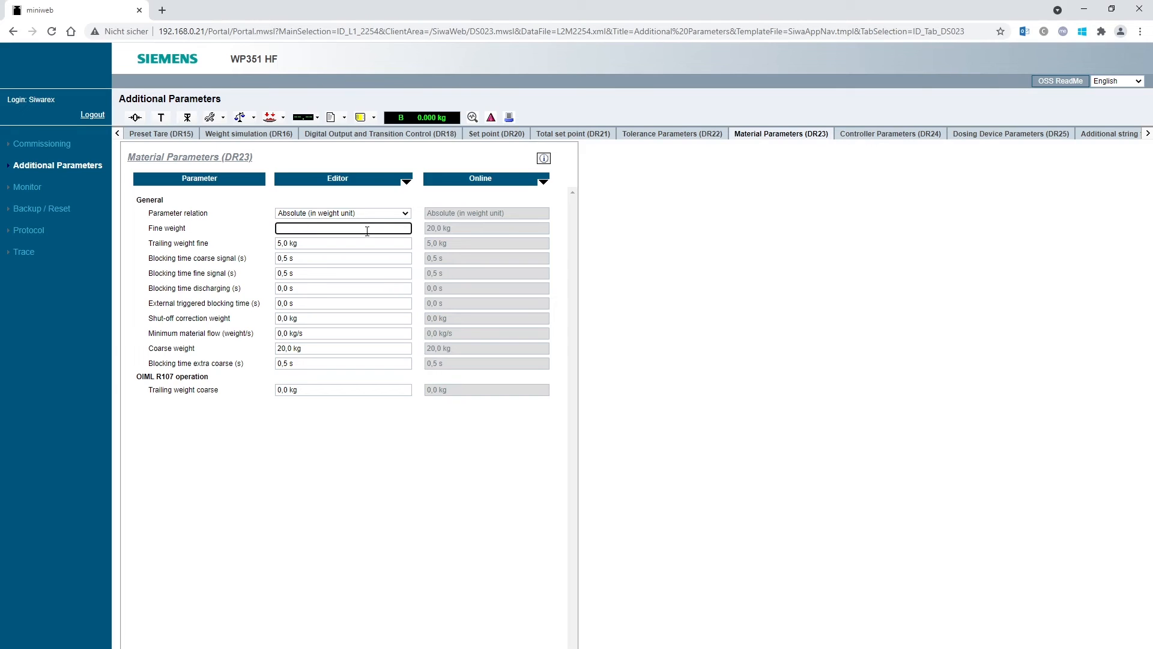
{"action": "type", "text": "0,2 kg"}
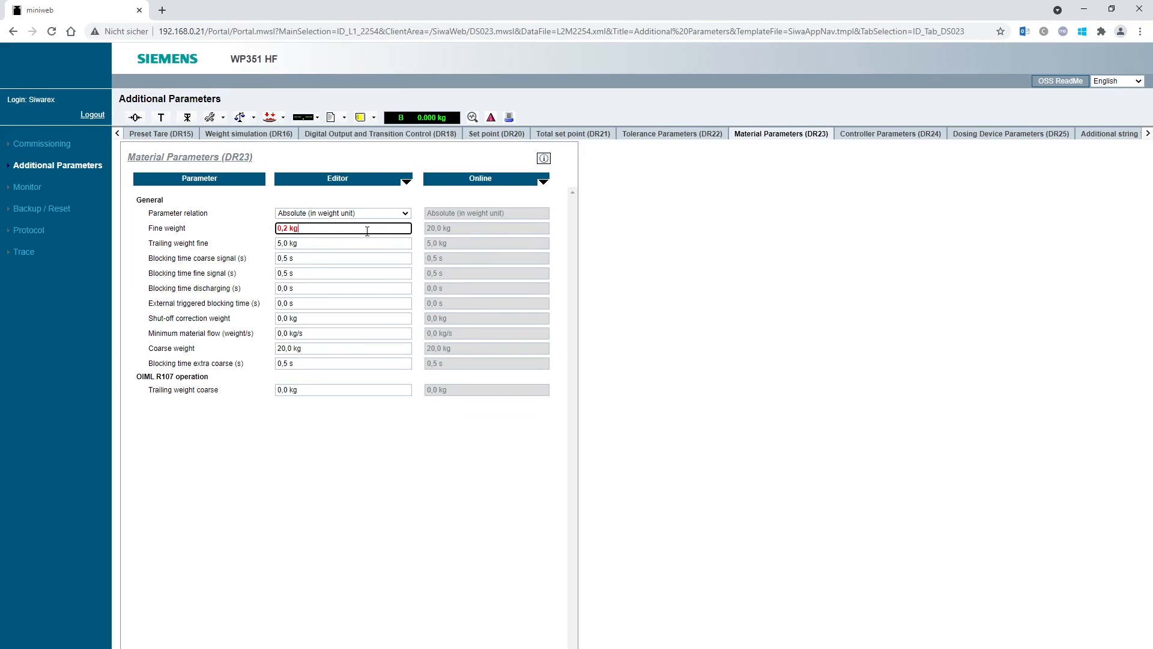
{"action": "left_click", "coordinate": [342, 243]}
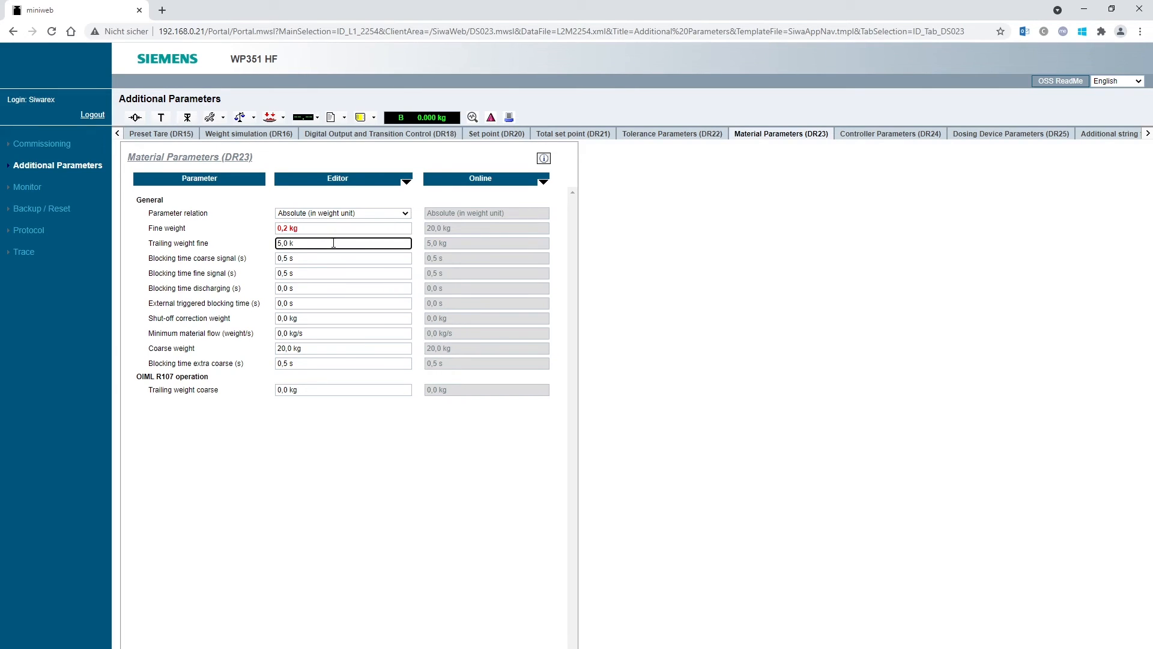
{"action": "type", "text": "0,1"}
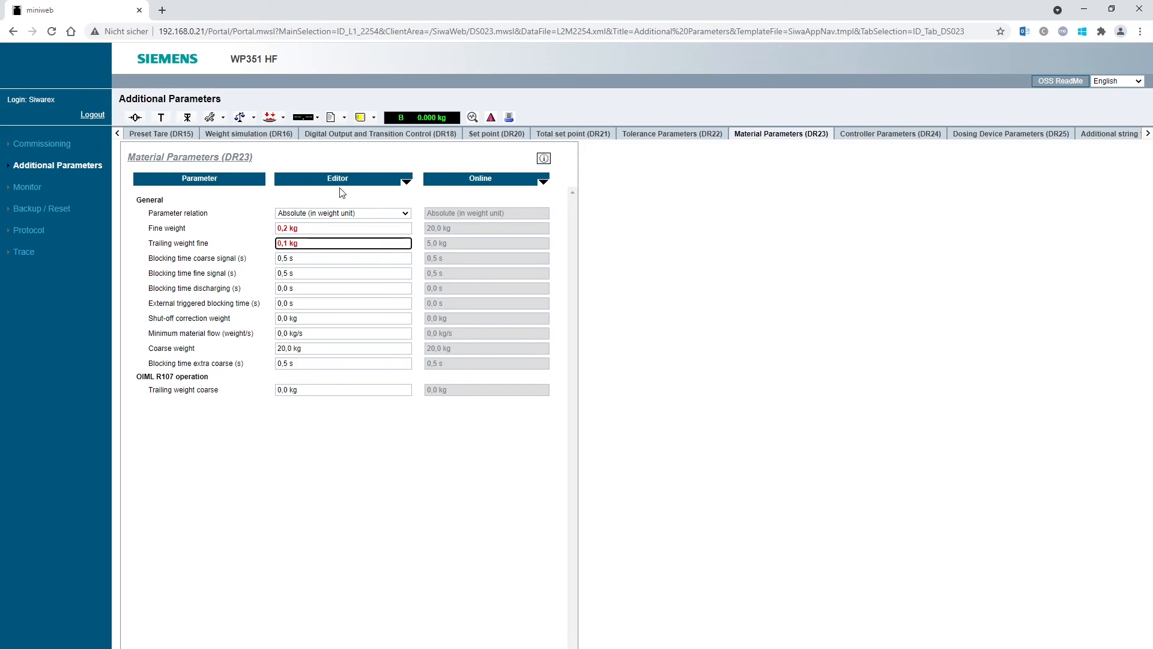
{"action": "left_click", "coordinate": [406, 181]}
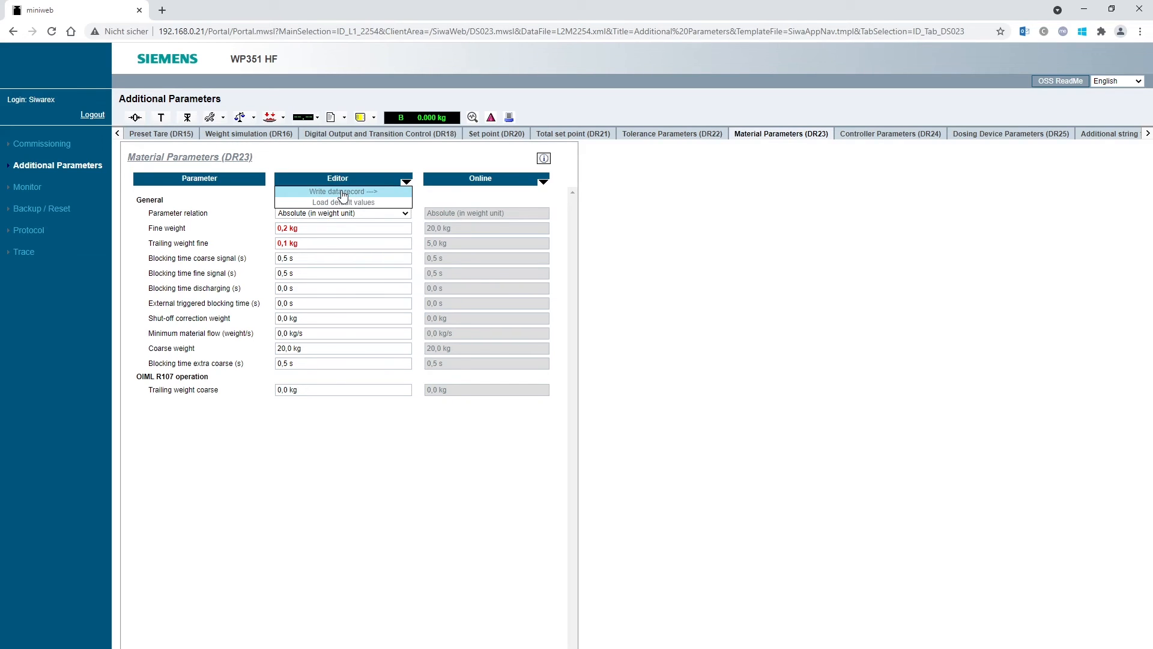
{"action": "left_click", "coordinate": [339, 191]}
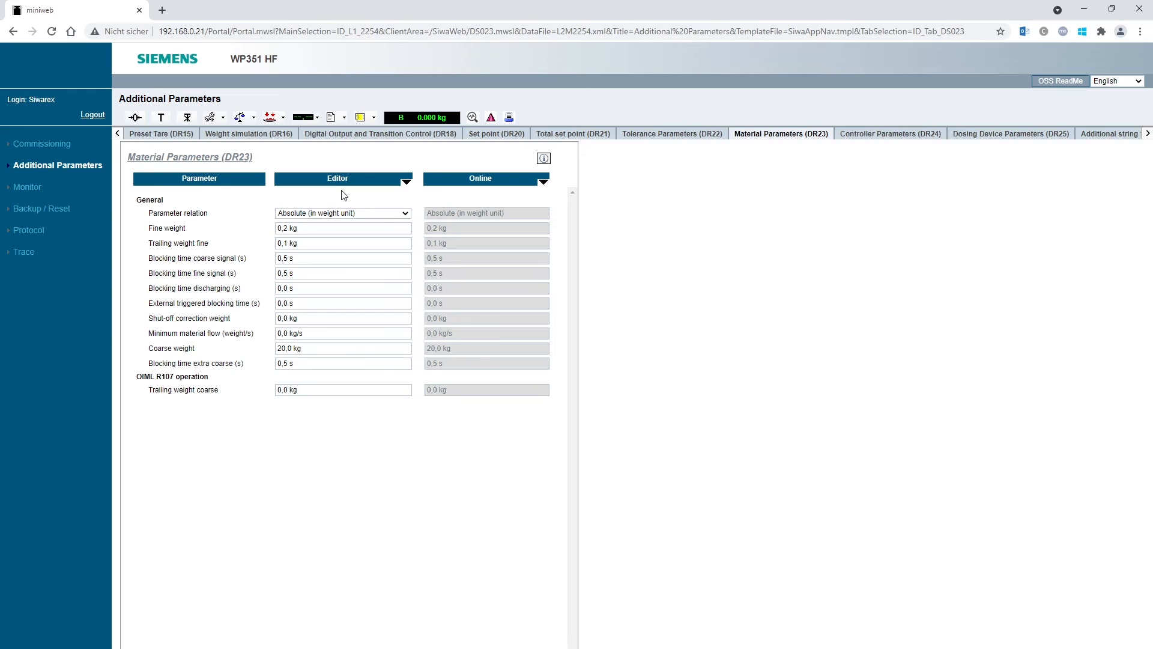
{"action": "mouse_move", "coordinate": [804, 168]}
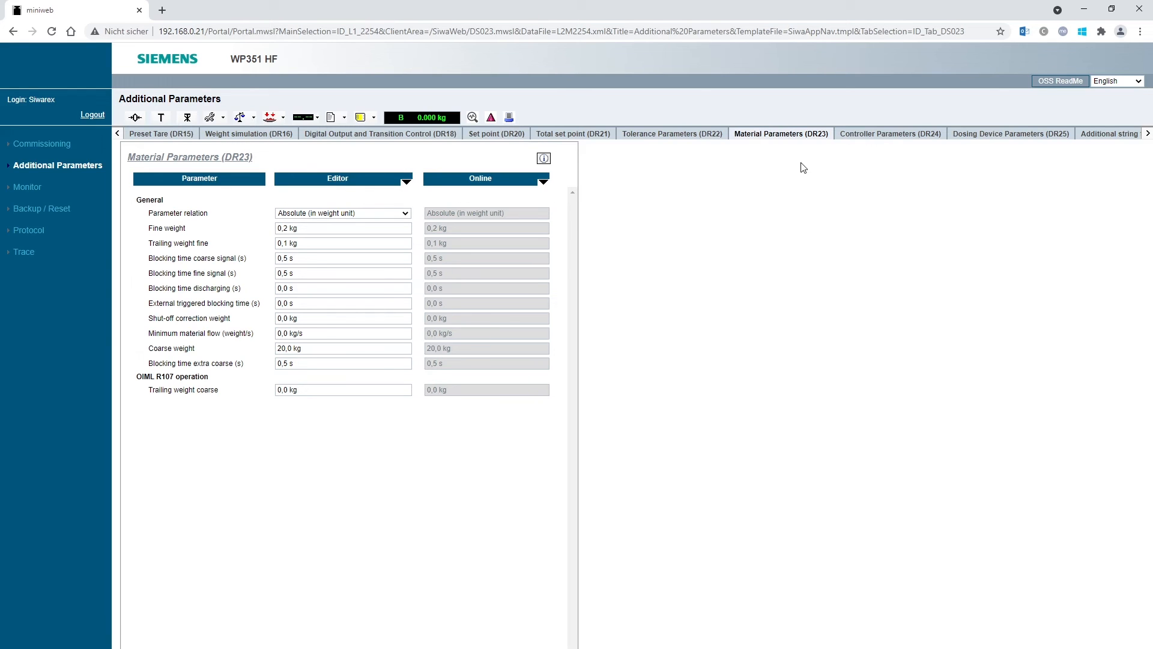
{"action": "mouse_move", "coordinate": [1010, 134]}
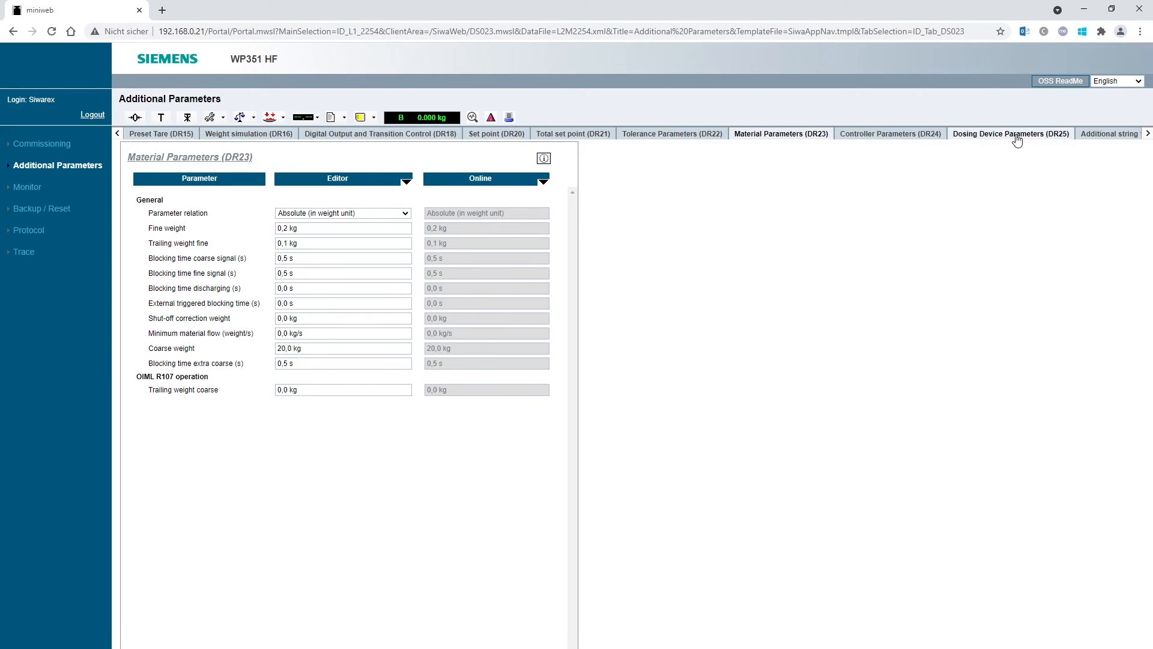
Review Dosing Device Parameters (DR25): weighing start with automatic taring and no automatic emptying
{"action": "left_click", "coordinate": [1010, 134]}
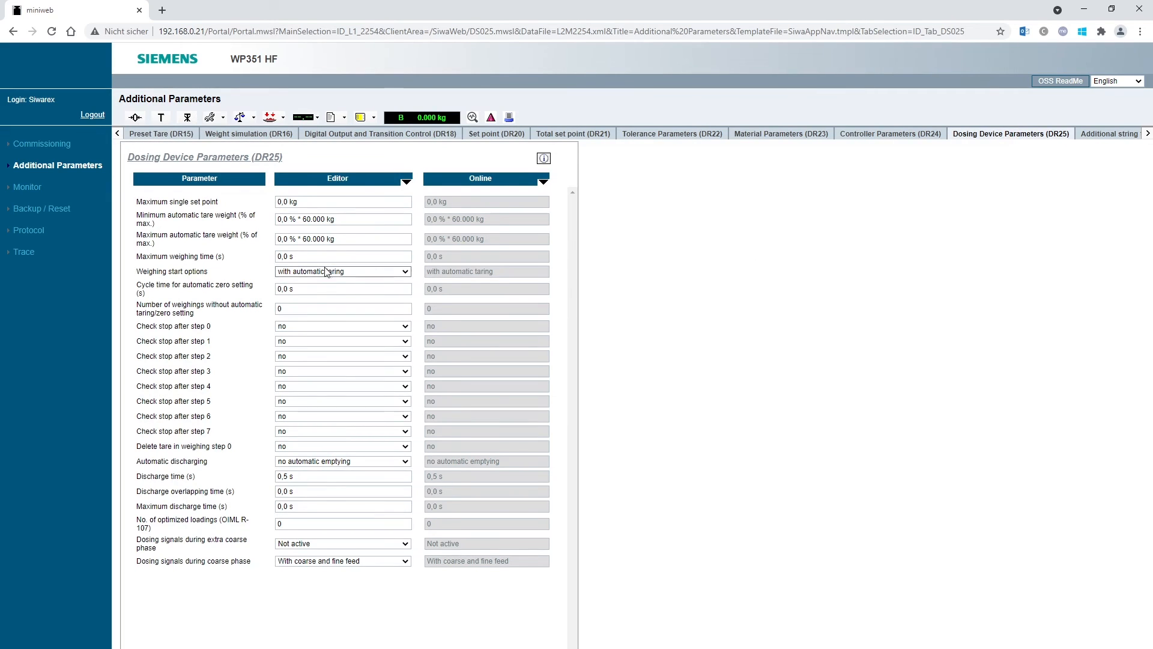
{"action": "mouse_move", "coordinate": [281, 282]}
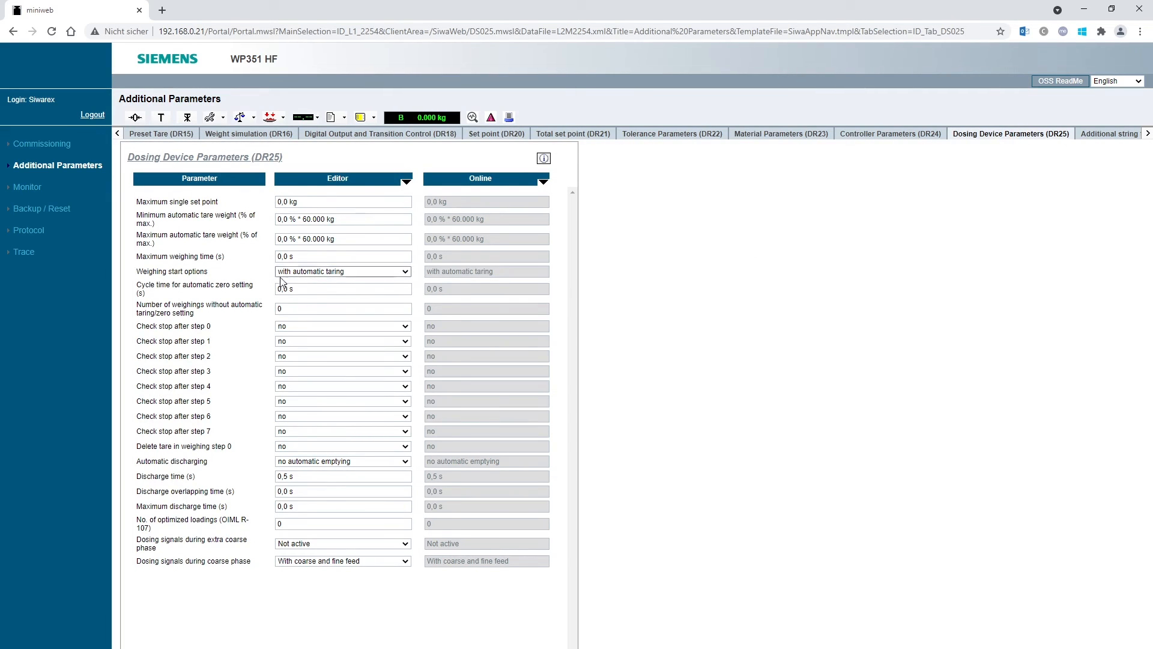
{"action": "left_click", "coordinate": [405, 271]}
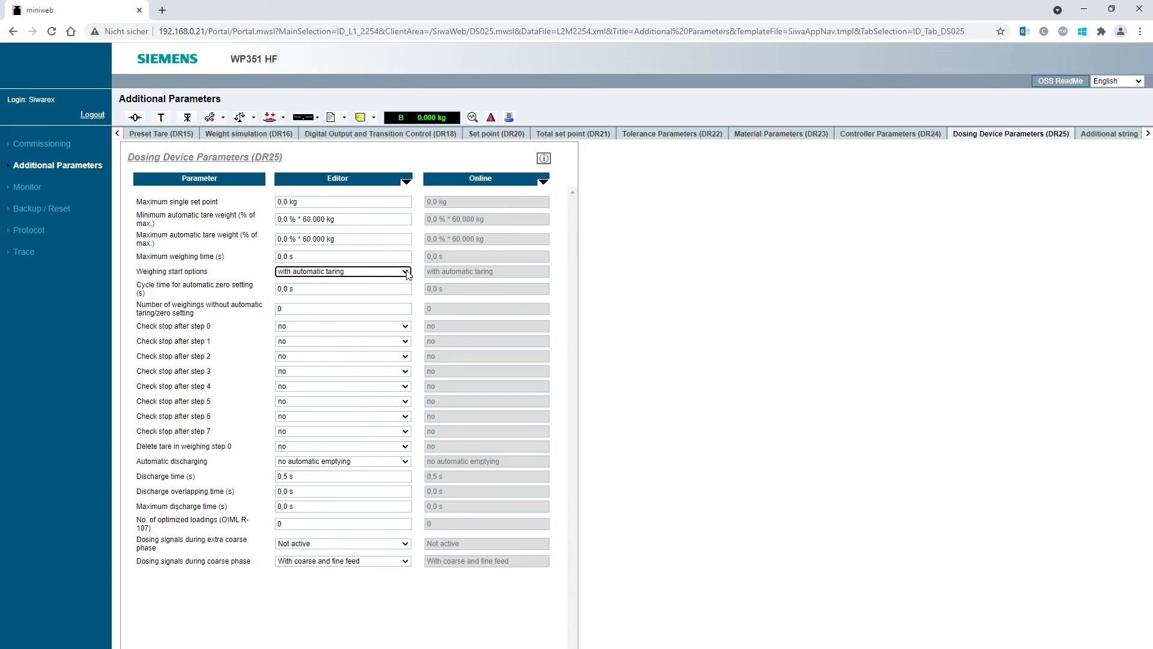
{"action": "mouse_move", "coordinate": [479, 282]}
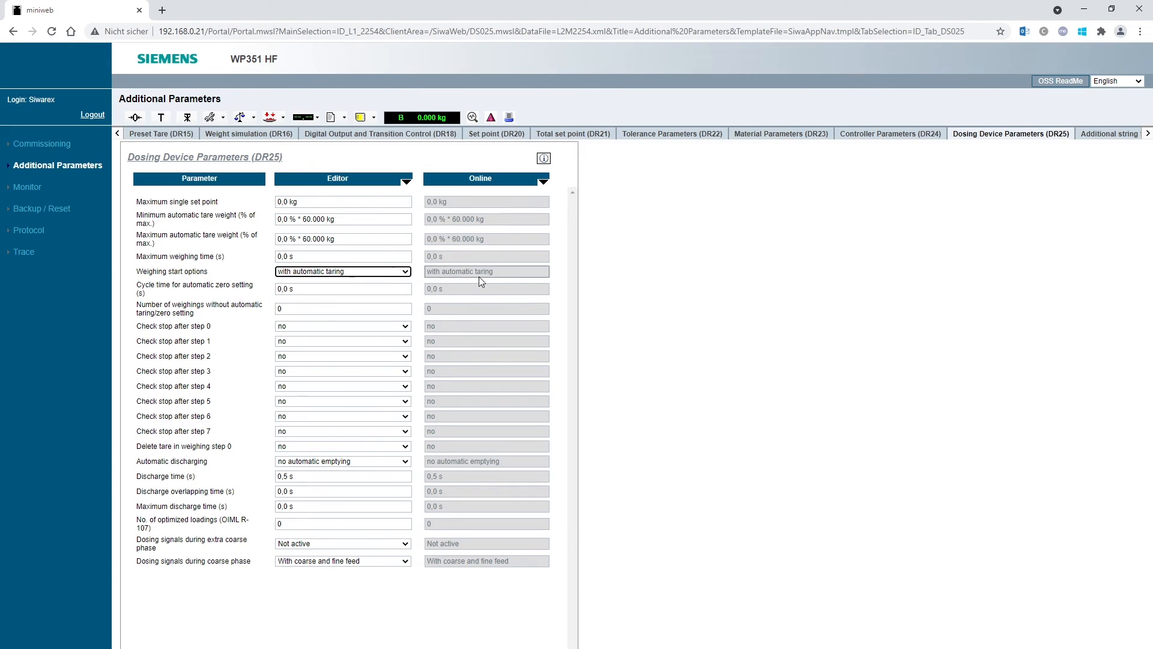
{"action": "mouse_move", "coordinate": [503, 278]}
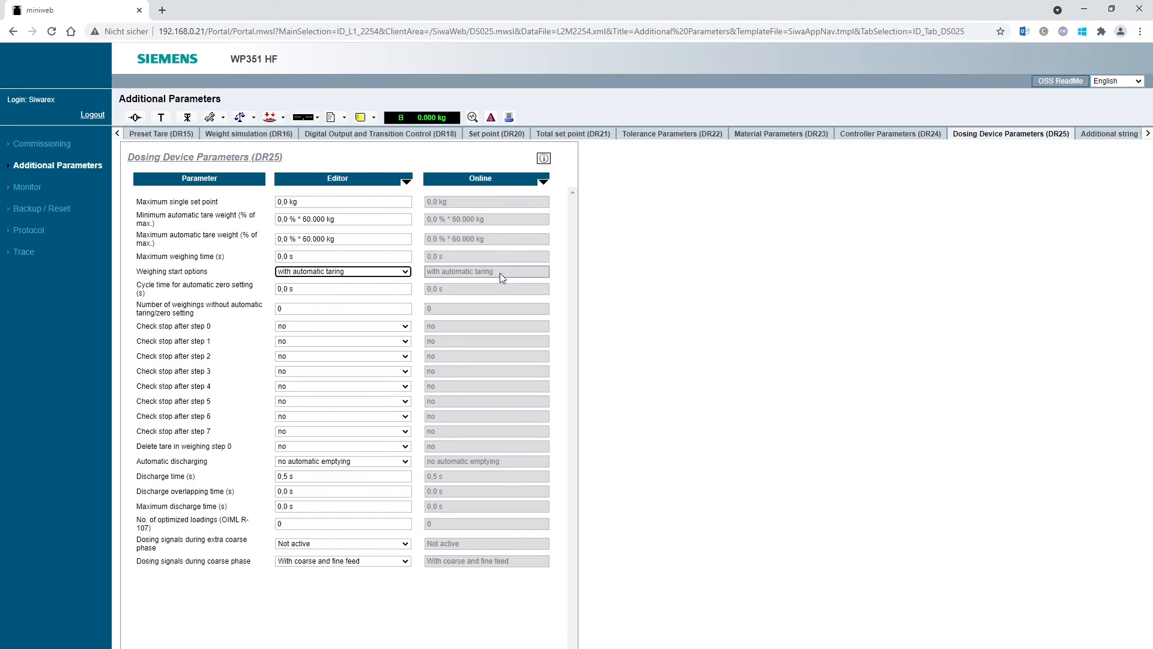
{"action": "mouse_move", "coordinate": [258, 451]}
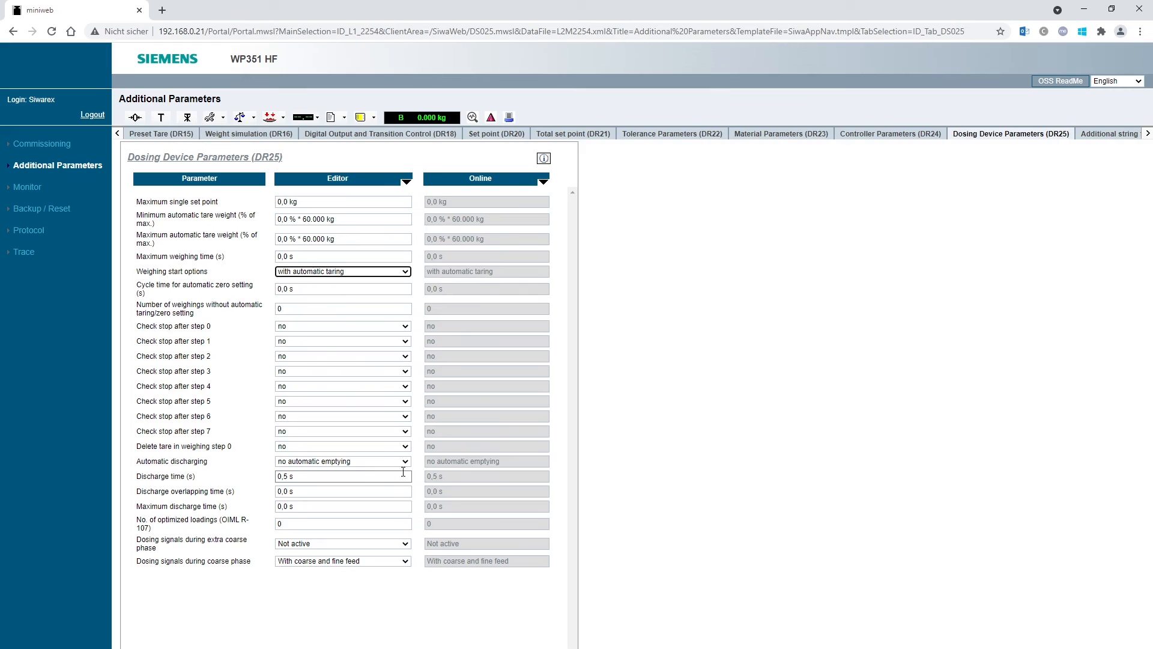
{"action": "left_click", "coordinate": [405, 461]}
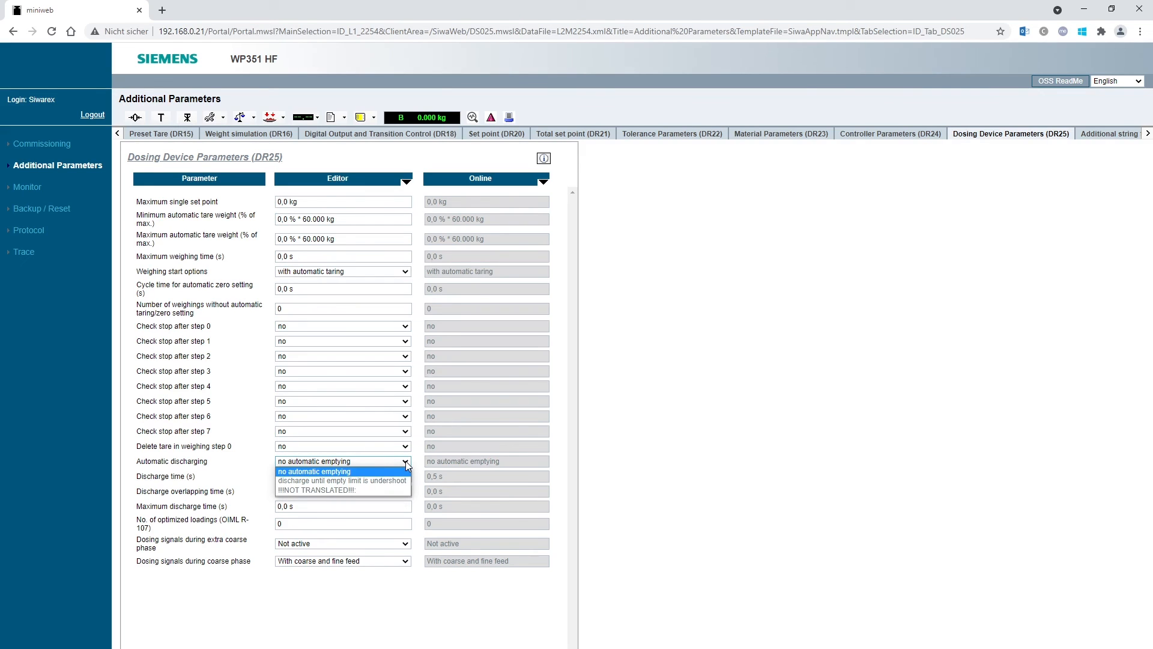
{"action": "left_click", "coordinate": [314, 471]}
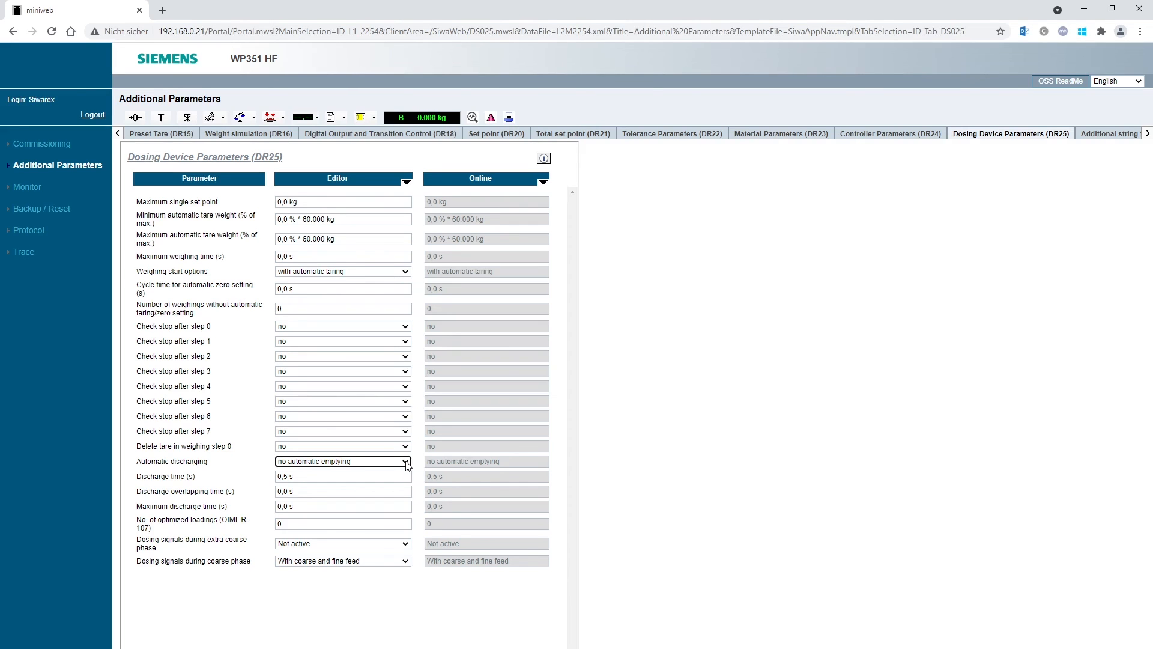
{"action": "mouse_move", "coordinate": [915, 186]}
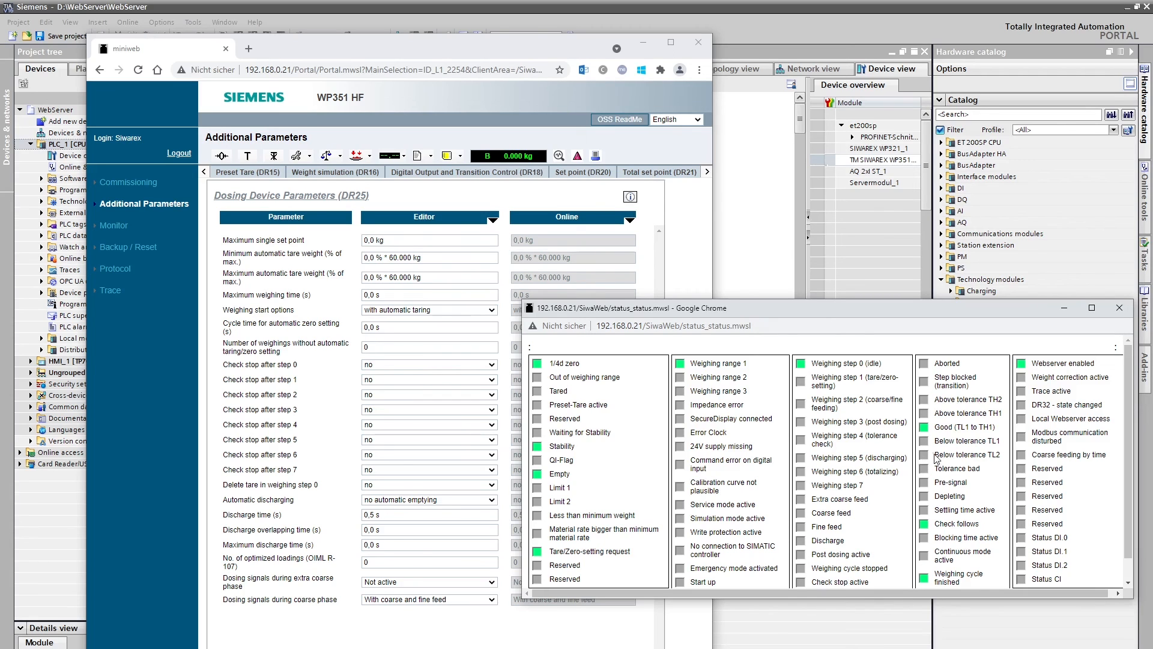
{"action": "mouse_move", "coordinate": [369, 165]}
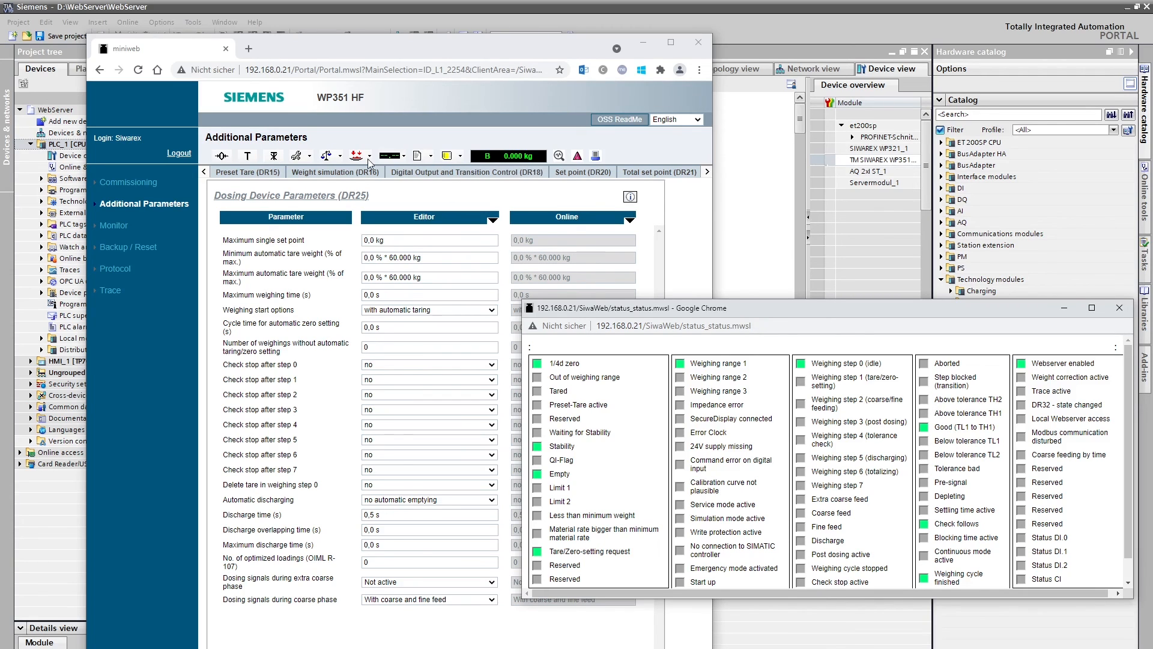
Start a single weighing (1101) from the command list and let the cycle finish at 1,000 kg in tolerance
{"action": "left_click", "coordinate": [356, 155]}
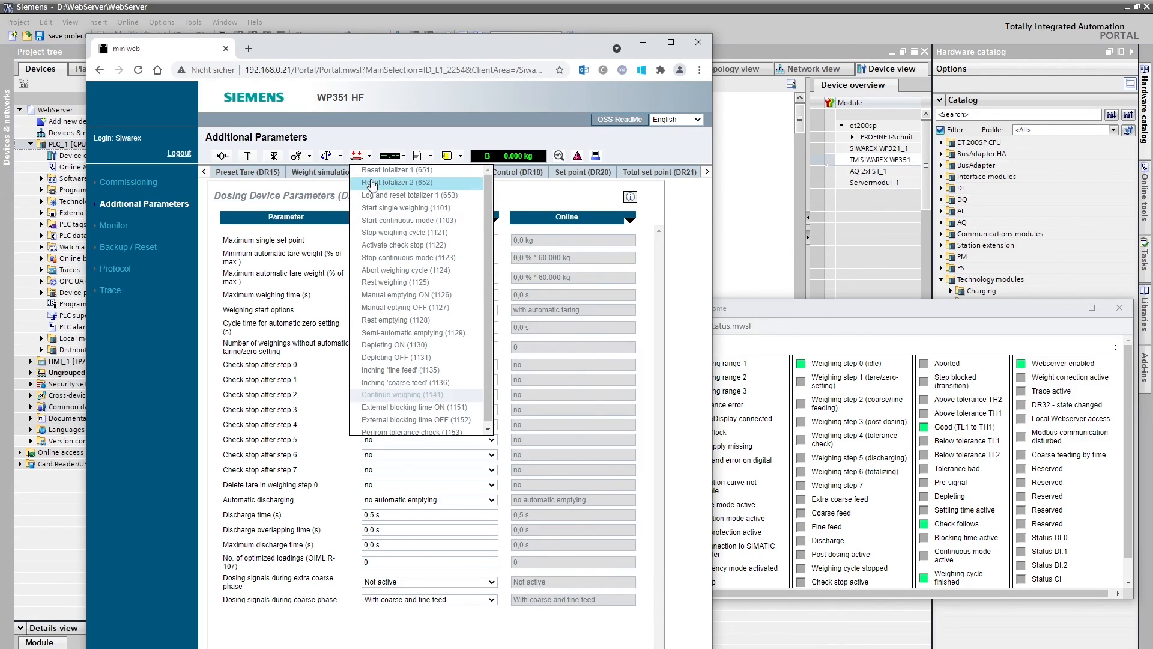
{"action": "mouse_move", "coordinate": [403, 207]}
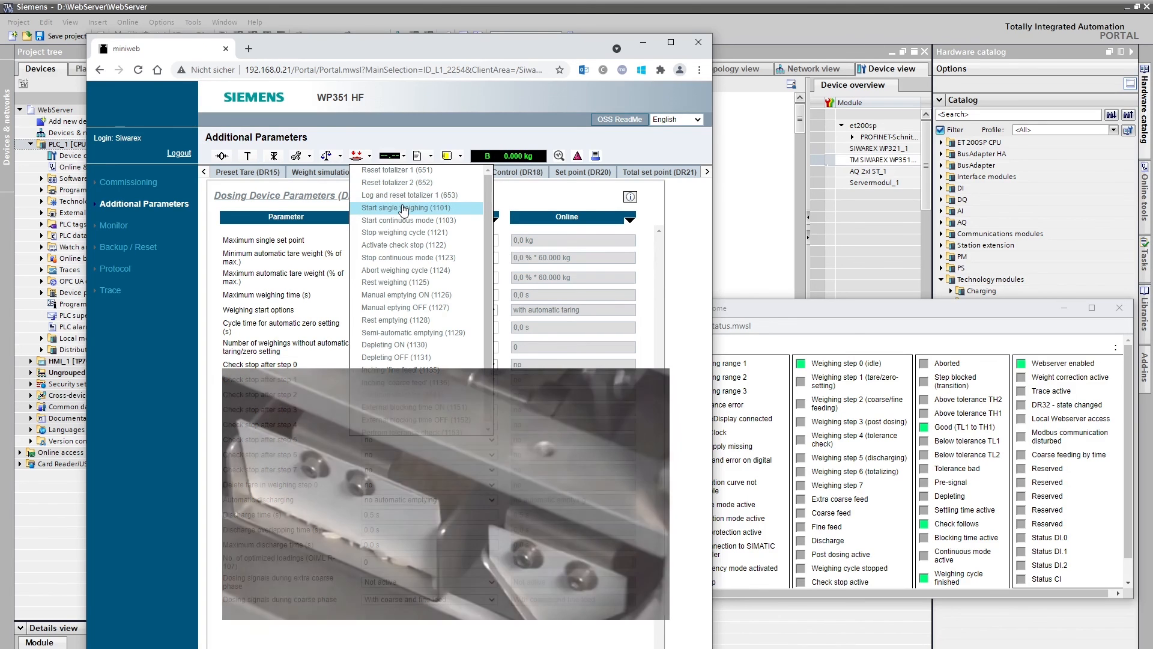
{"action": "left_click", "coordinate": [401, 208]}
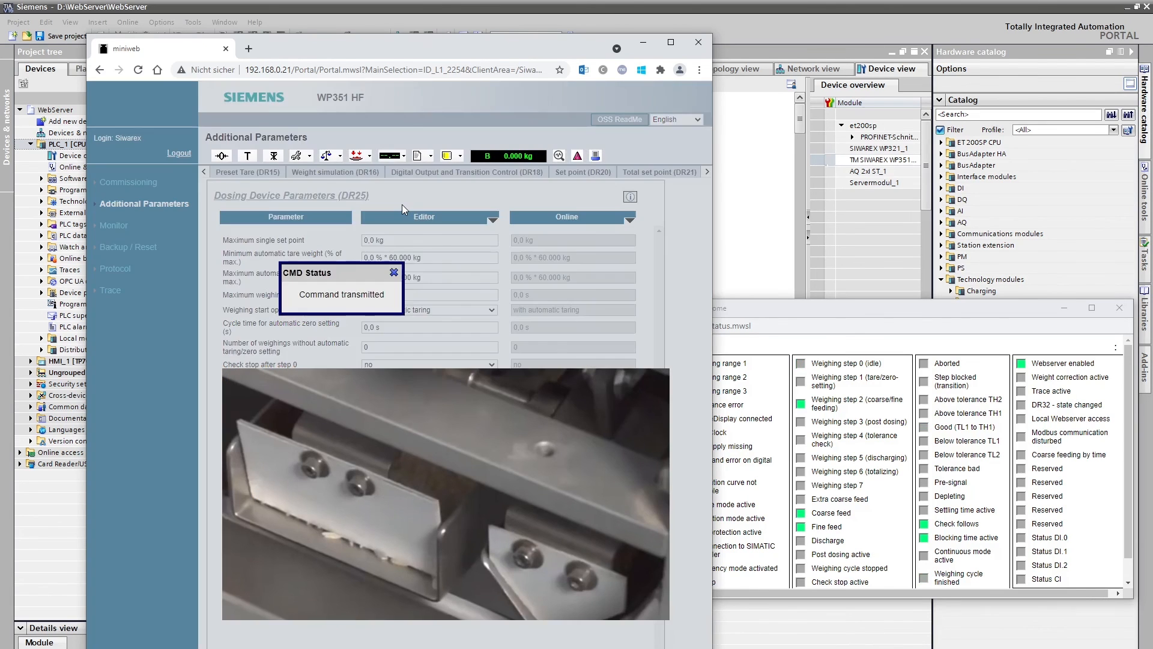
{"action": "left_click", "coordinate": [393, 272]}
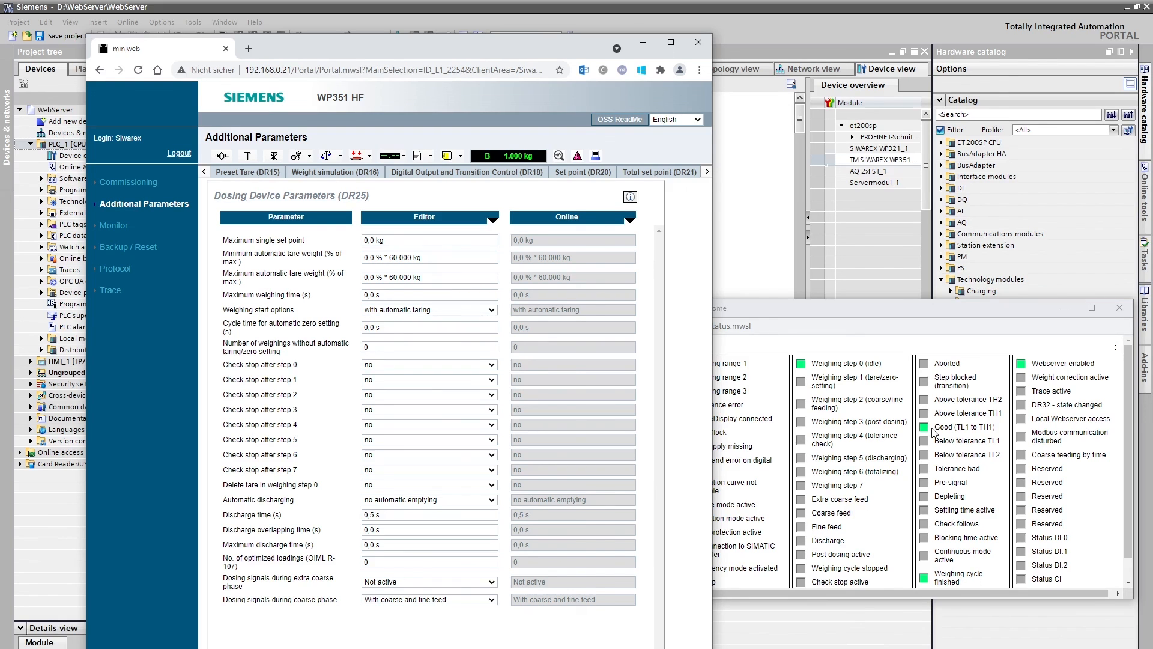
Create a parameter backup file under Backup / Reset and download it to the PC
{"action": "left_click", "coordinate": [430, 346]}
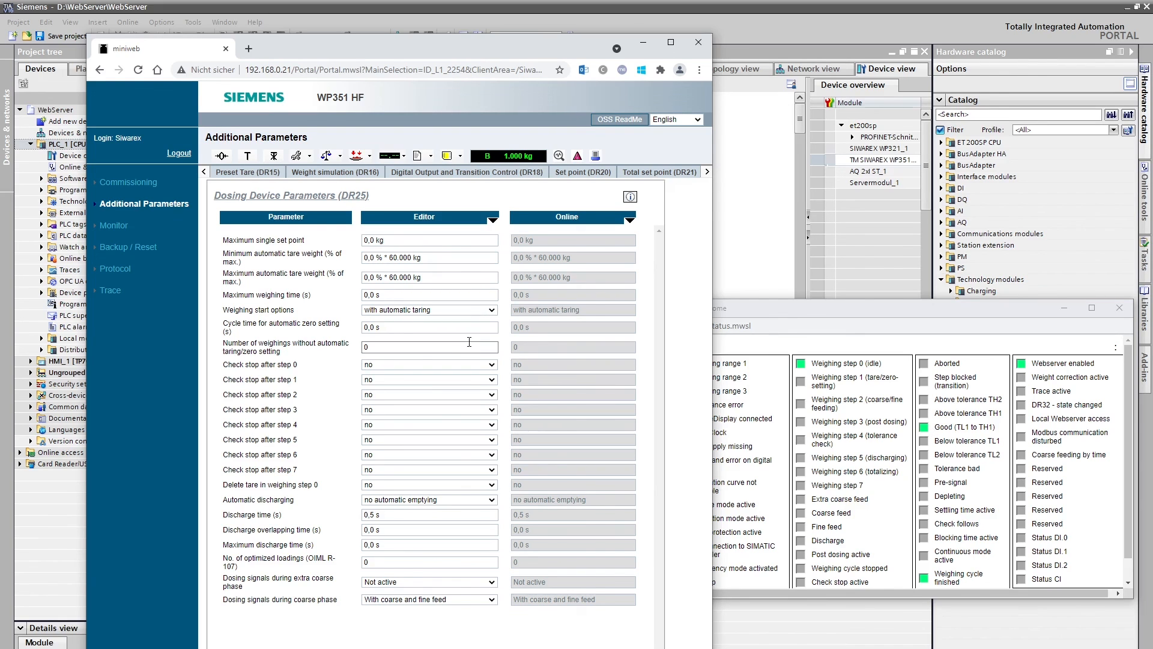
{"action": "mouse_move", "coordinate": [130, 249]}
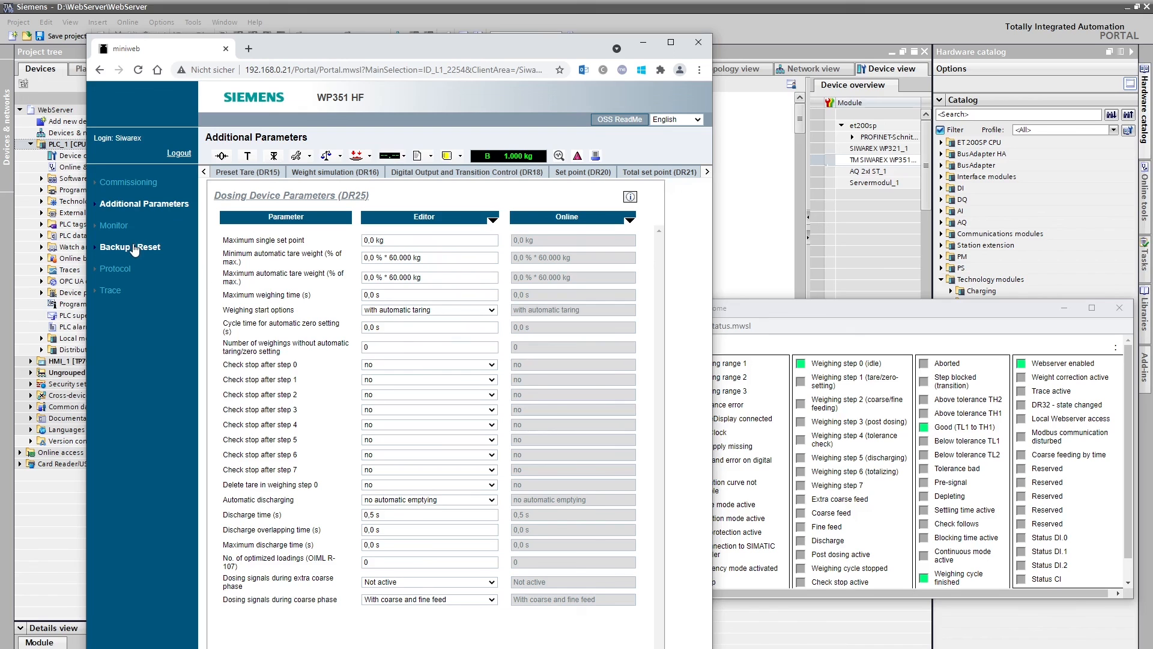
{"action": "left_click", "coordinate": [129, 246]}
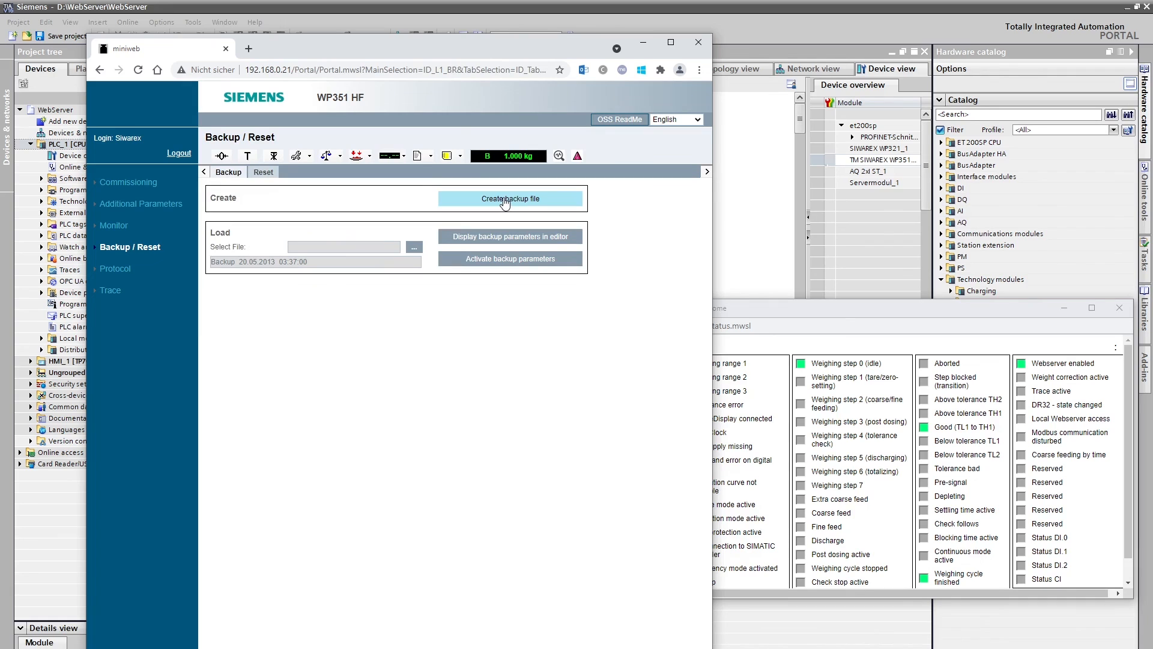
{"action": "left_click", "coordinate": [510, 198]}
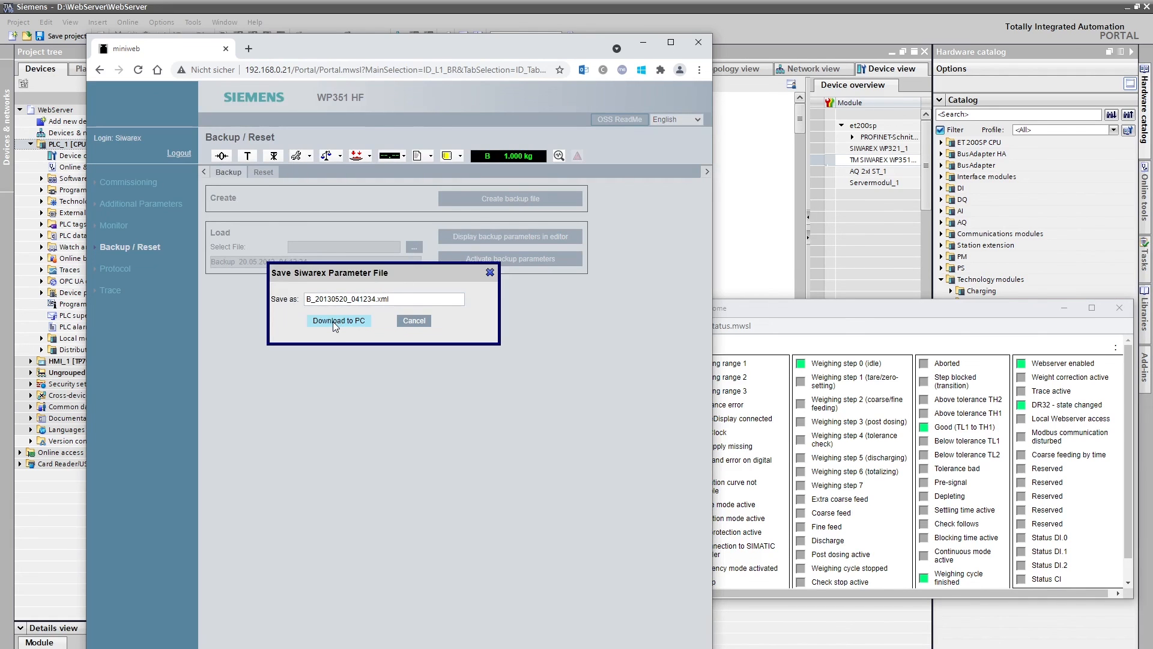
{"action": "left_click", "coordinate": [339, 319]}
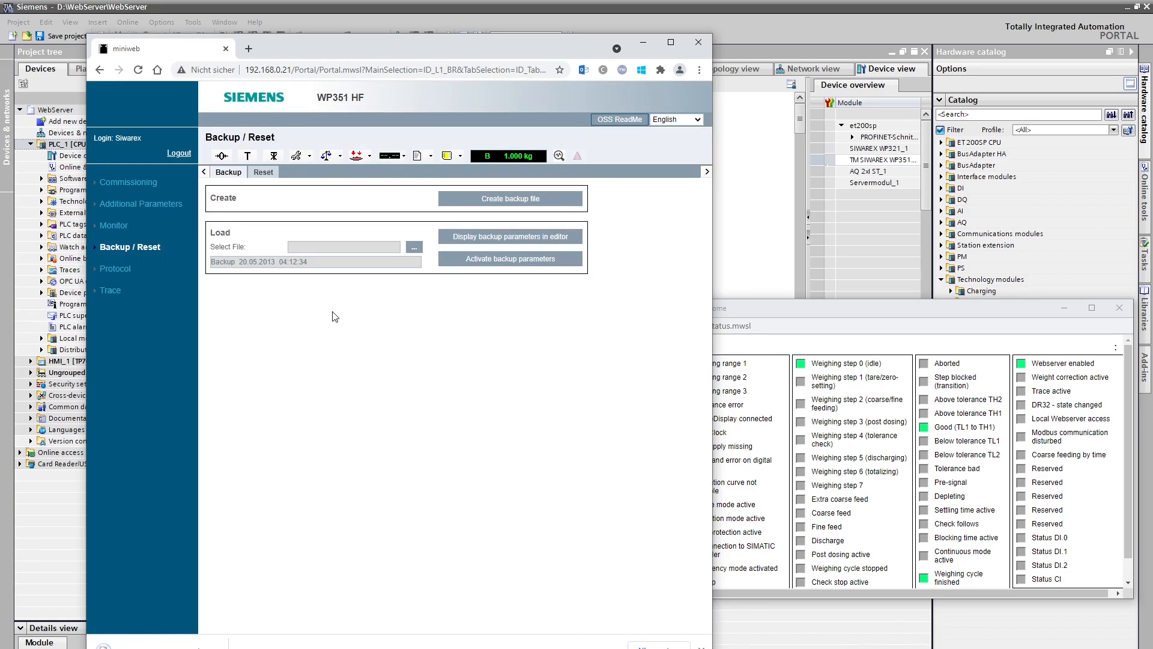